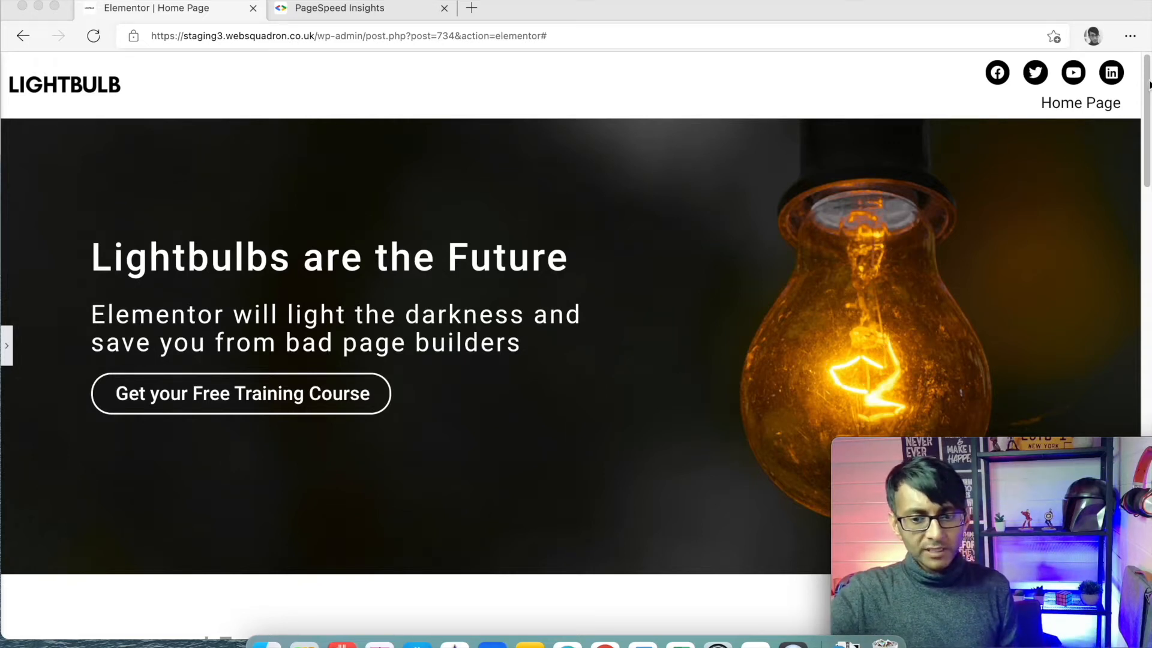
- Place a Menu Anchor widget from the widget search directly above the Who are we section
scroll("down", 3)
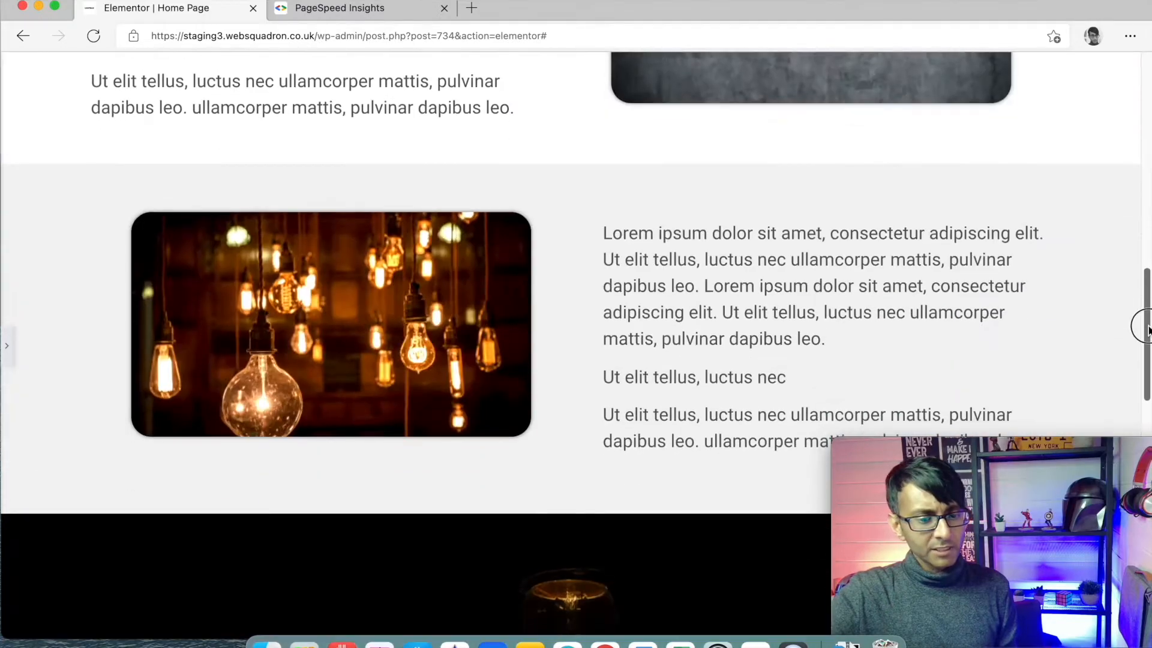
scroll("up", 3)
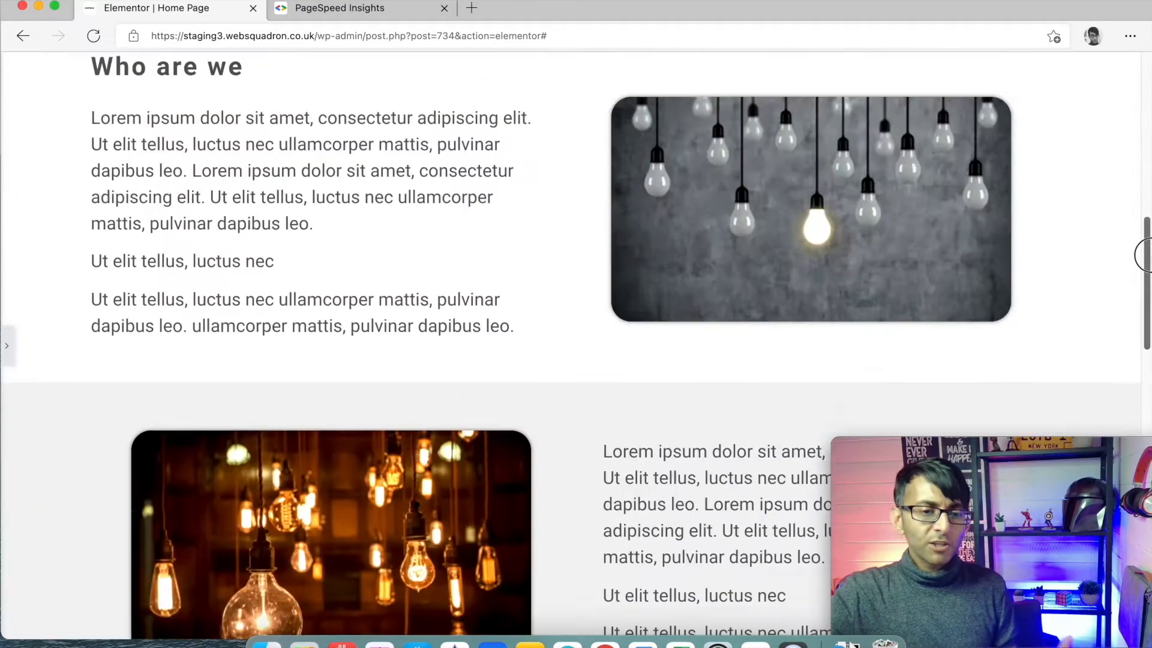
scroll("up", 3)
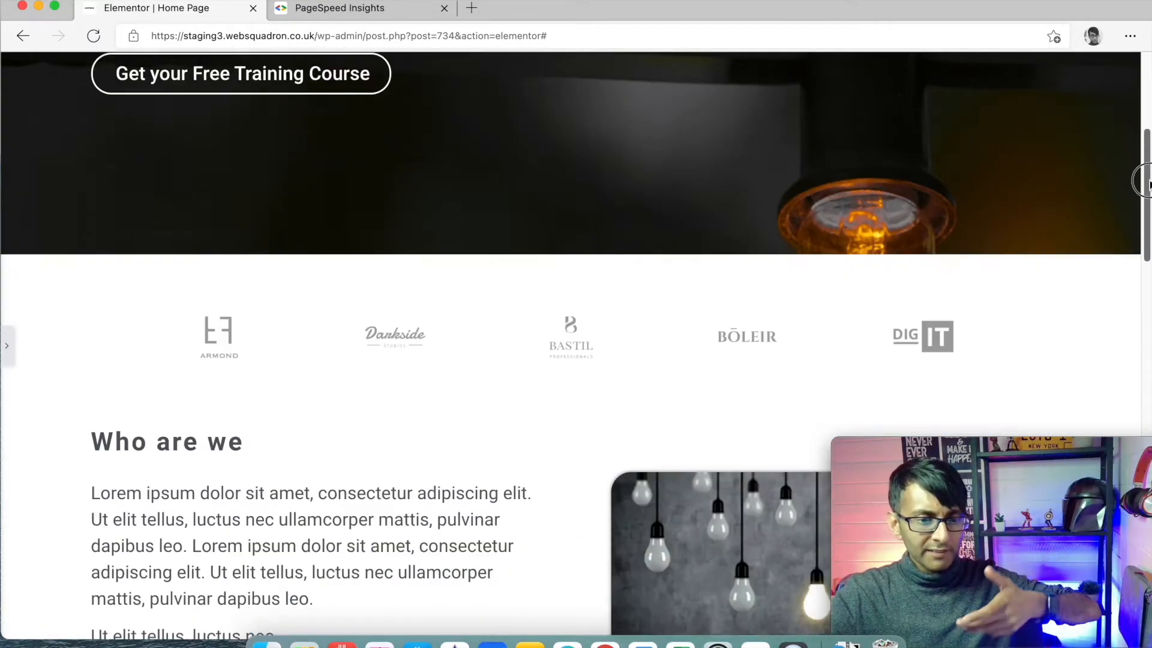
scroll("up", 3)
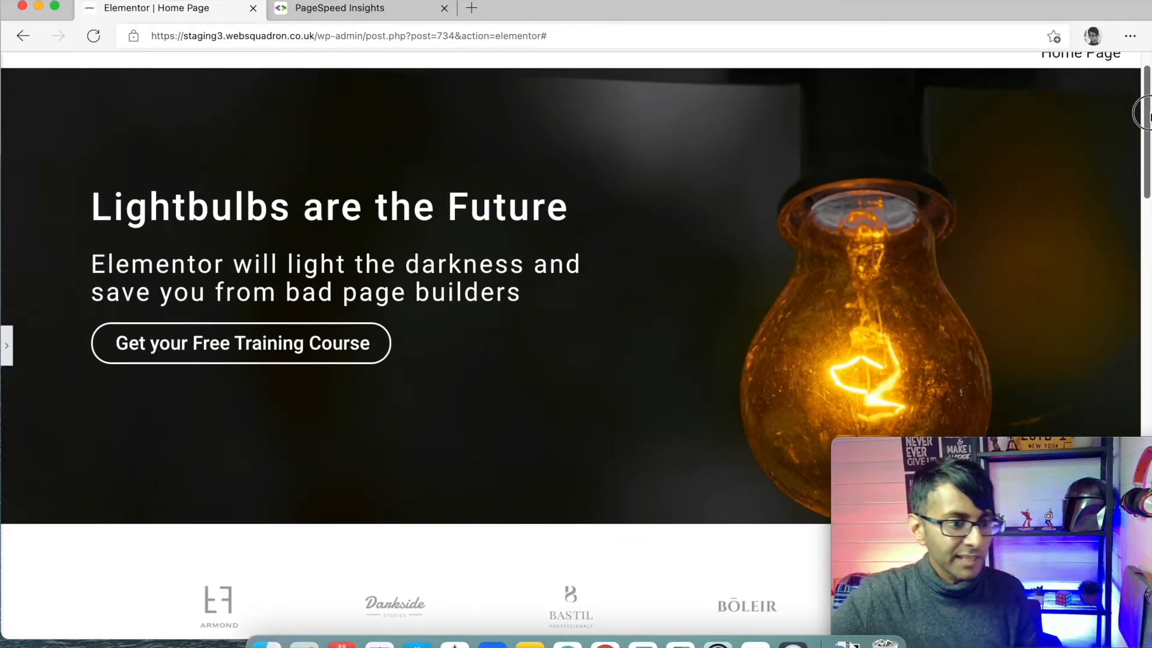
scroll("down", 3)
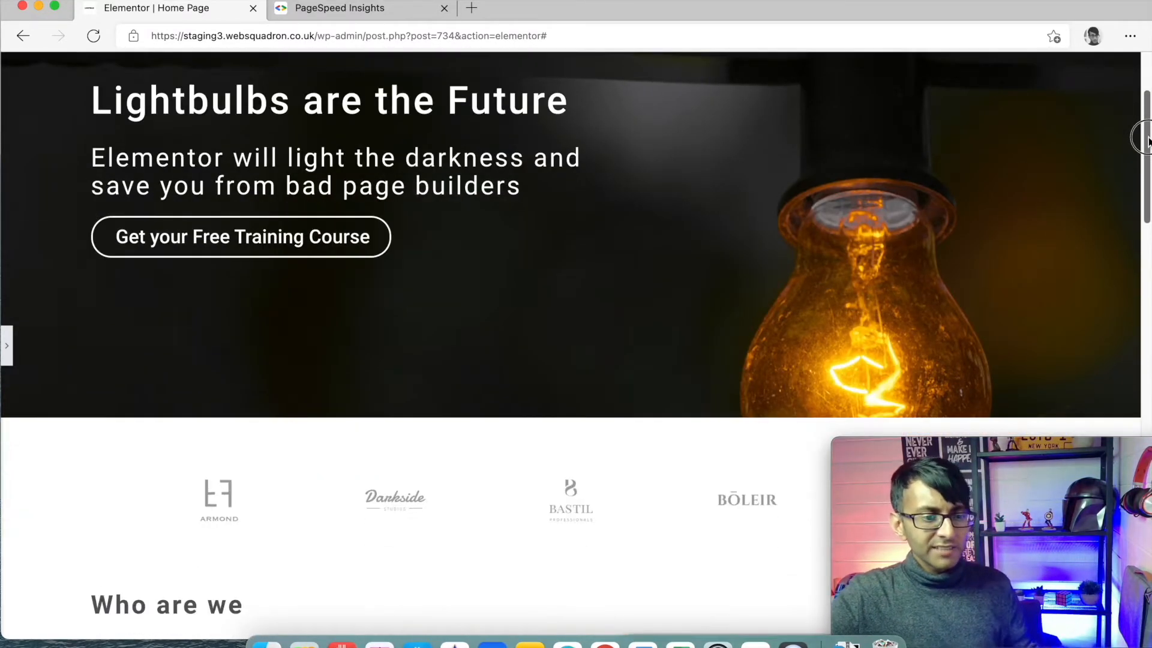
scroll("down", 3)
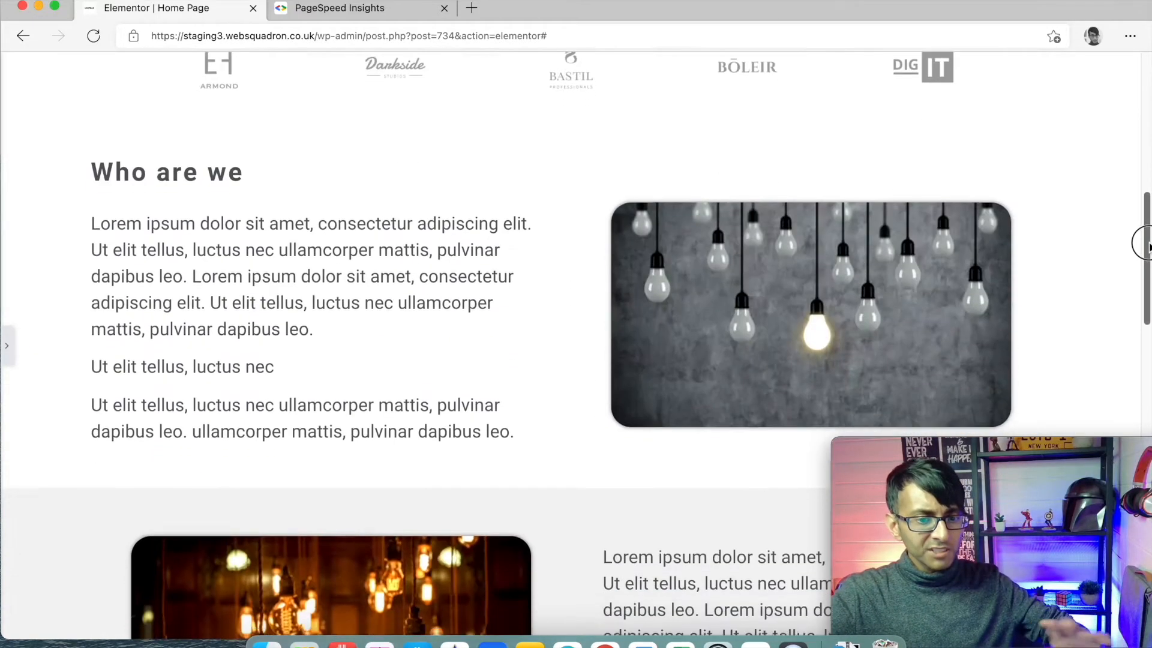
scroll("down", 3)
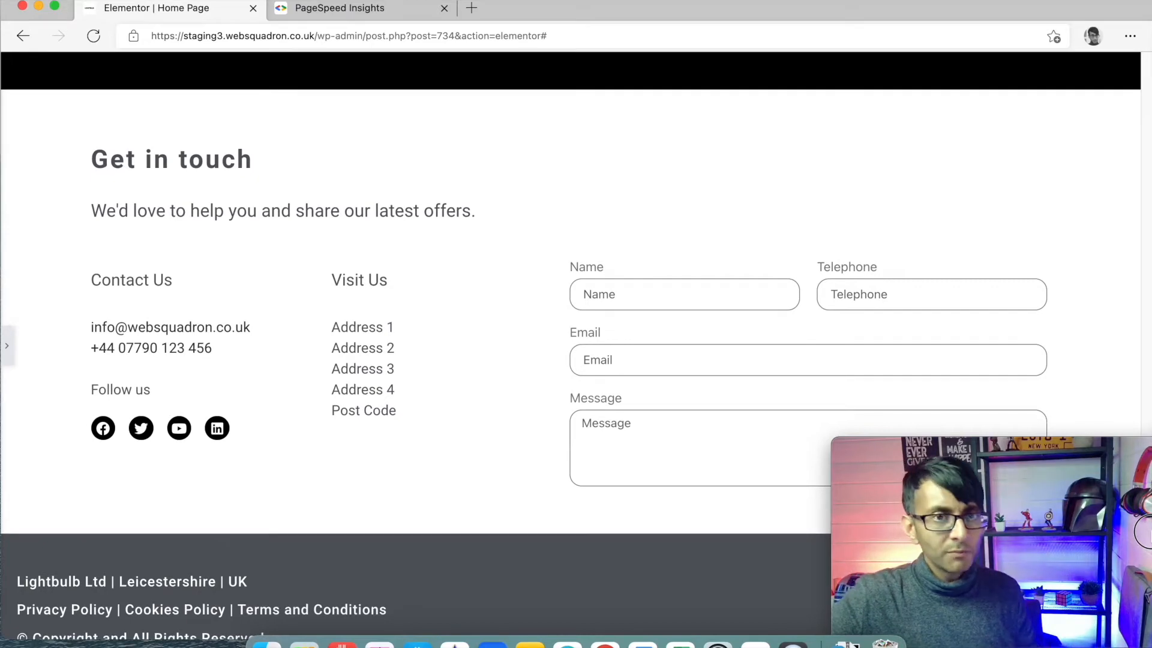
scroll("down", 3)
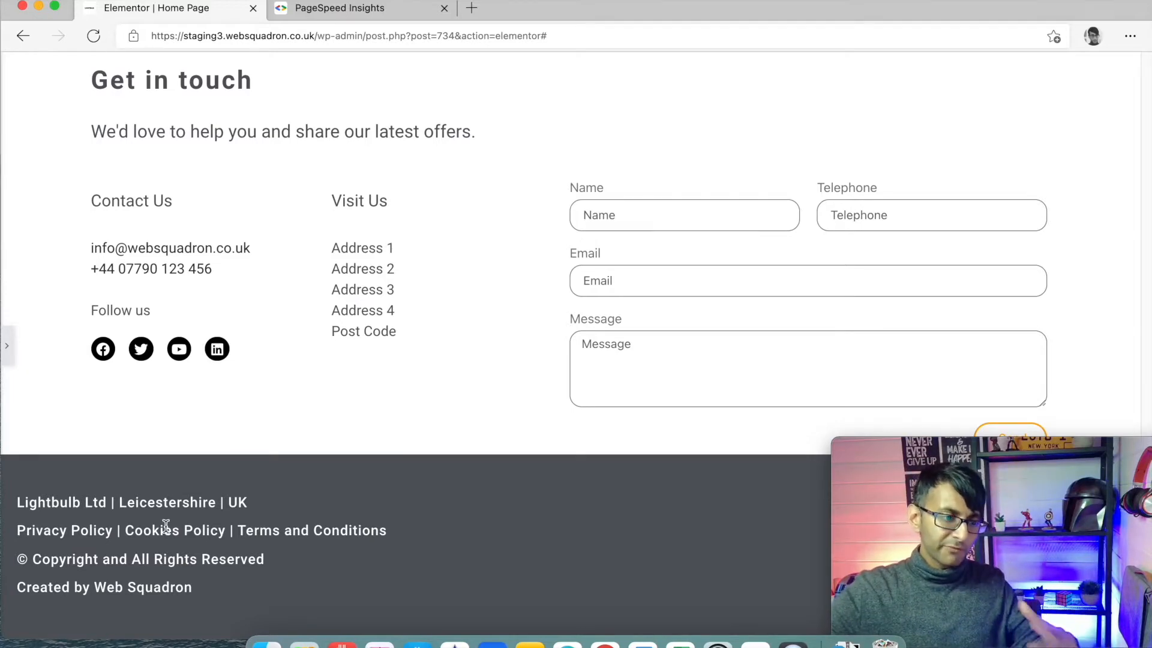
scroll("up", 3)
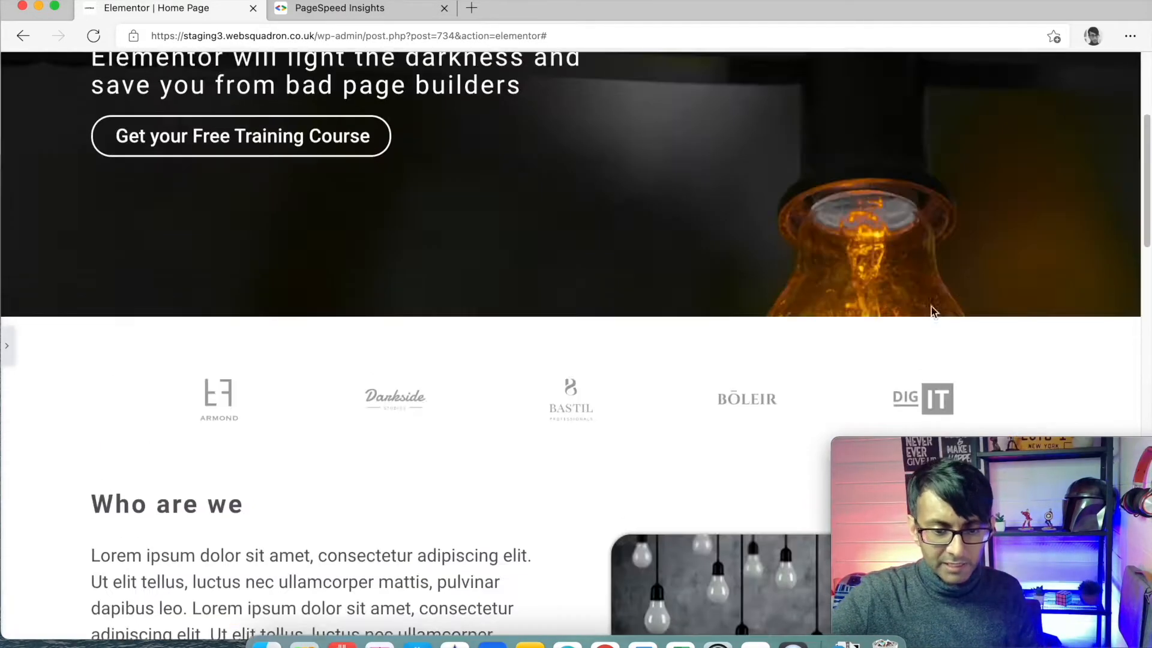
scroll("down", 3)
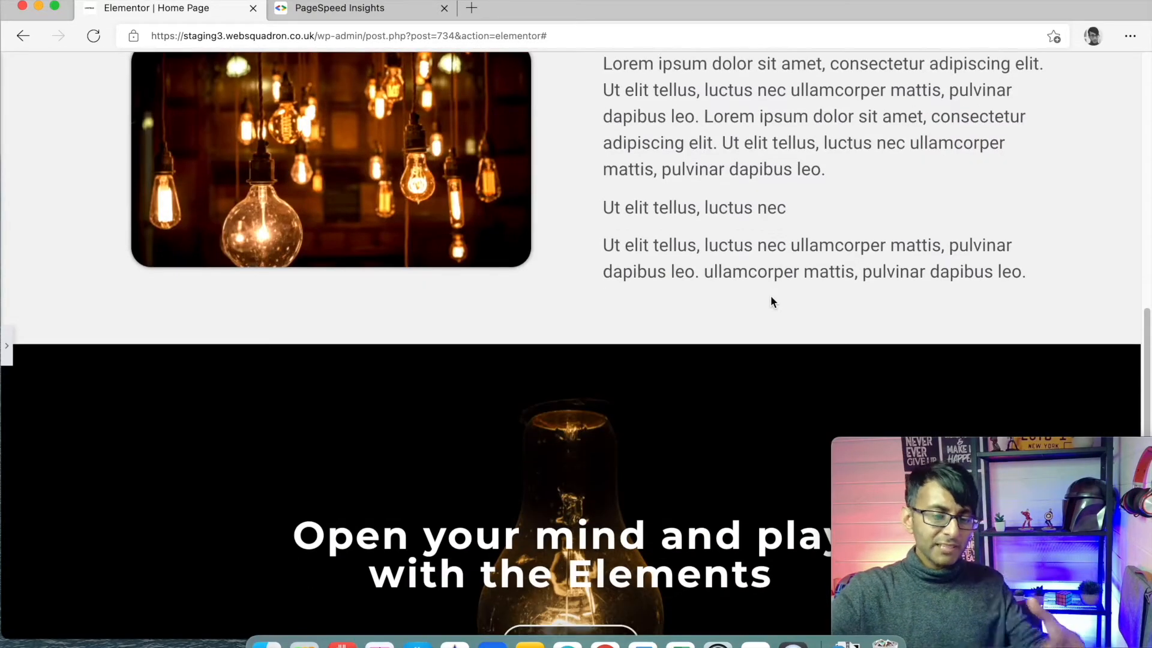
scroll("up", 3)
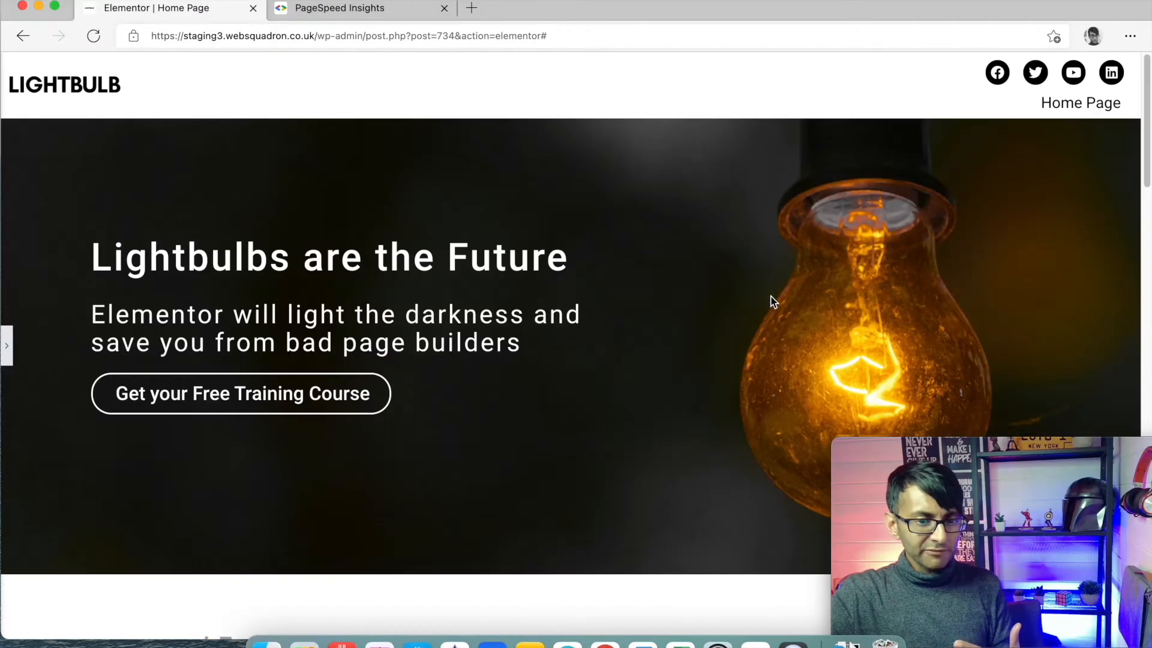
scroll("down", 3)
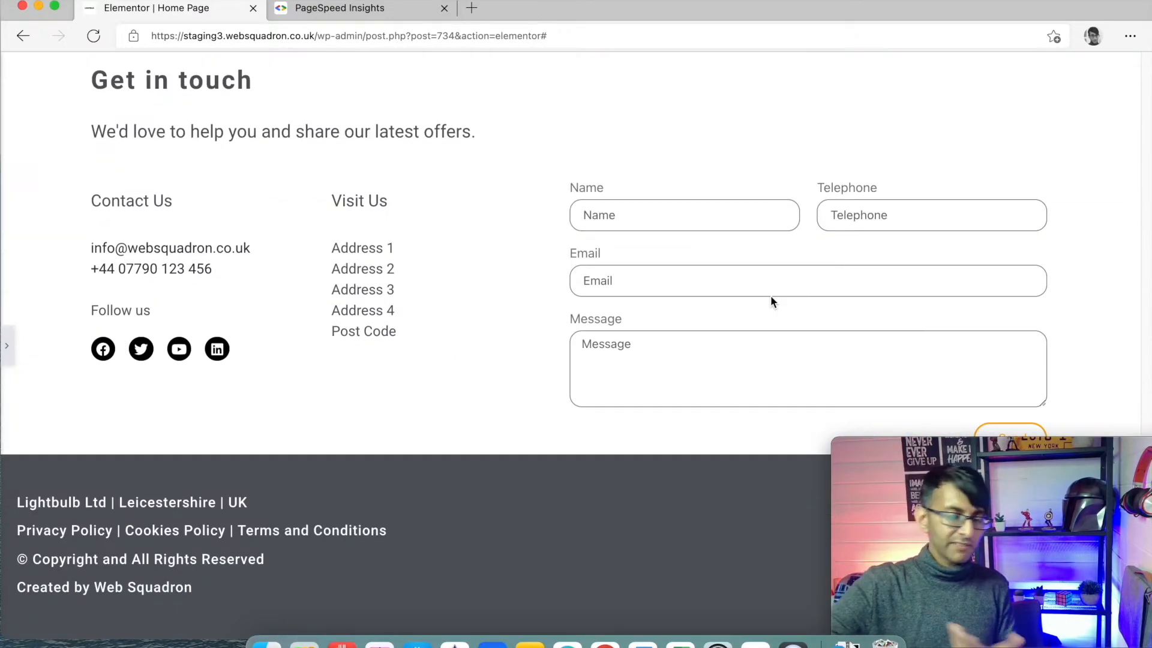
scroll("up", 3)
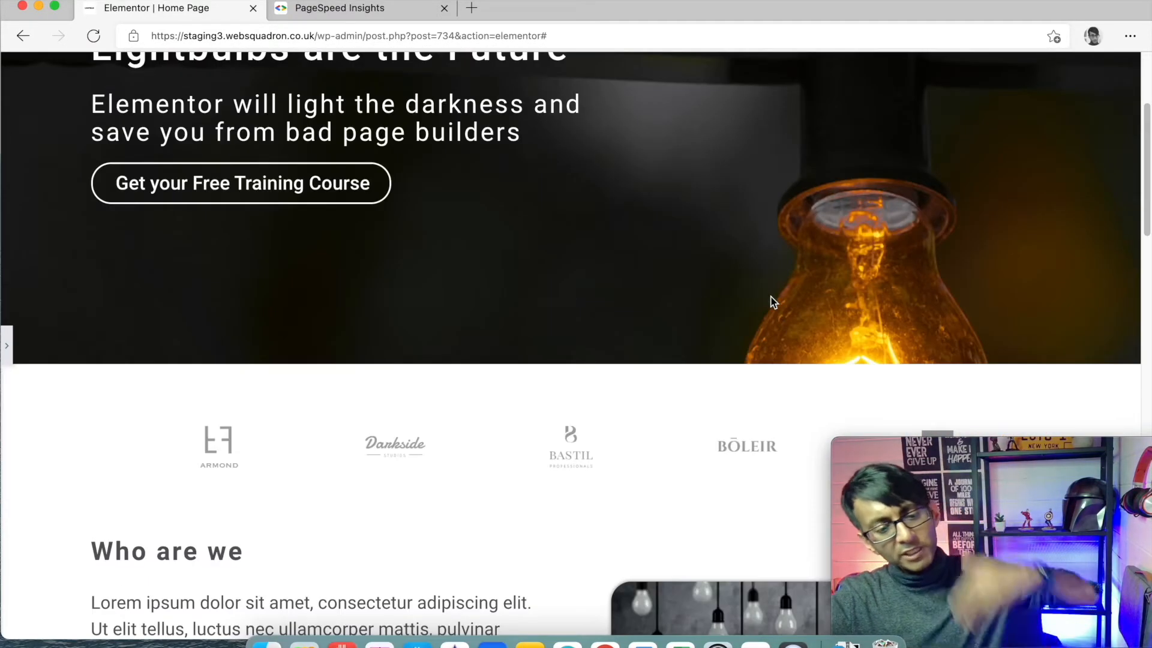
scroll("down", 3)
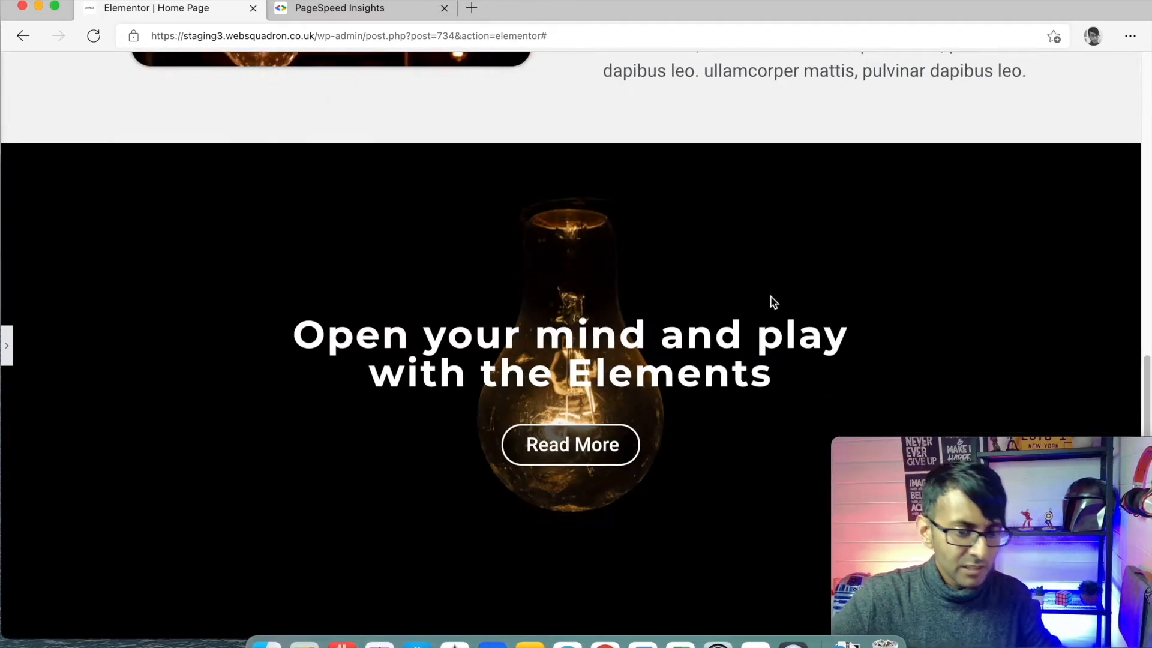
scroll("up", 3)
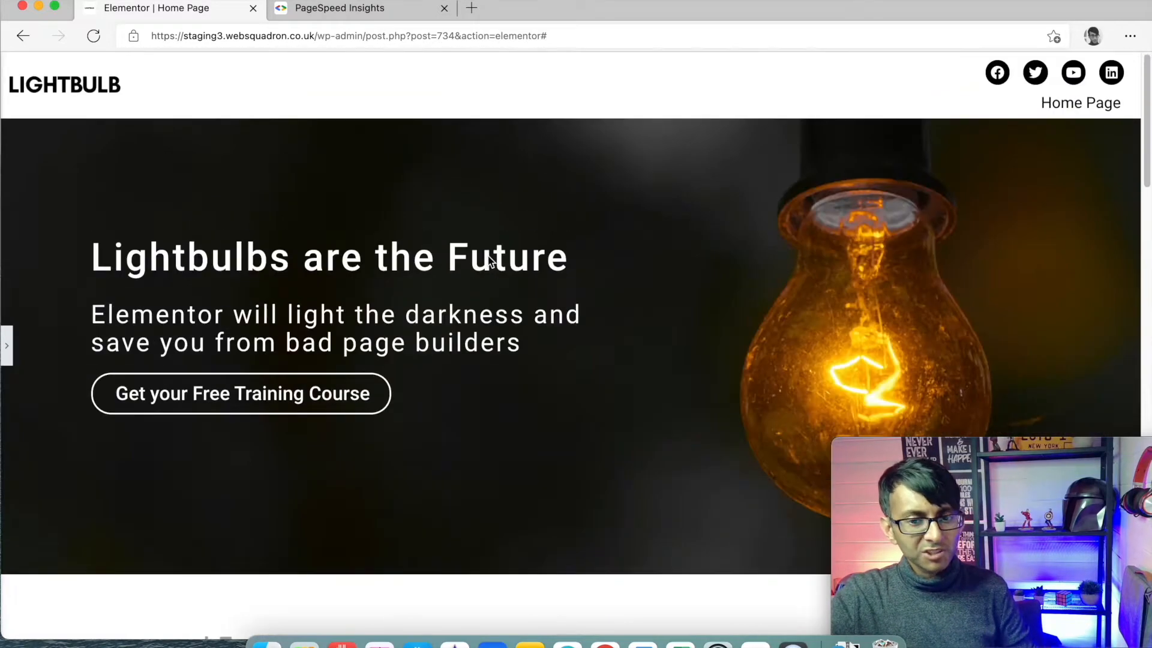
mouse_move(1087, 111)
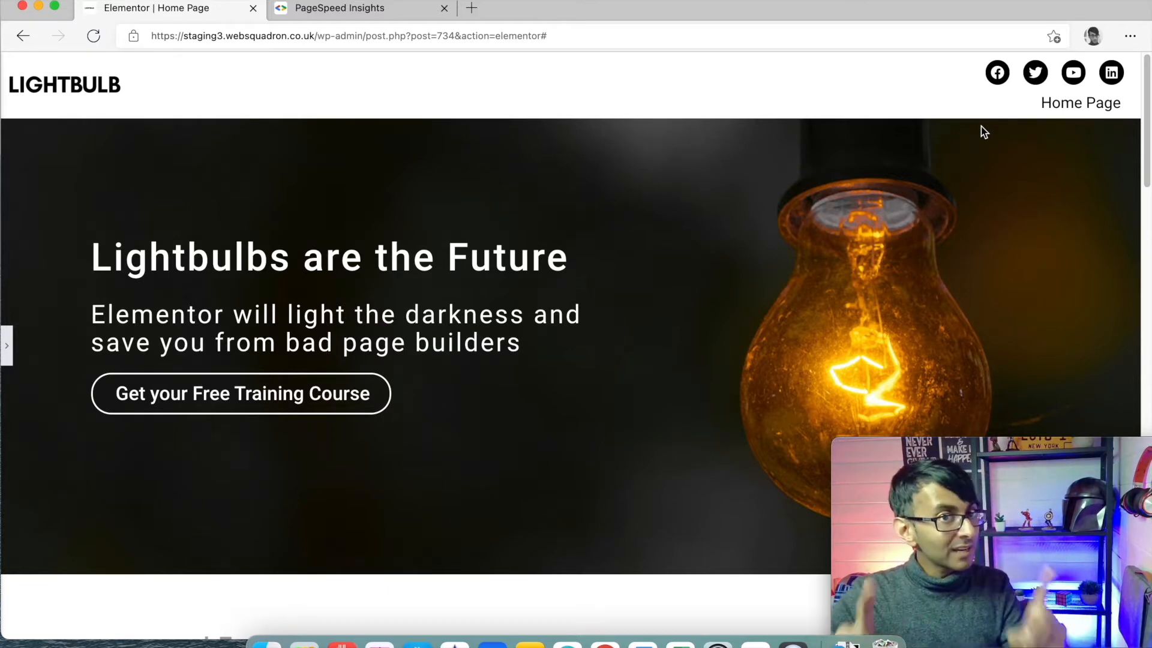
mouse_move(902, 170)
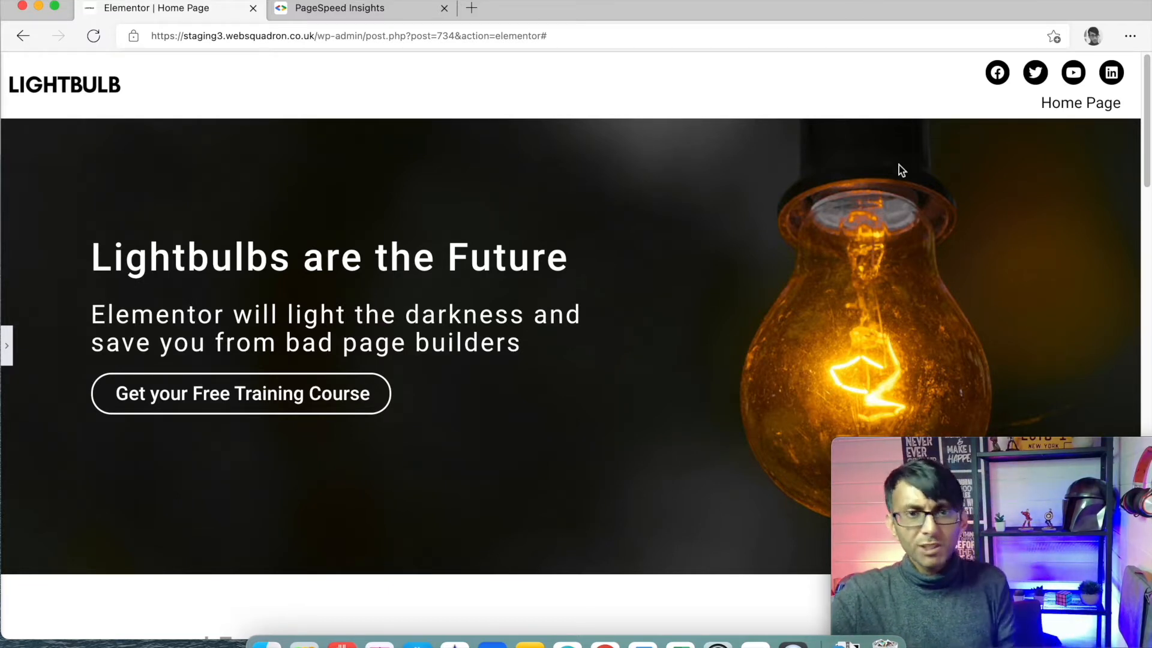
mouse_move(788, 331)
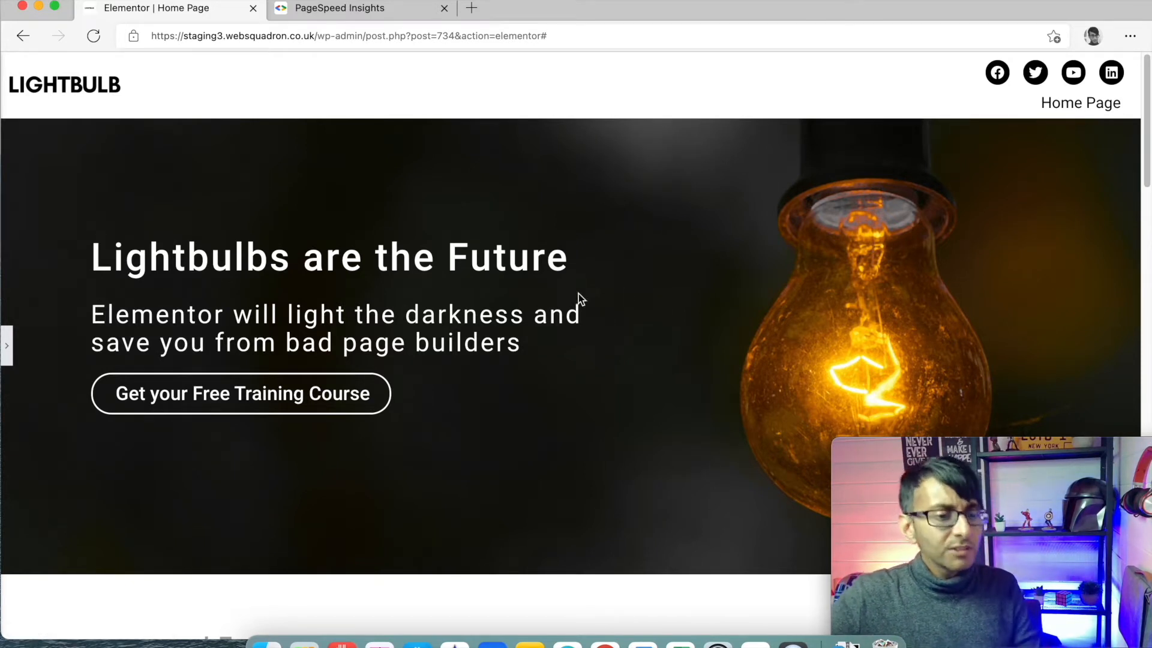
mouse_move(885, 278)
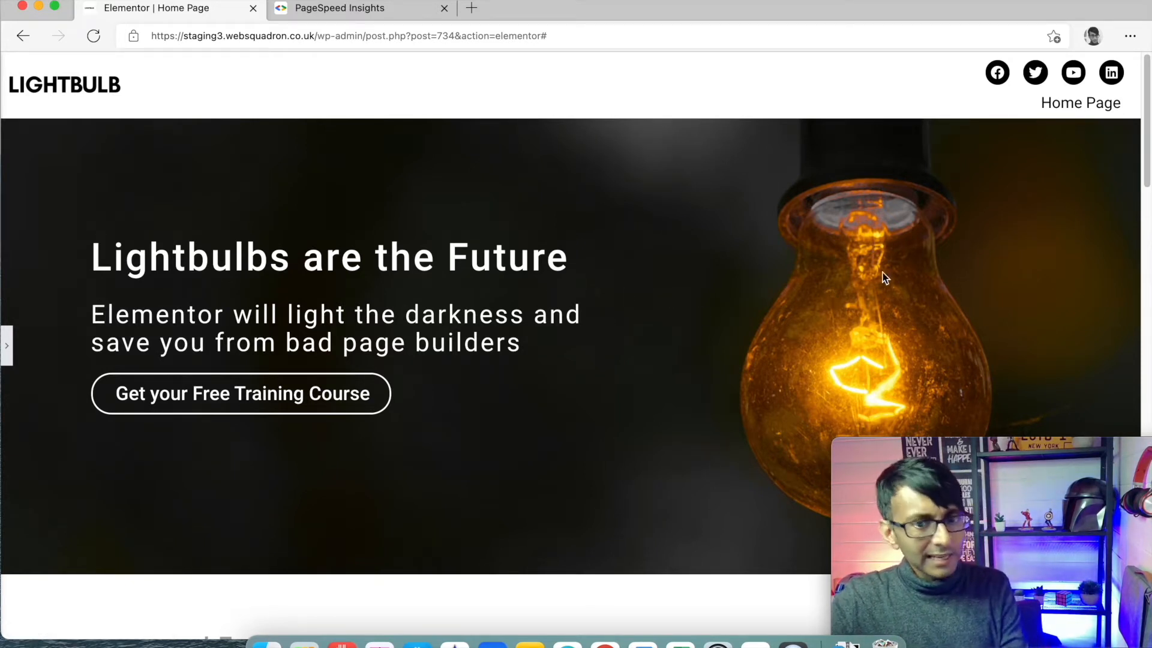
mouse_move(15, 354)
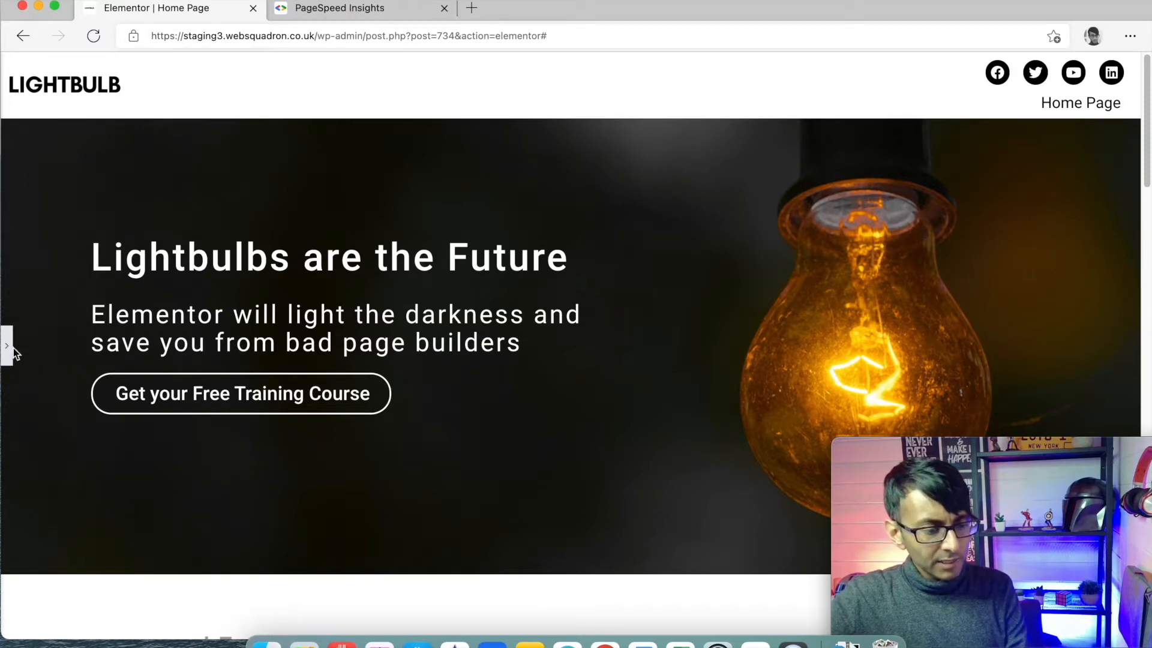
left_click(7, 347)
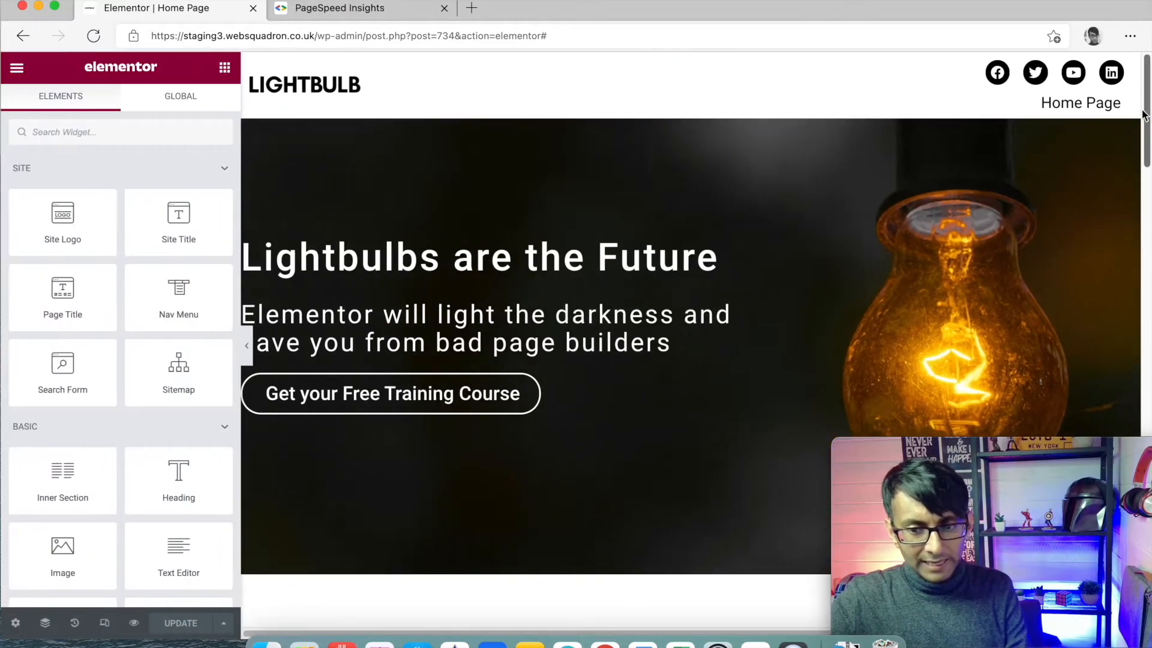
scroll("down", 3)
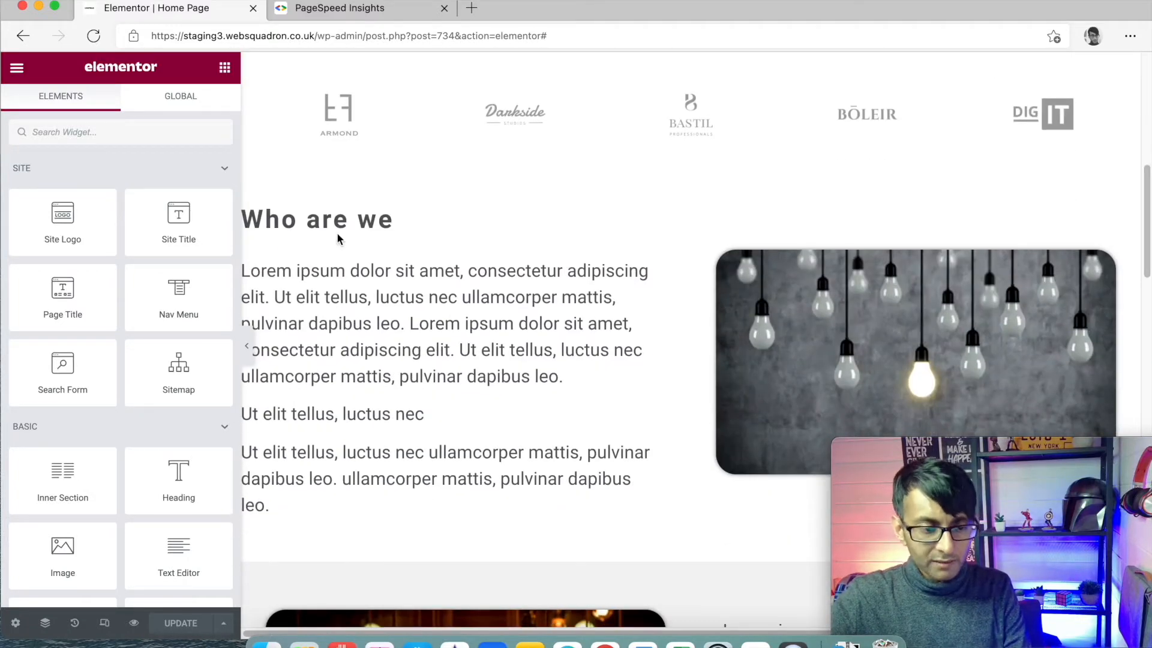
left_click(101, 134)
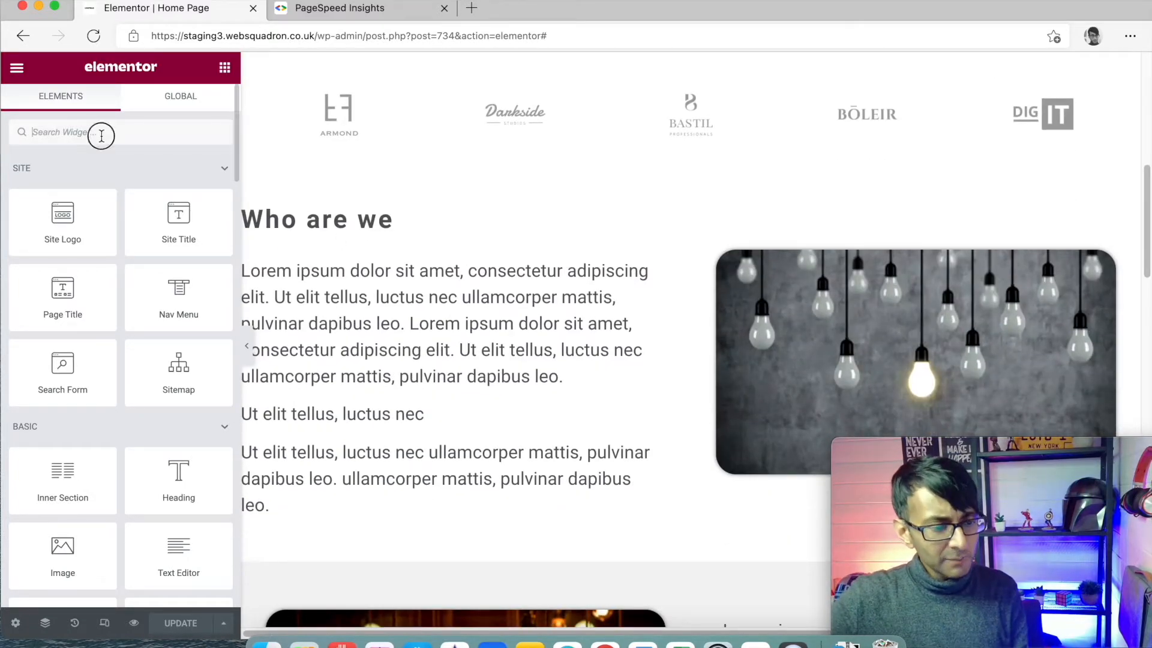
type("anchor")
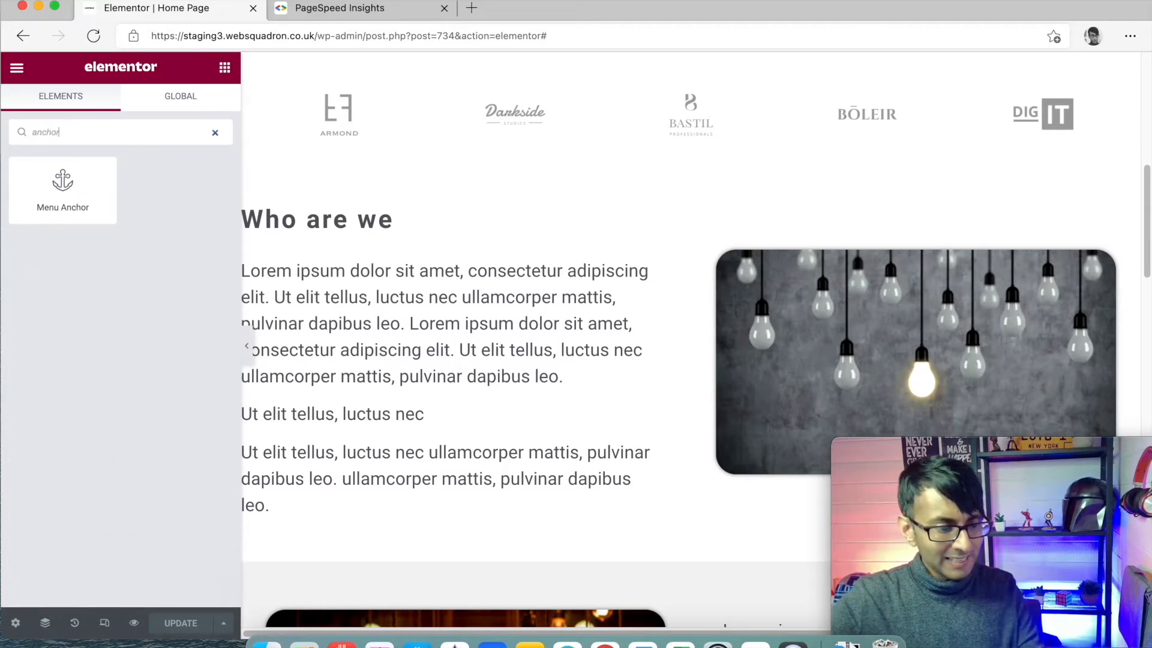
left_click_drag(62, 190, 357, 194)
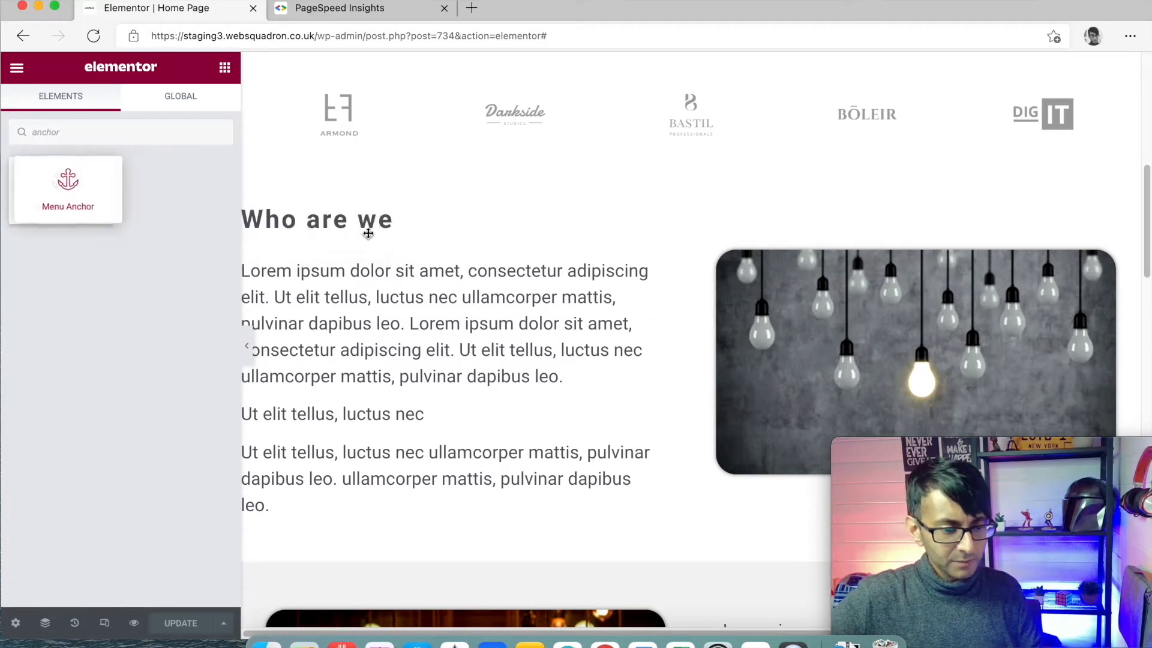
- Set the new anchor's ID to whoarewe
scroll("down", 3)
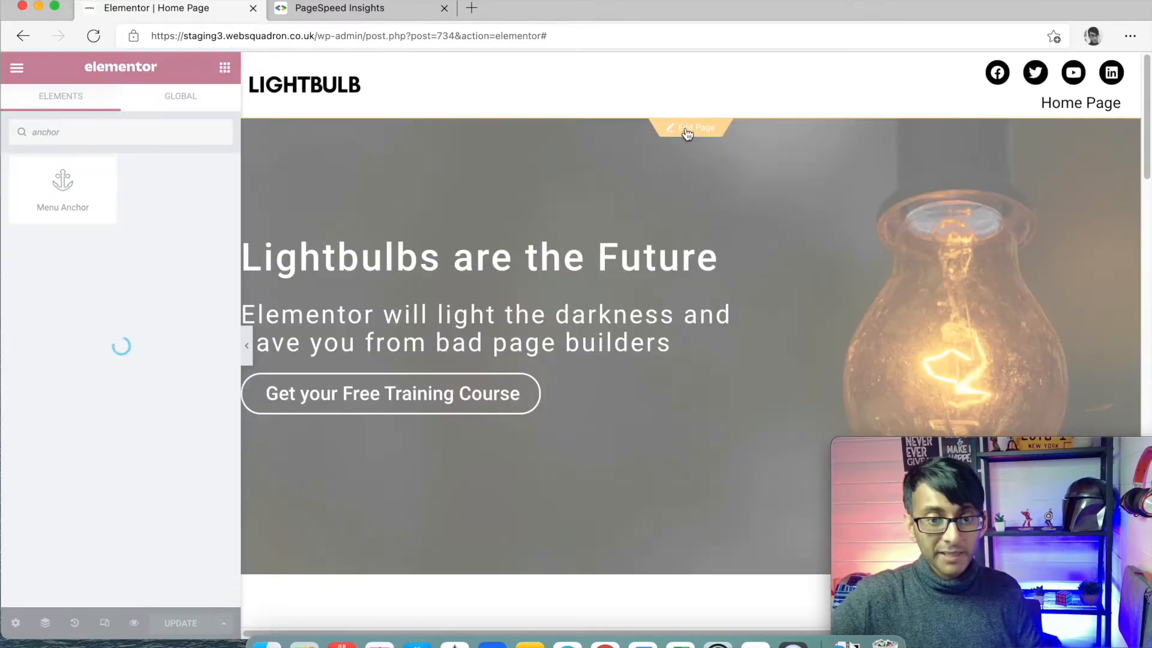
scroll("down", 3)
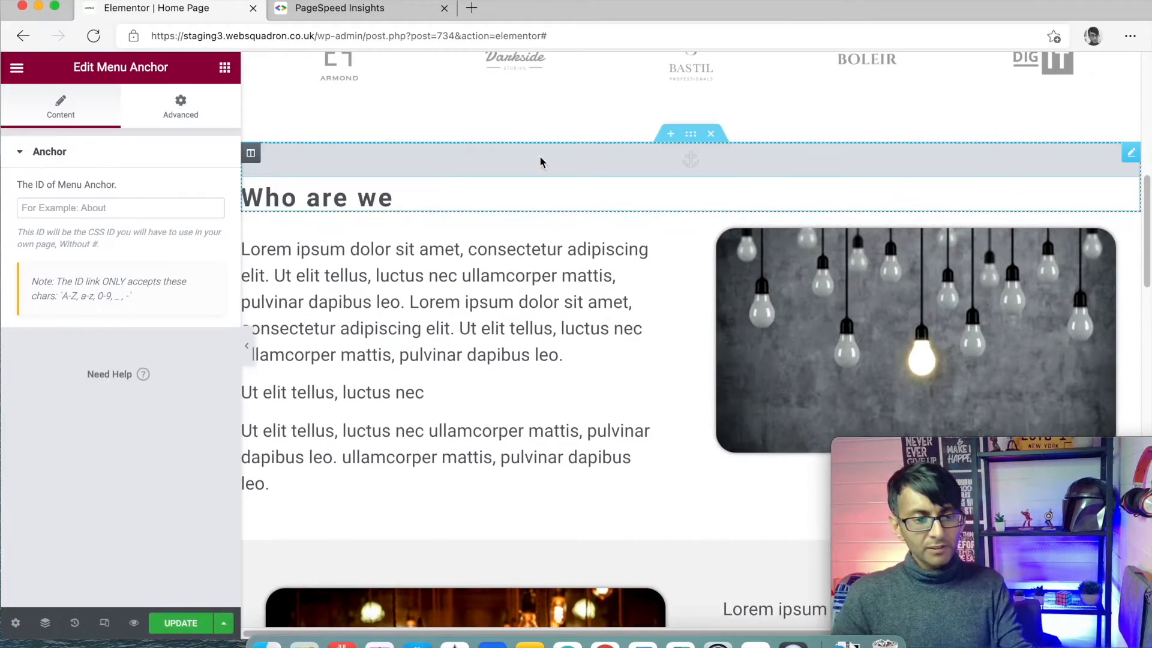
mouse_move(539, 155)
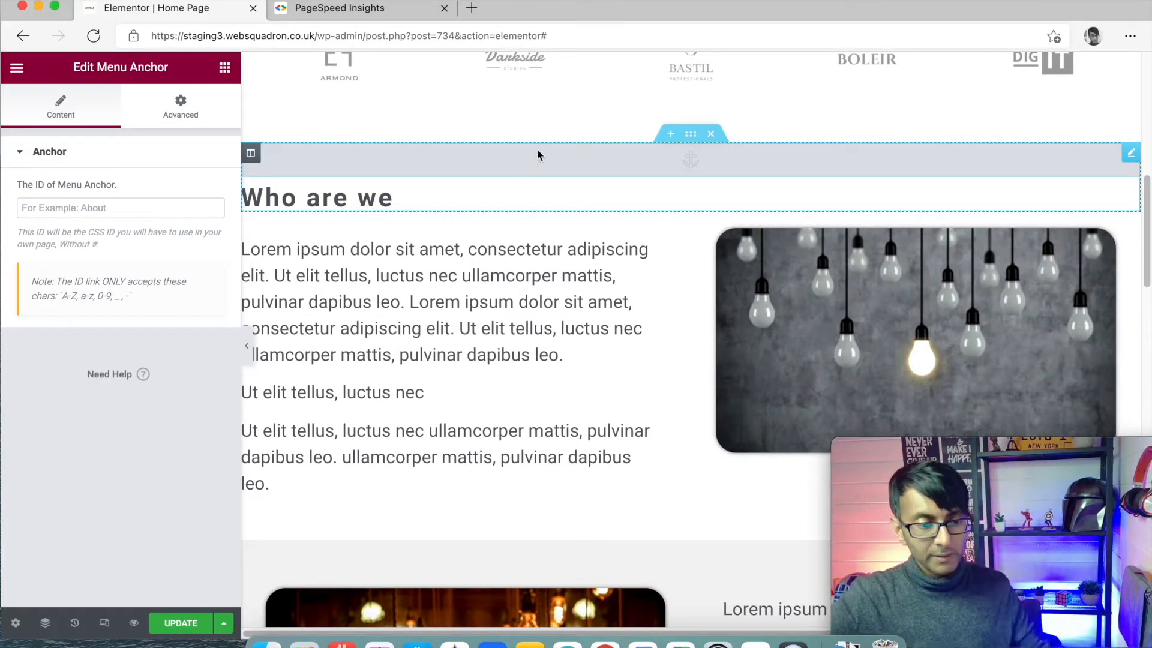
left_click(120, 207)
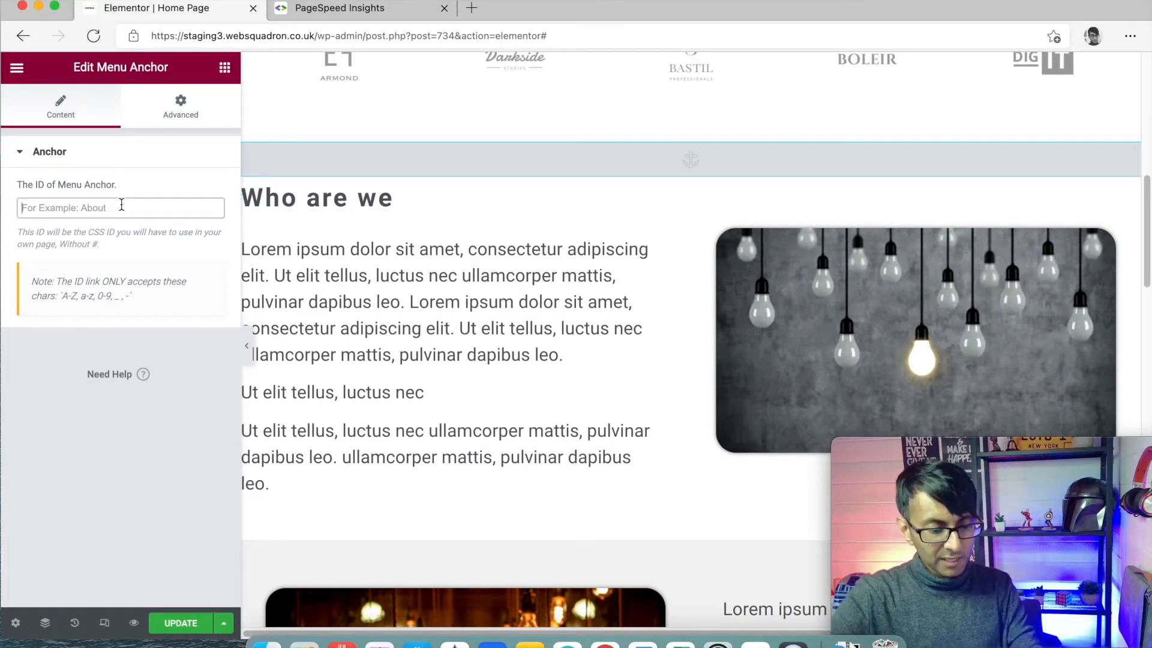
type("whoarewe")
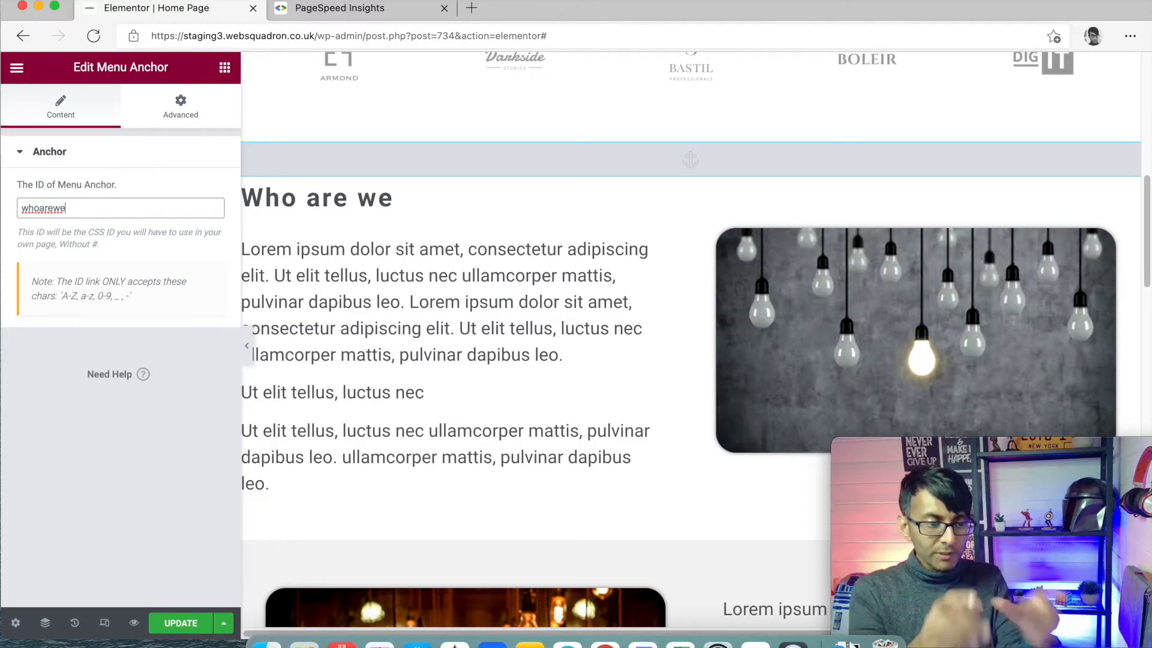
mouse_move(202, 180)
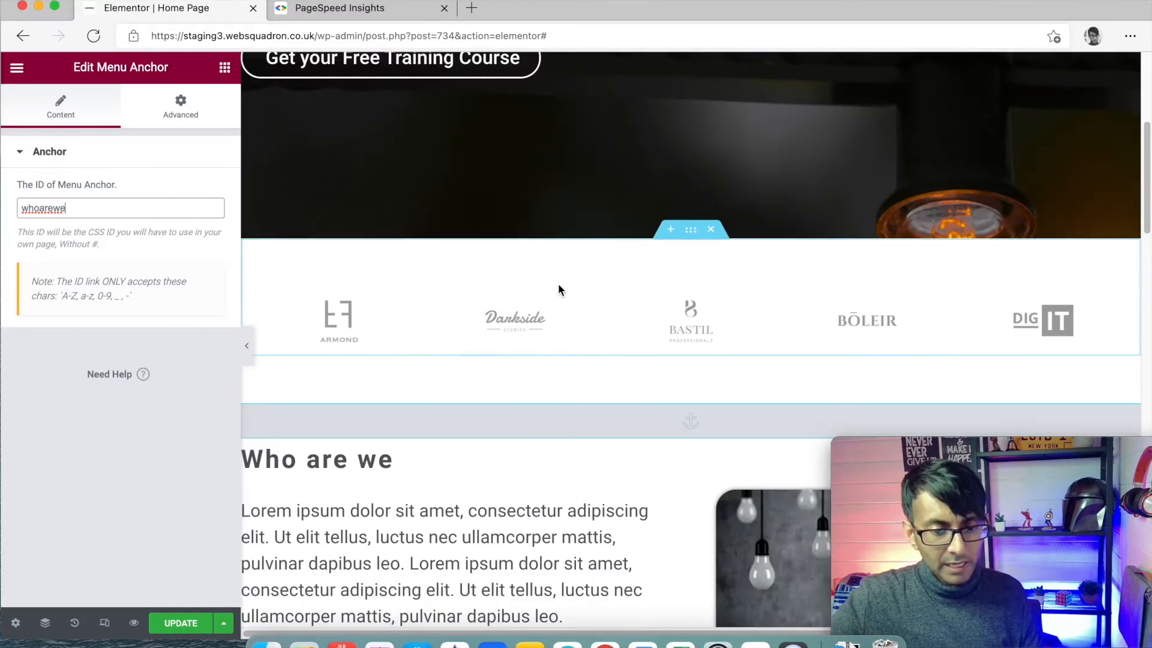
- Add a second Menu Anchor above the Get in touch section with the ID getintouch
scroll("down", 3)
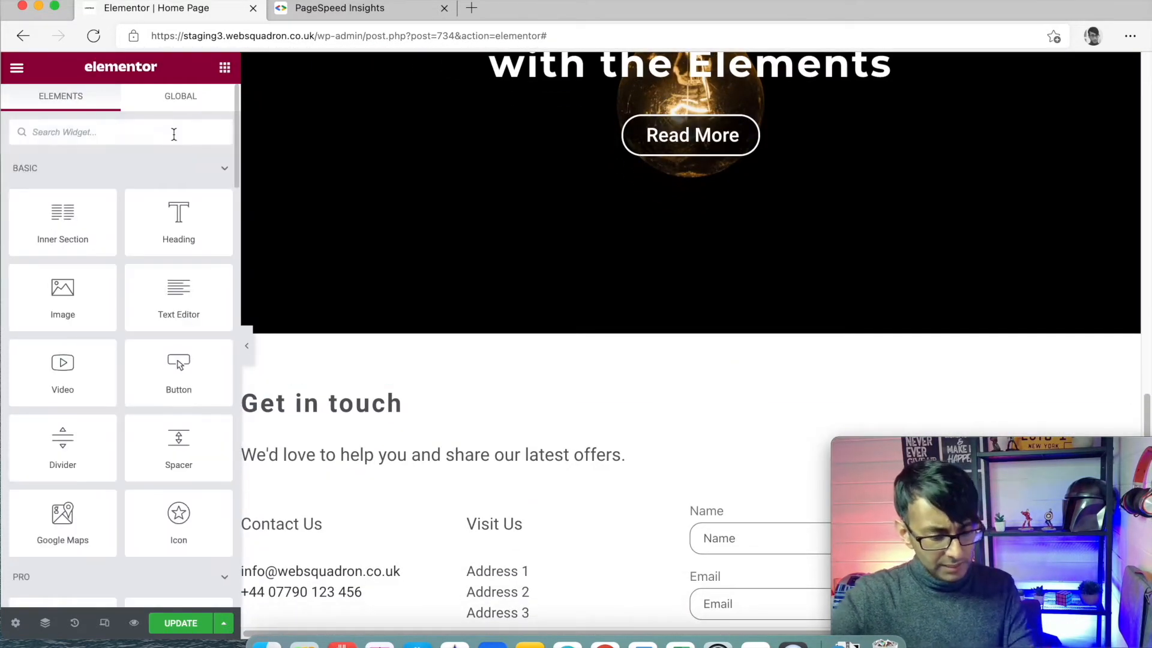
type("anchor")
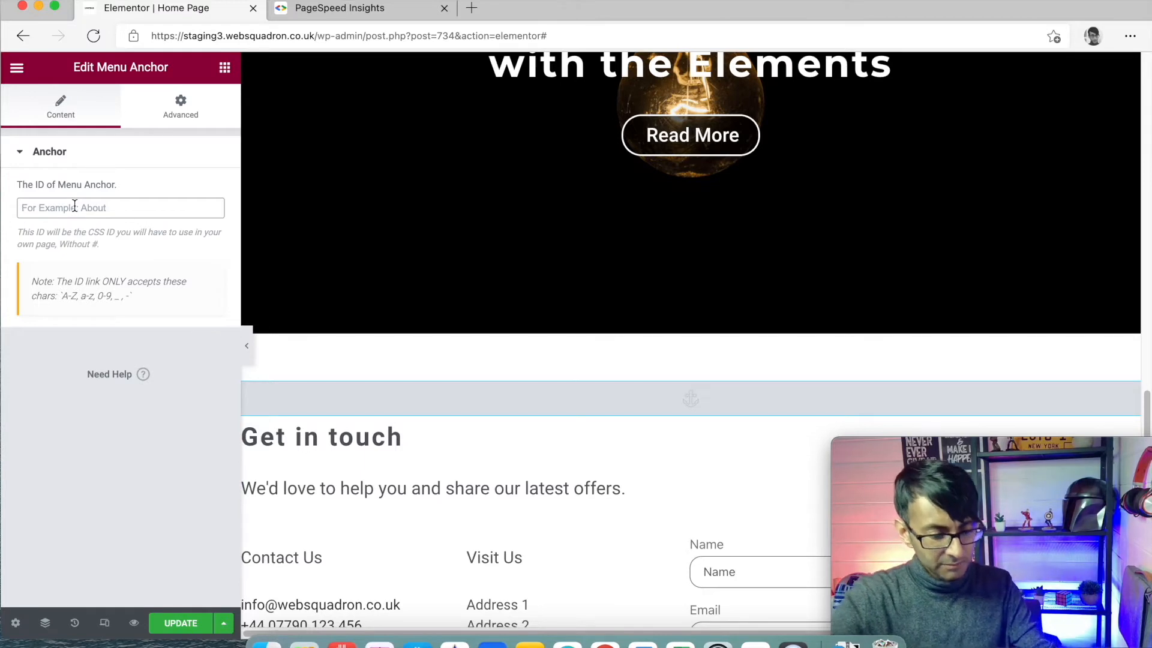
type("getintouch")
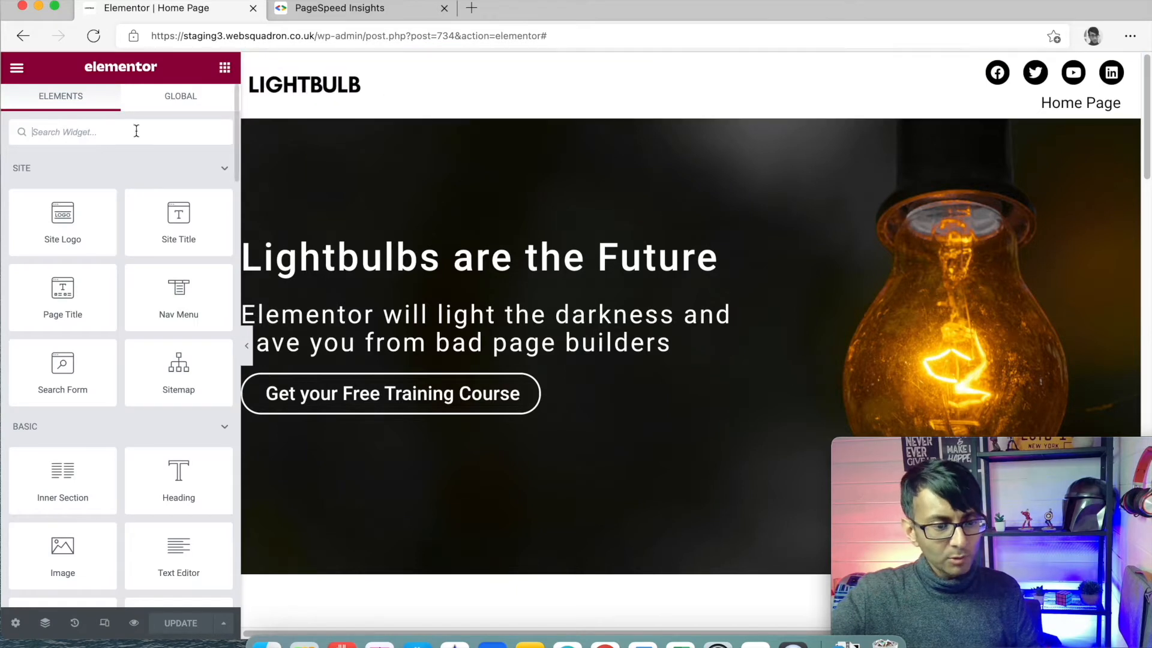
mouse_move(122, 205)
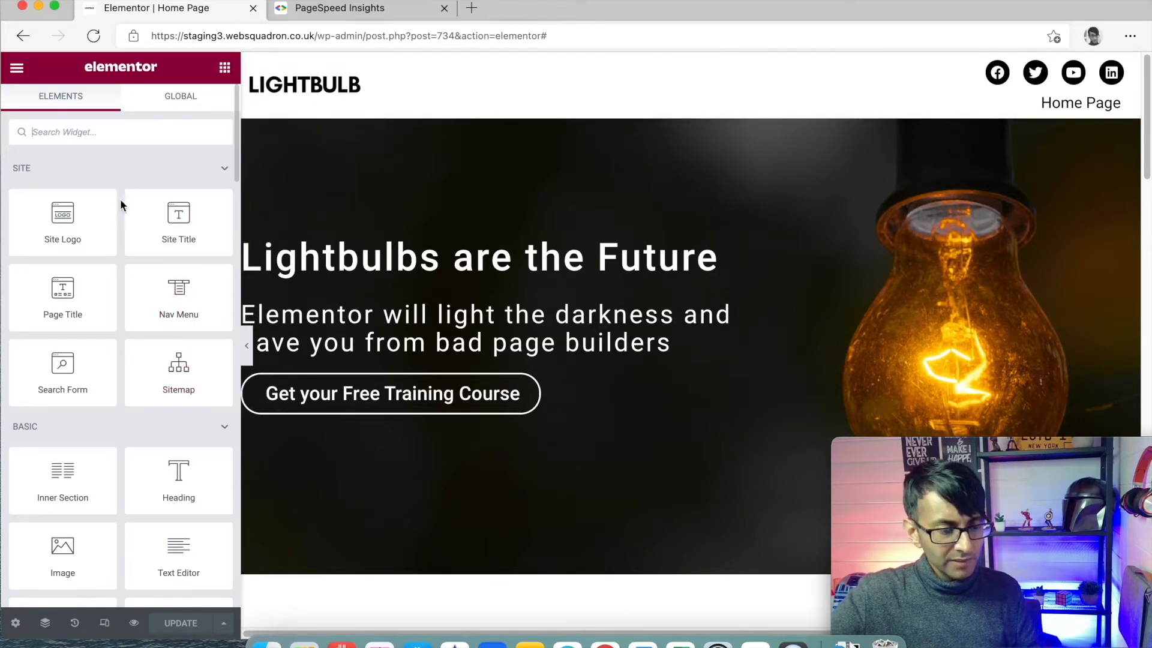
mouse_move(90, 175)
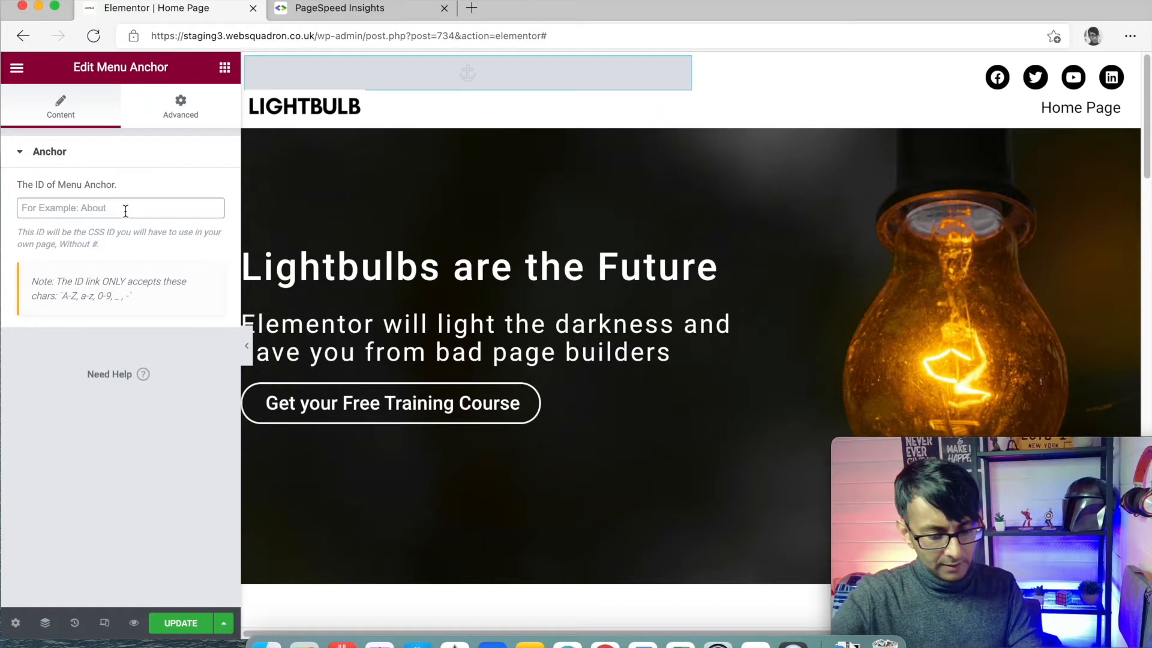
- Give the top-of-page Menu Anchor the ID home and update the page
type("home")
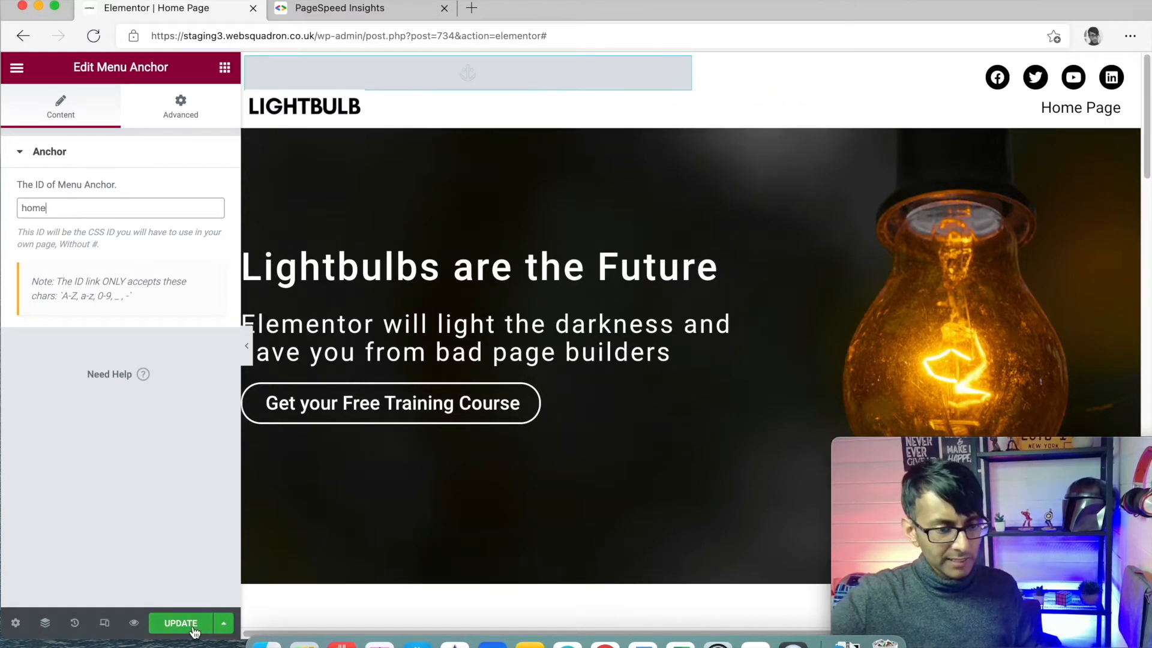
left_click(180, 624)
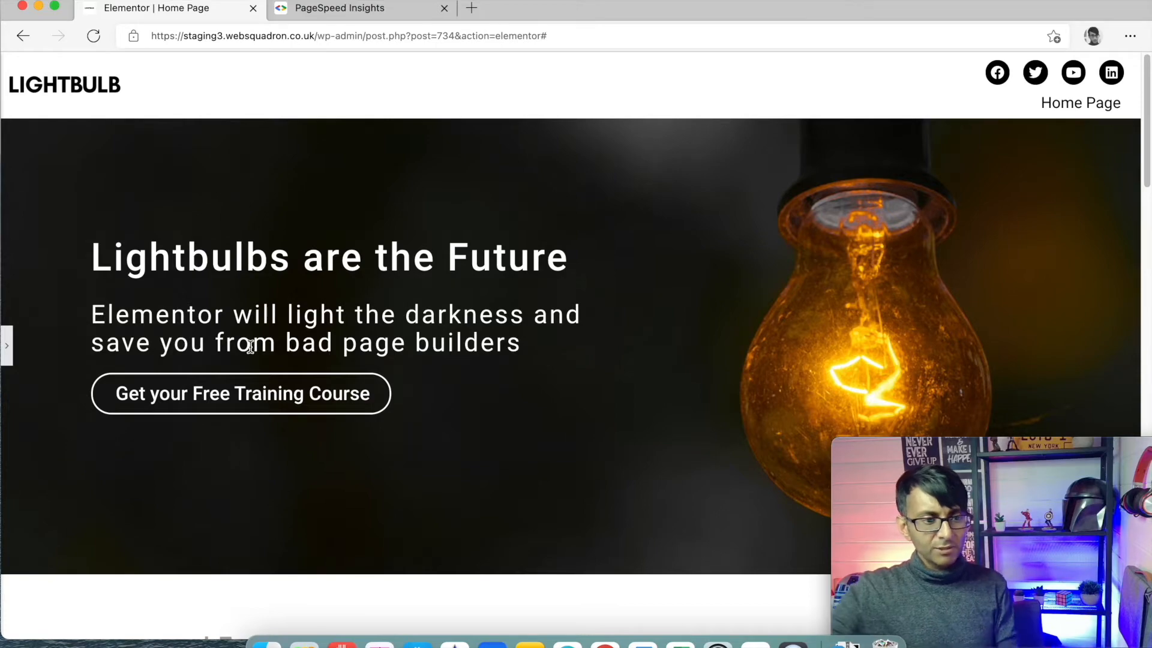
scroll("down", 3)
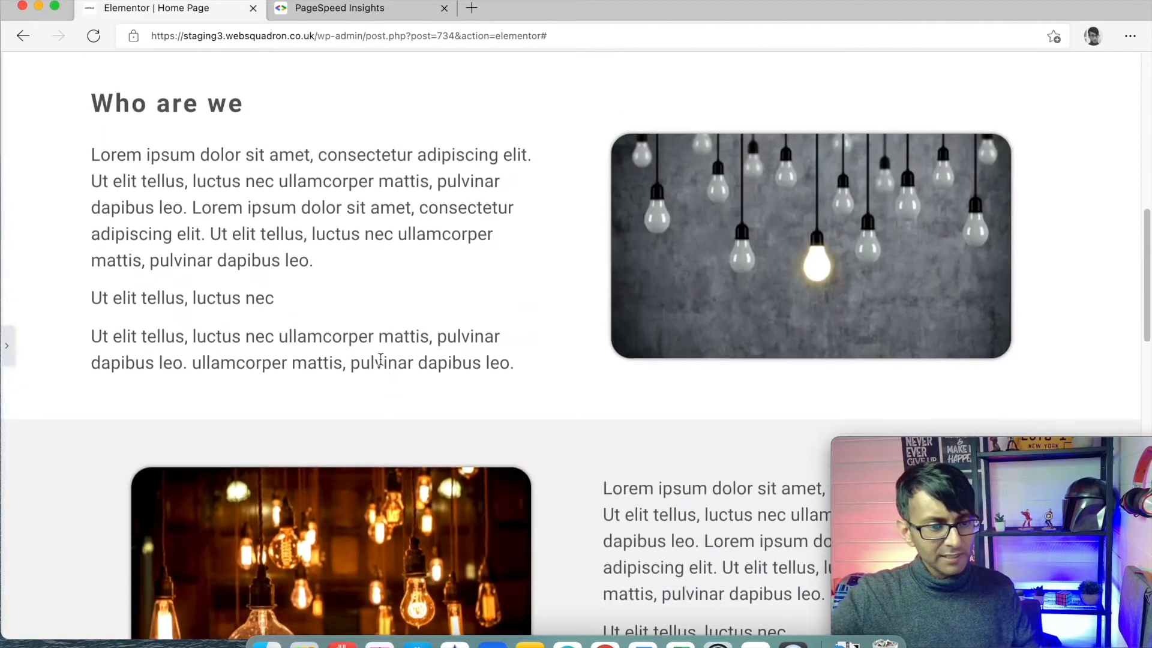
scroll("down", 3)
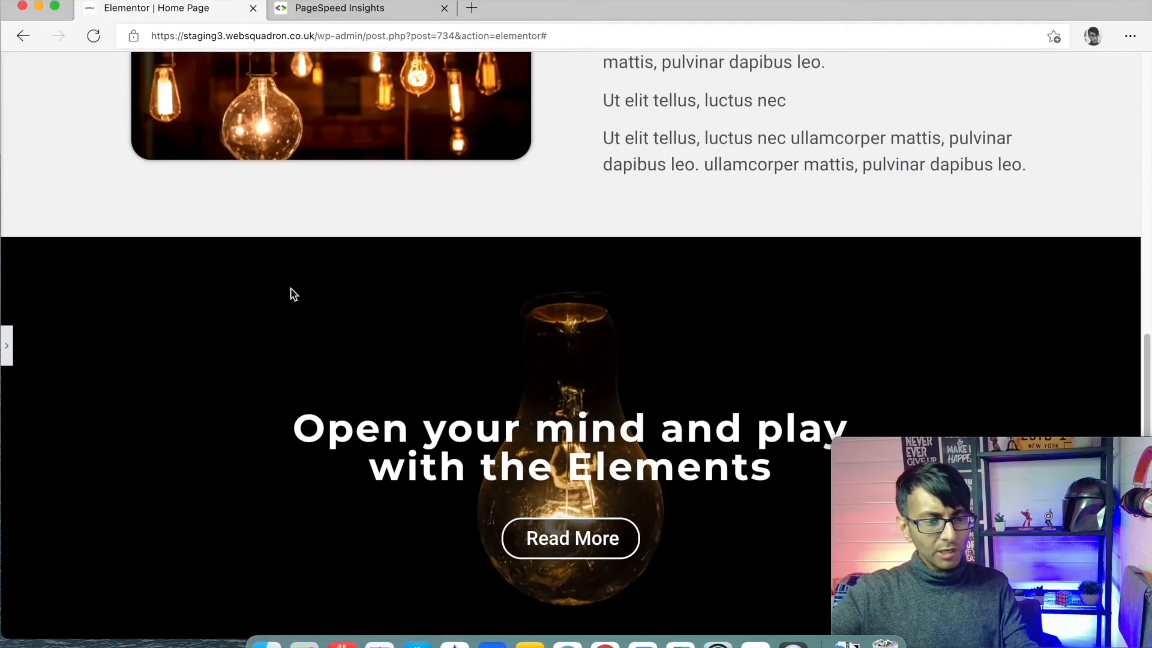
scroll("down", 3)
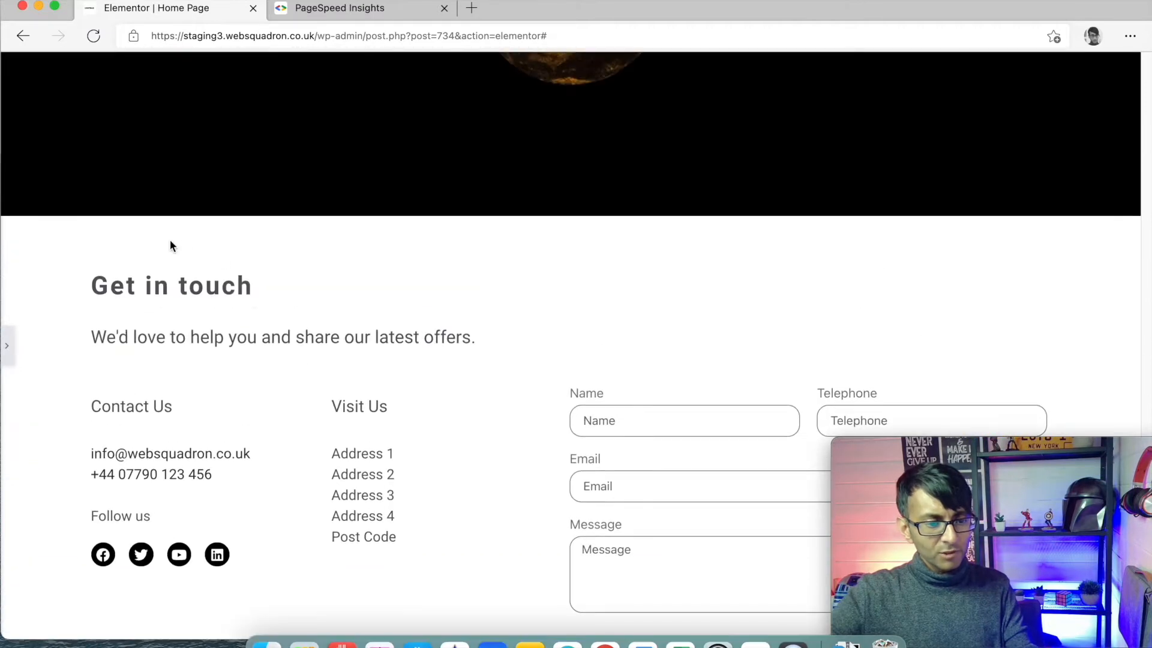
mouse_move(53, 336)
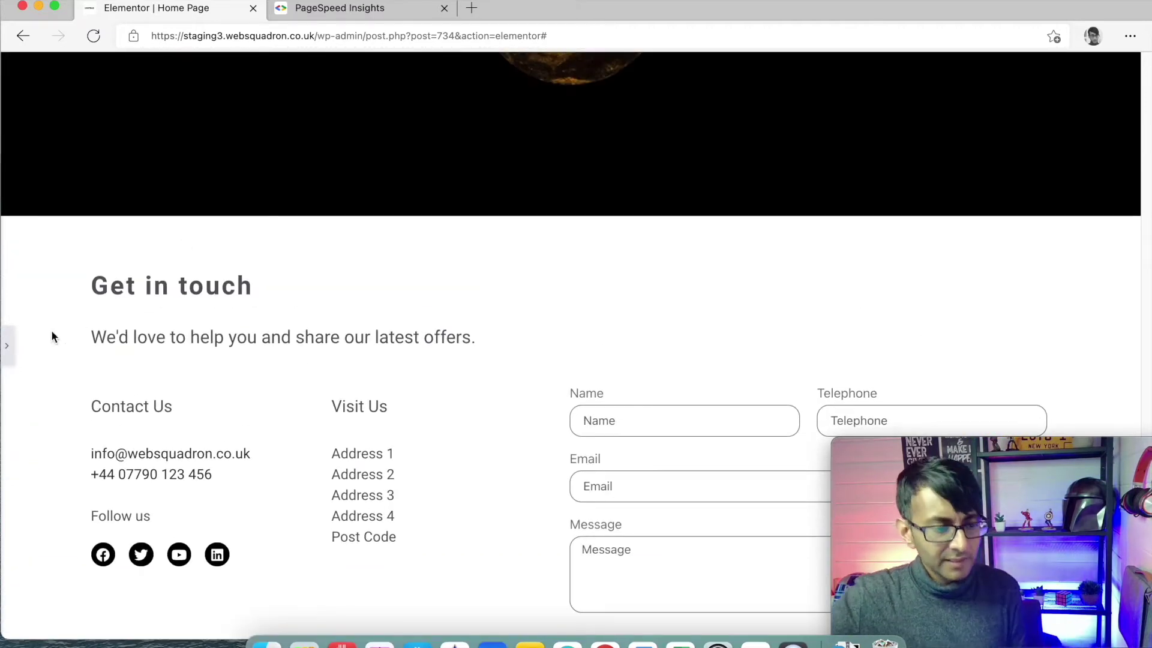
left_click(7, 345)
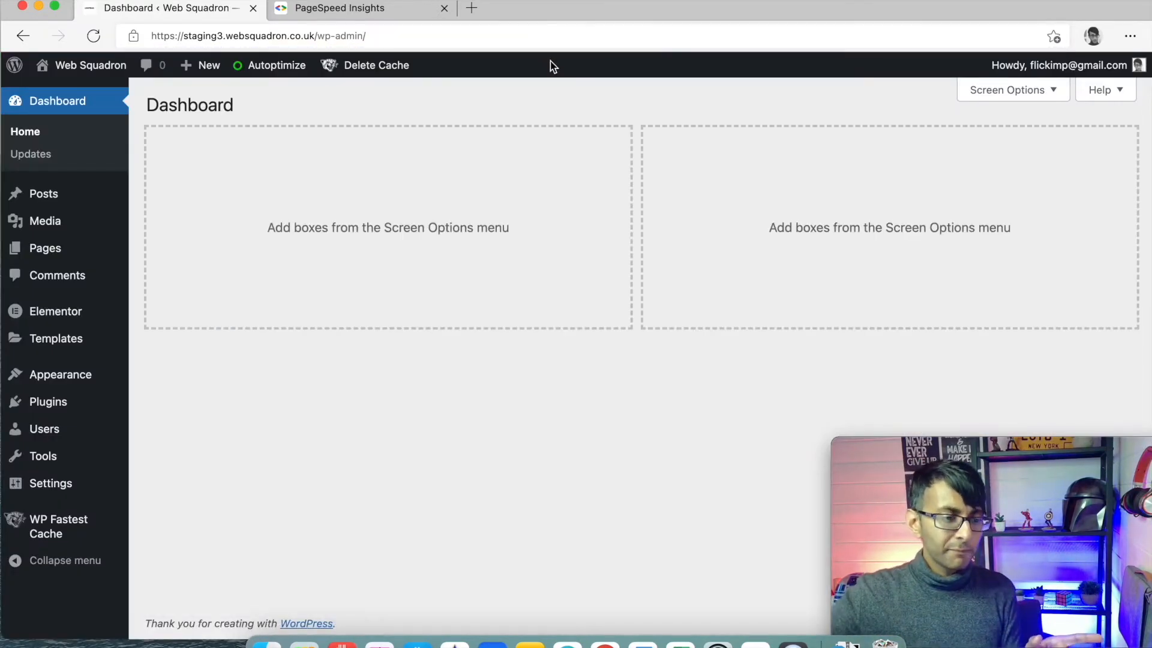
- Remove the Home Page item from MainMenu in Appearance > Menus
left_click(160, 422)
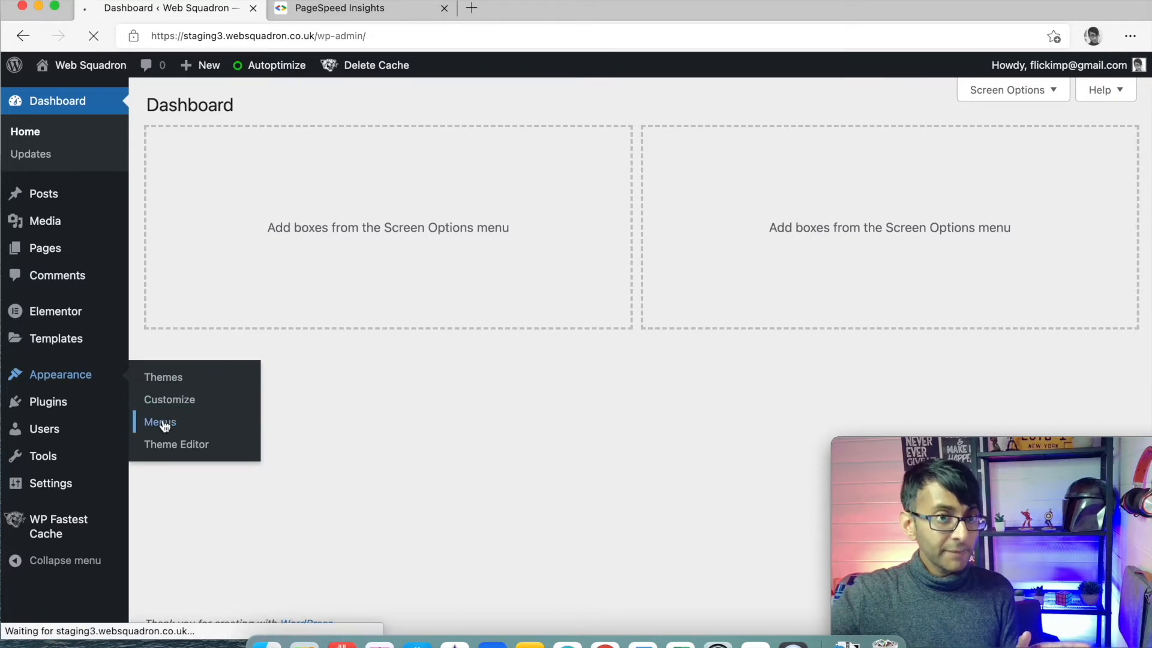
left_click(160, 423)
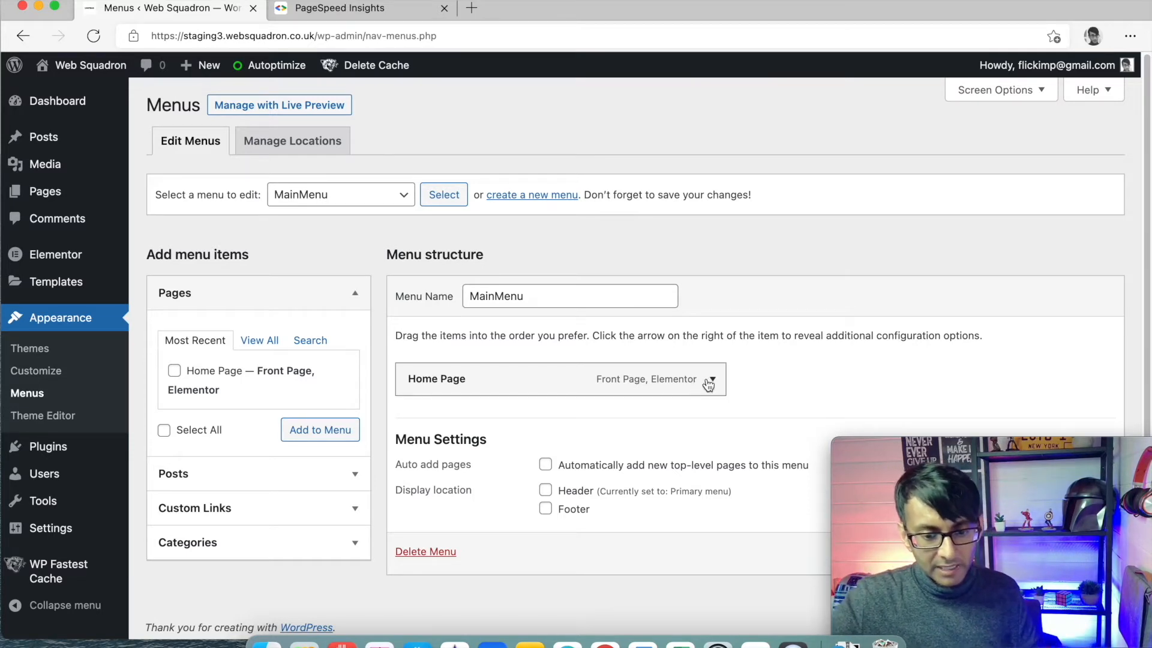
left_click(711, 379)
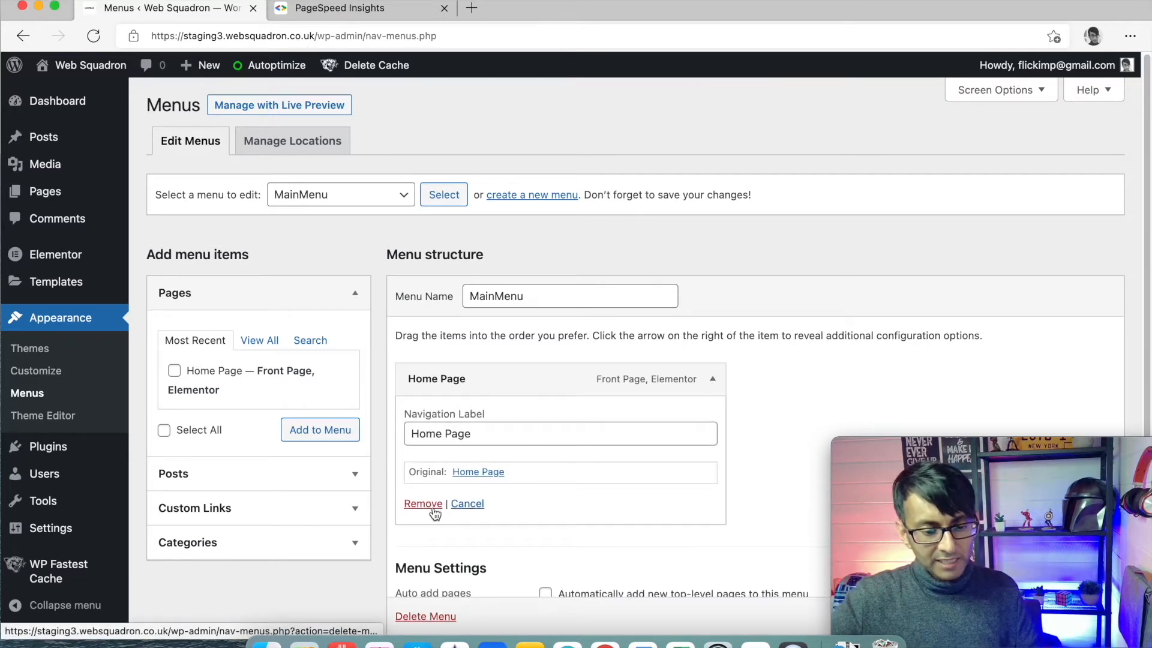
left_click(422, 503)
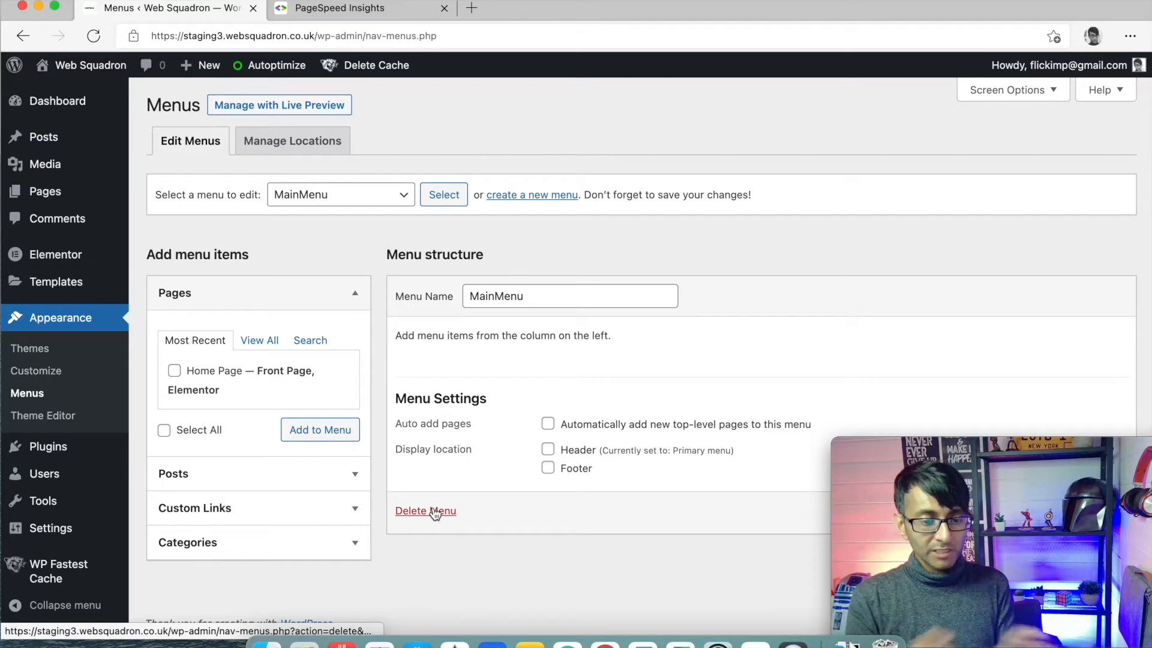
mouse_move(198, 464)
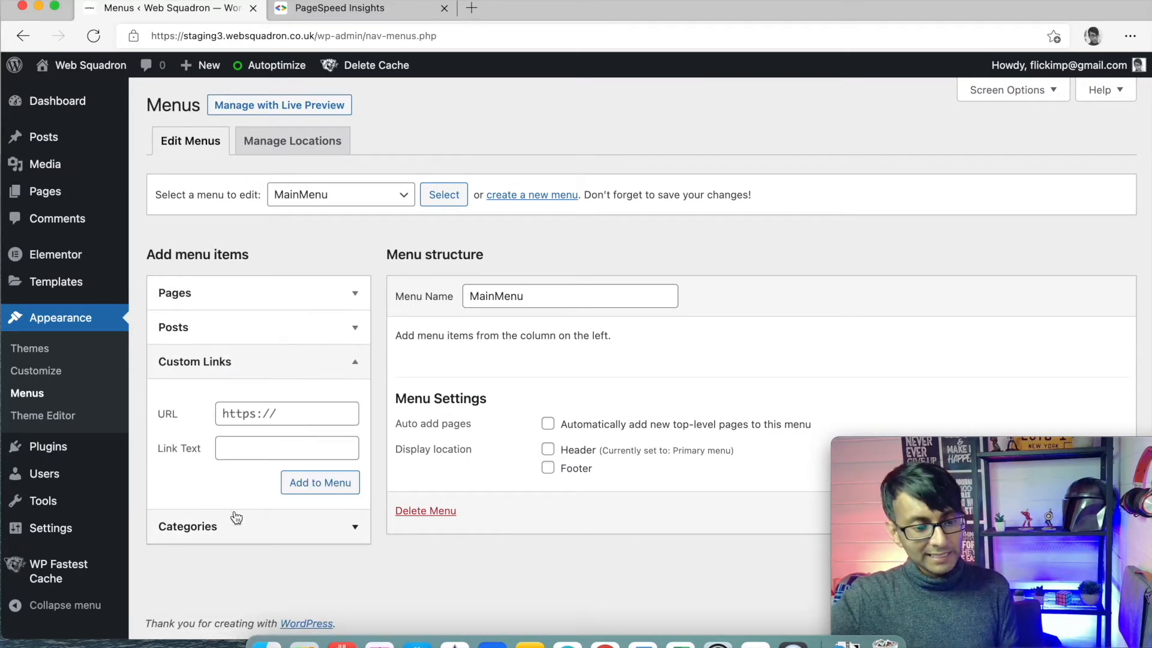
- Add a Home custom link pointing to the home page's #home anchor
left_click(287, 413)
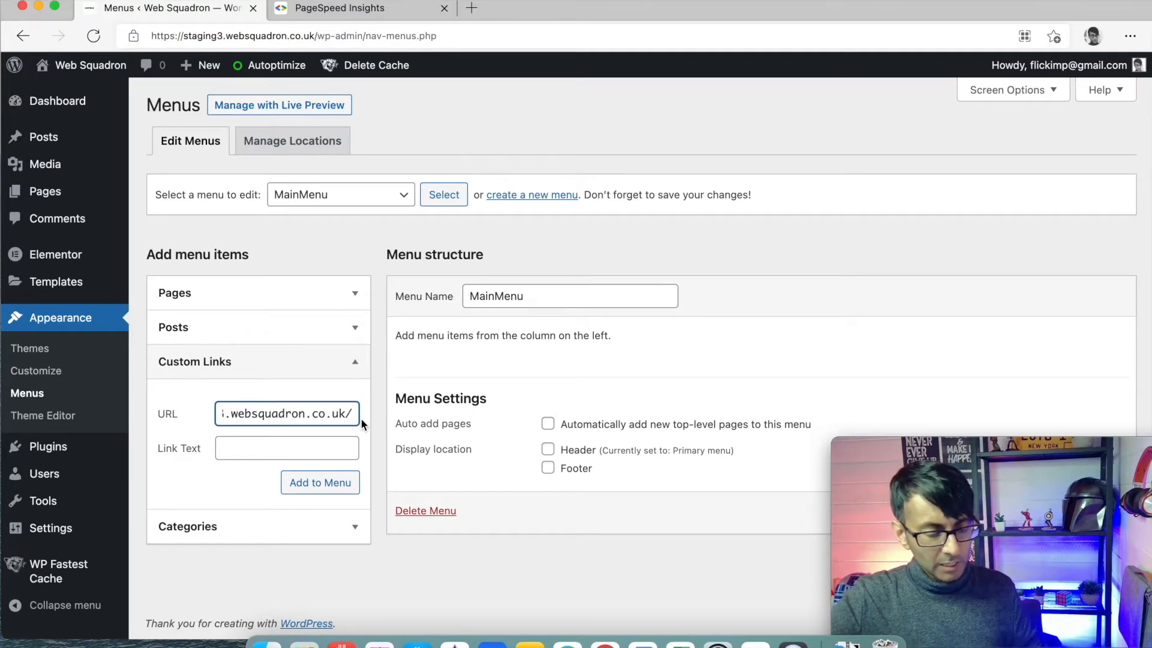
type("home")
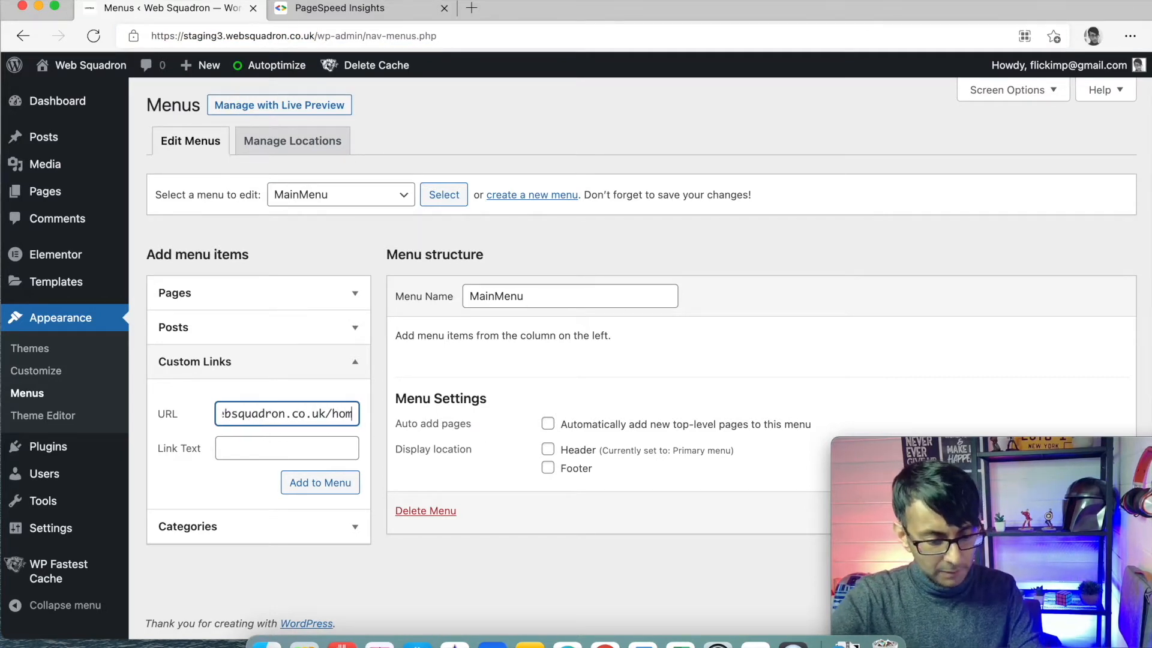
type("e/")
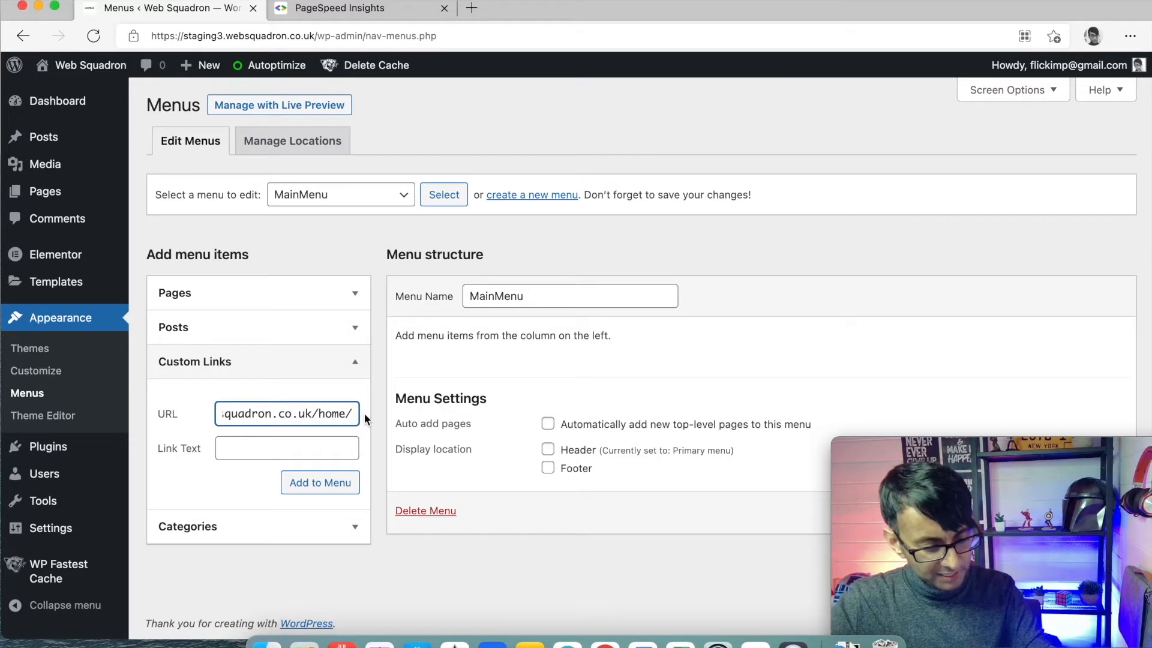
type("#")
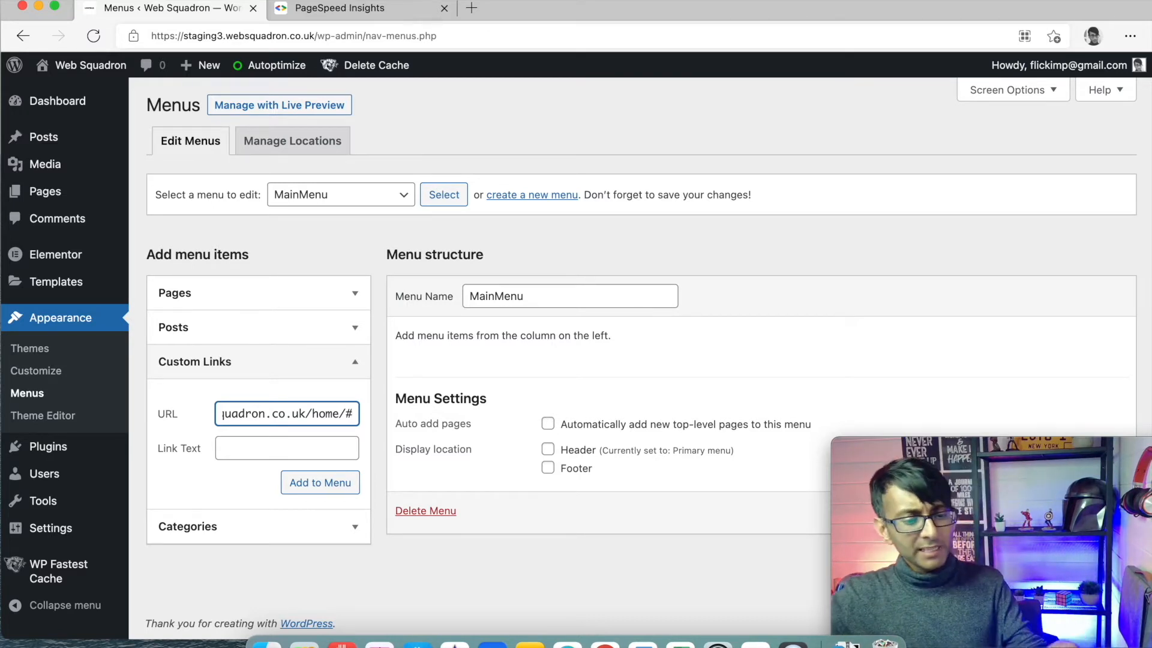
type("home")
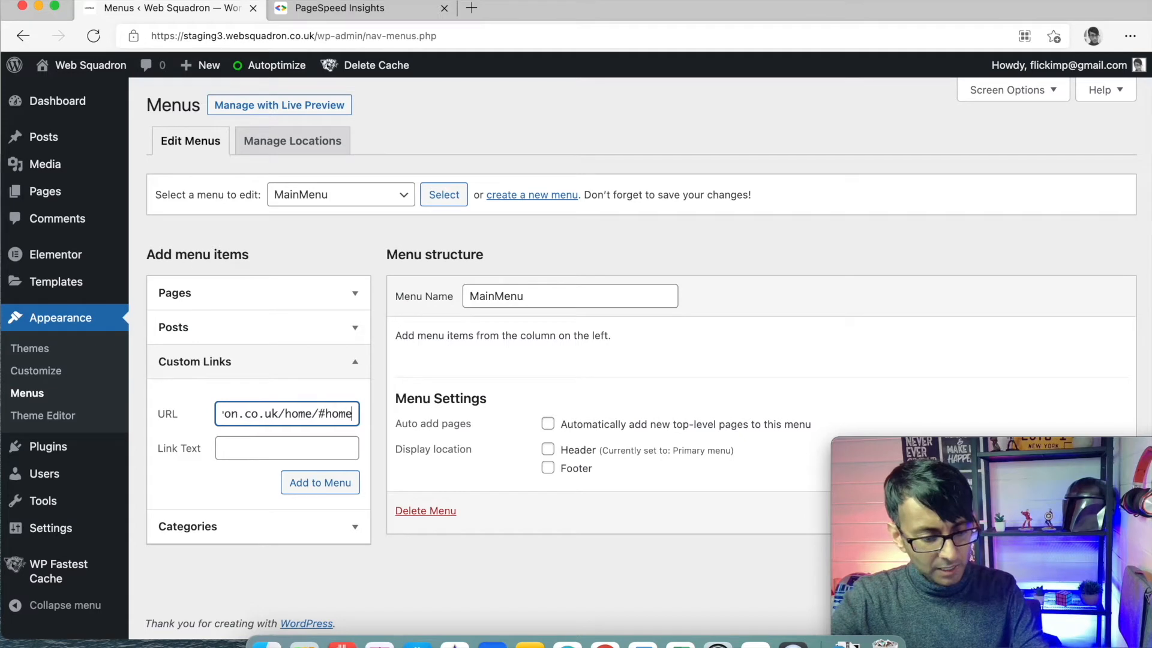
left_click(307, 448)
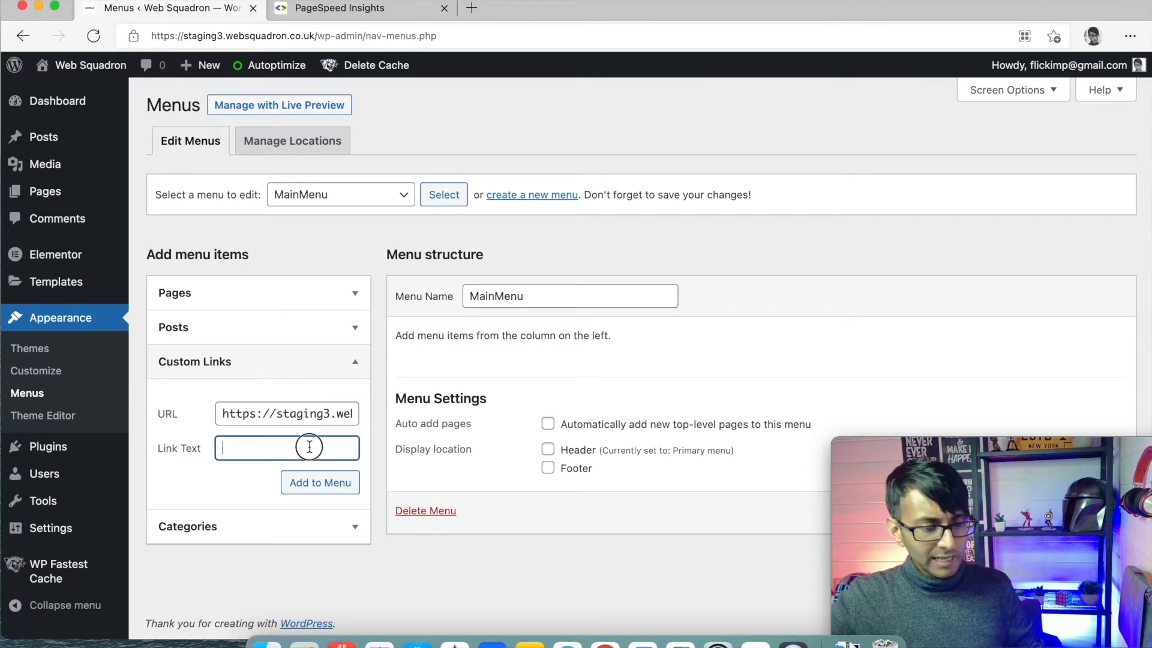
type("Home")
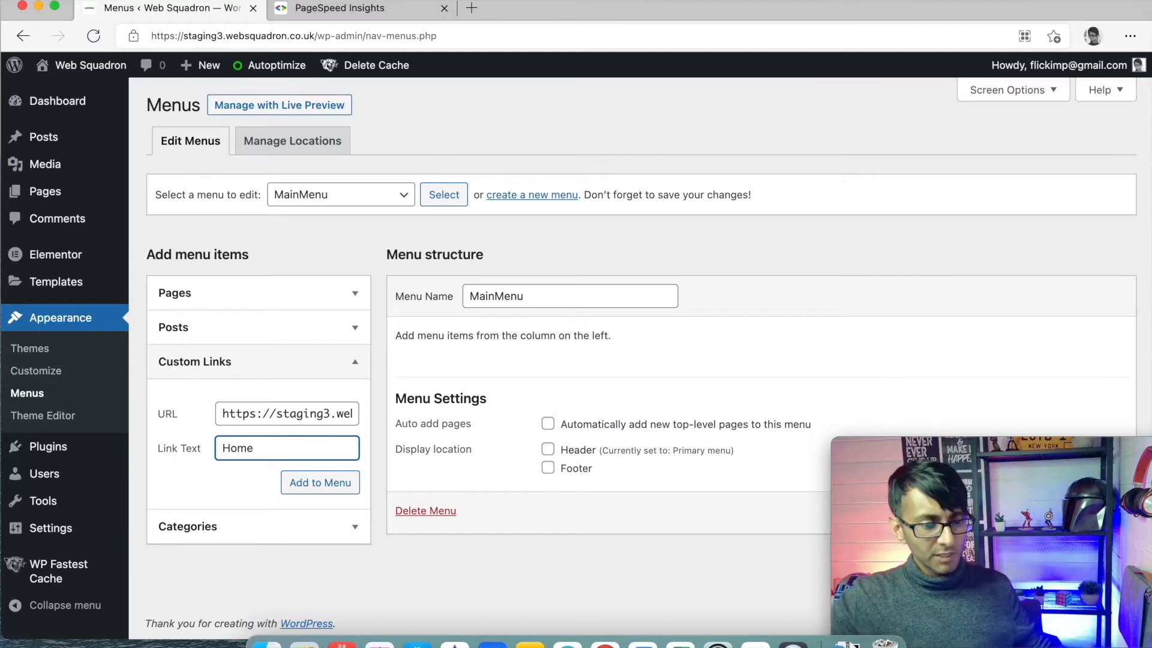
left_click(319, 483)
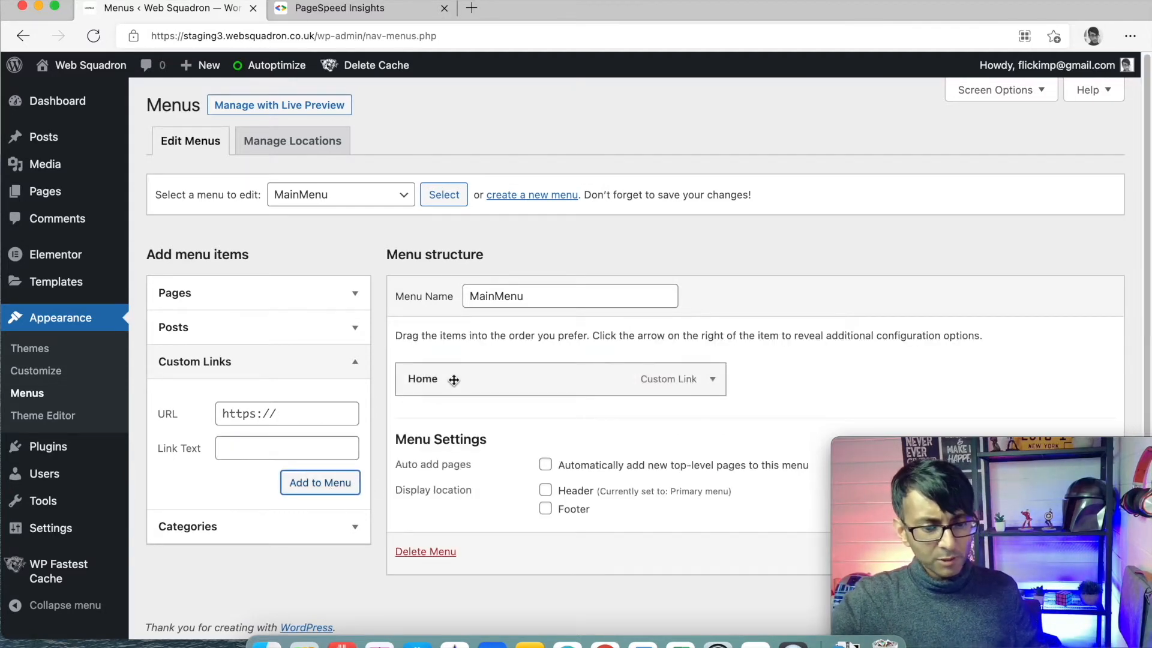
- Add a 'Who are we' custom link pointing to the #whoarewe anchor
left_click(300, 412)
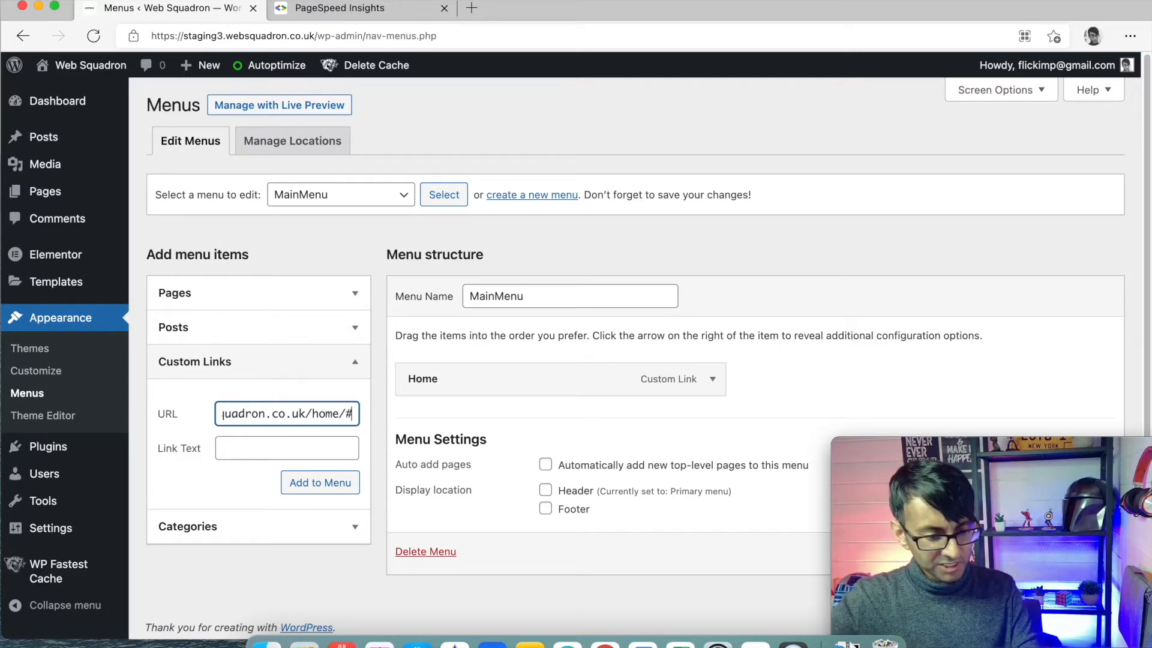
type("whoar")
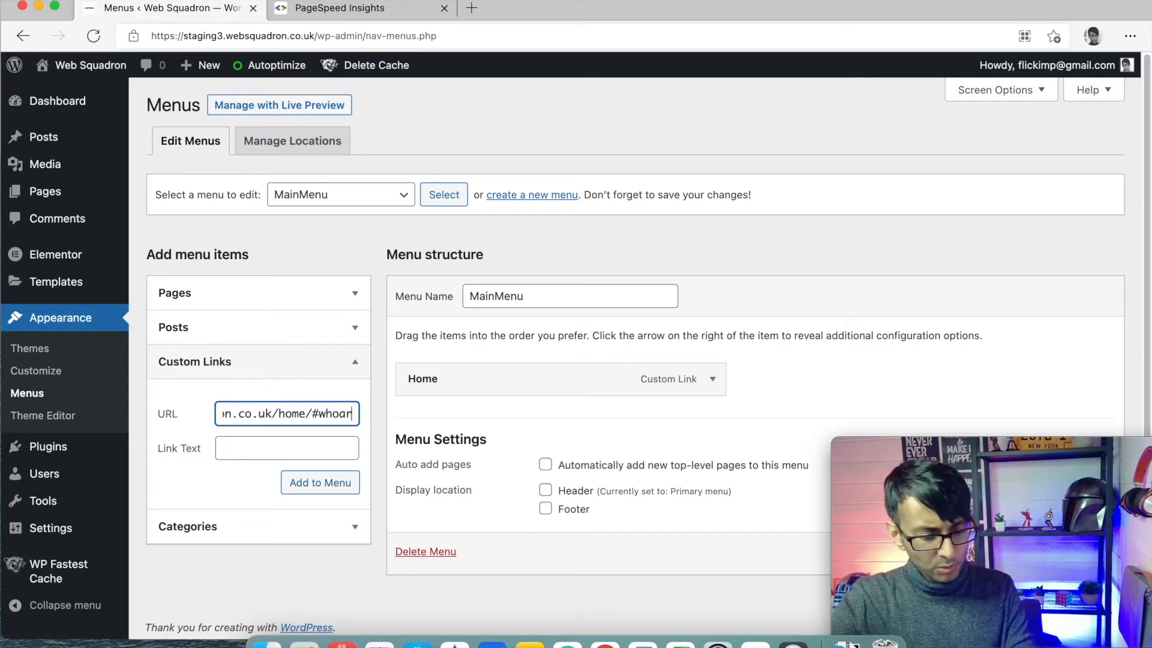
type("Who are we")
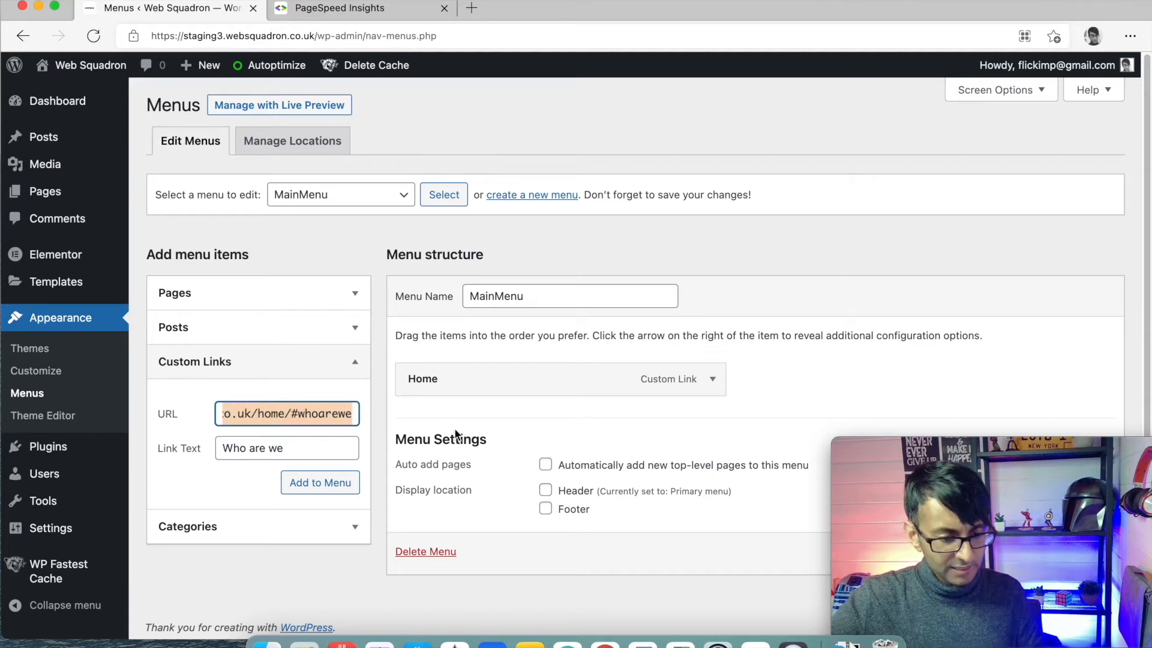
left_click(319, 482)
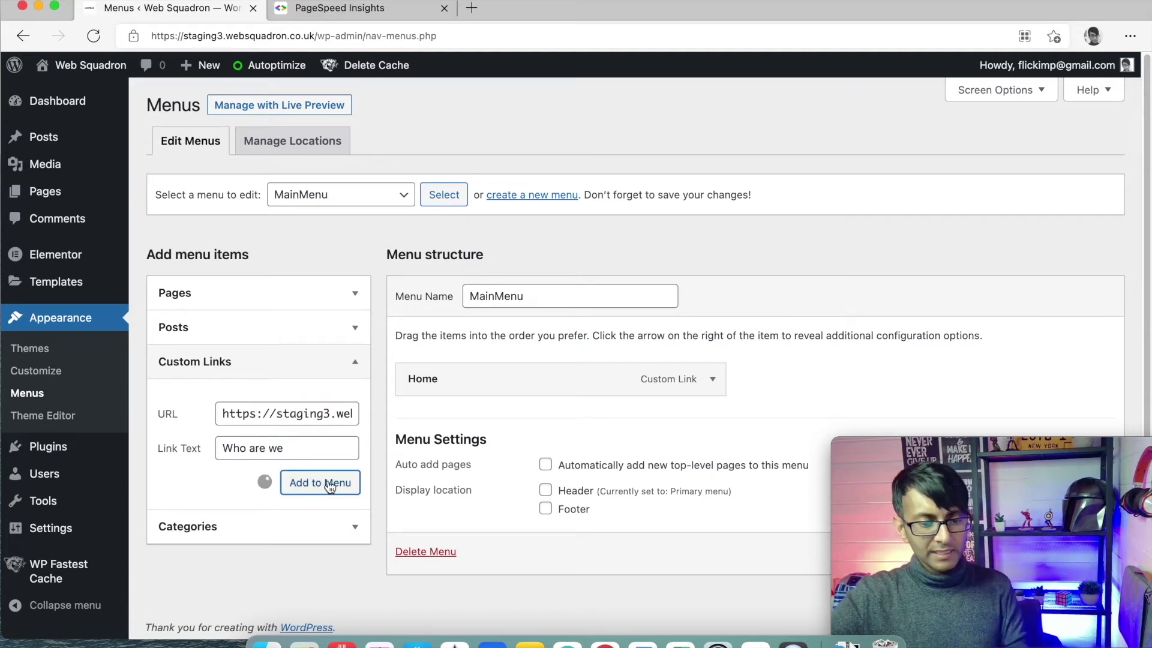
- Enter a 'Get in touch' custom link to the #get anchor, clearing stray characters from its label
left_click(319, 482)
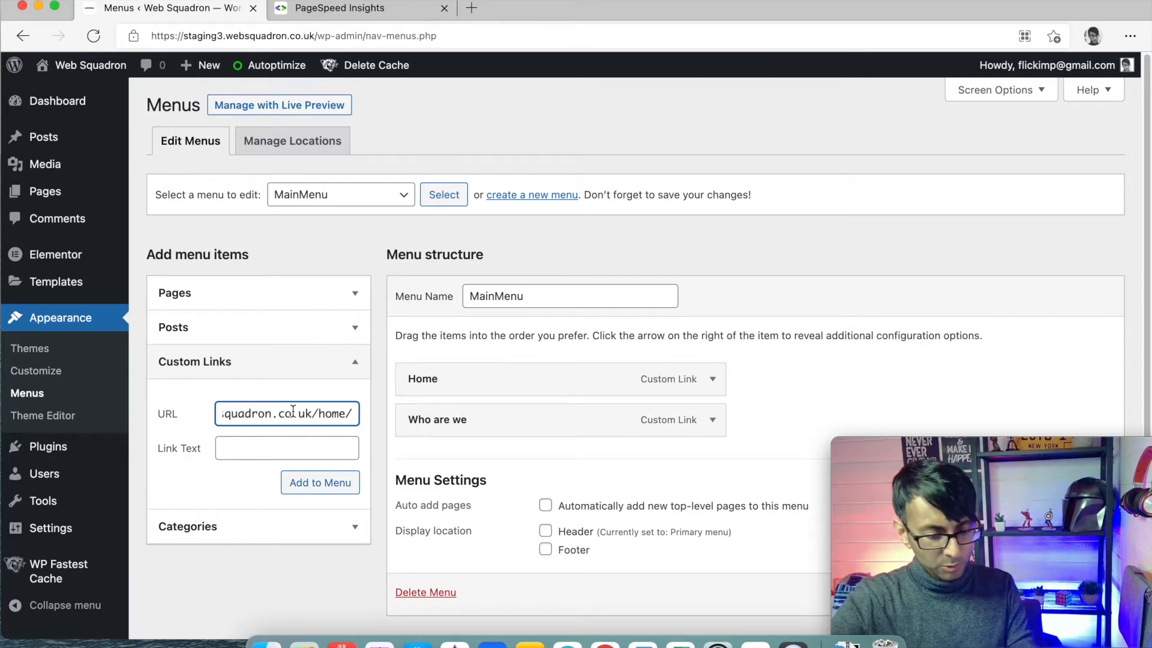
type("#get")
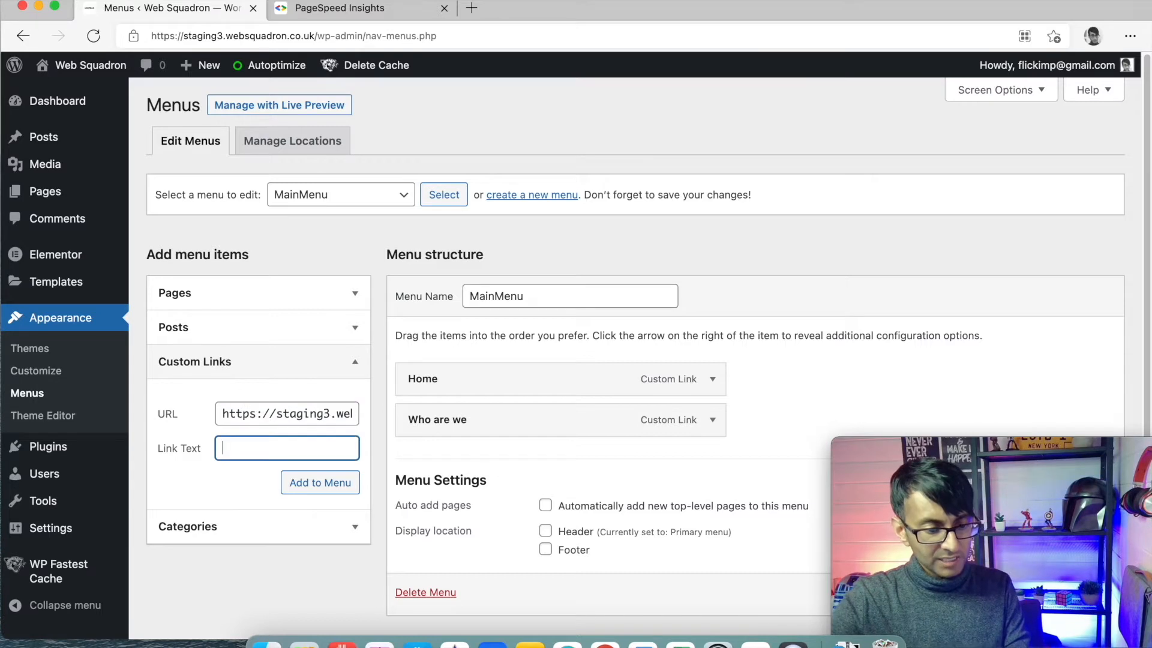
type("G")
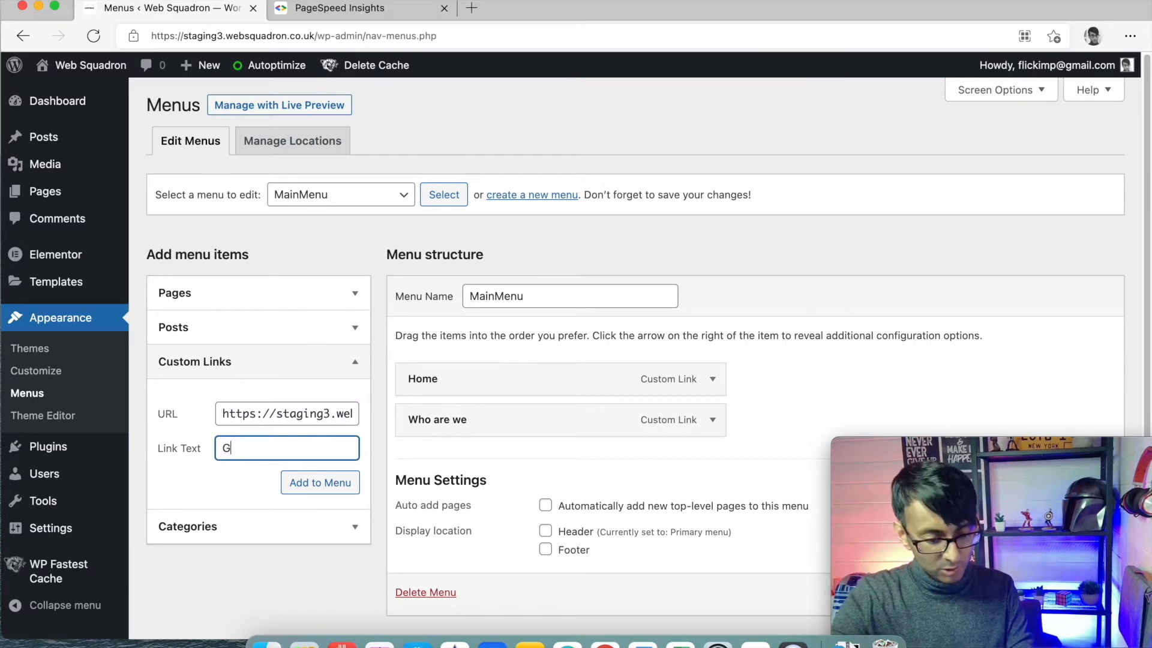
type("et in touch")
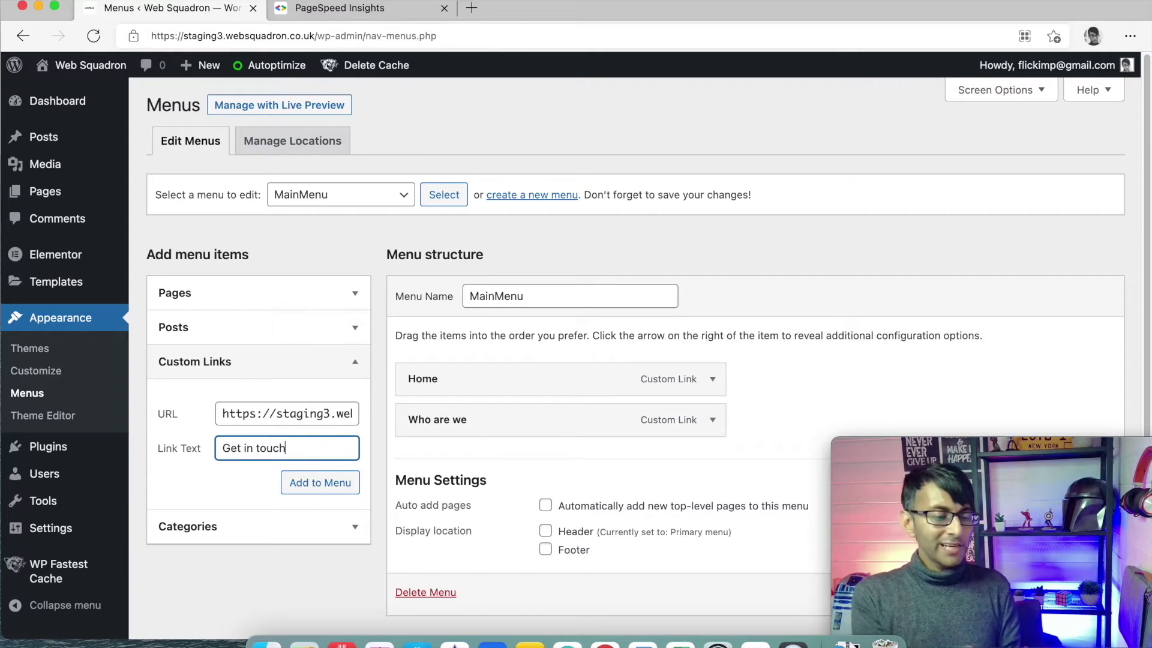
type("dfd")
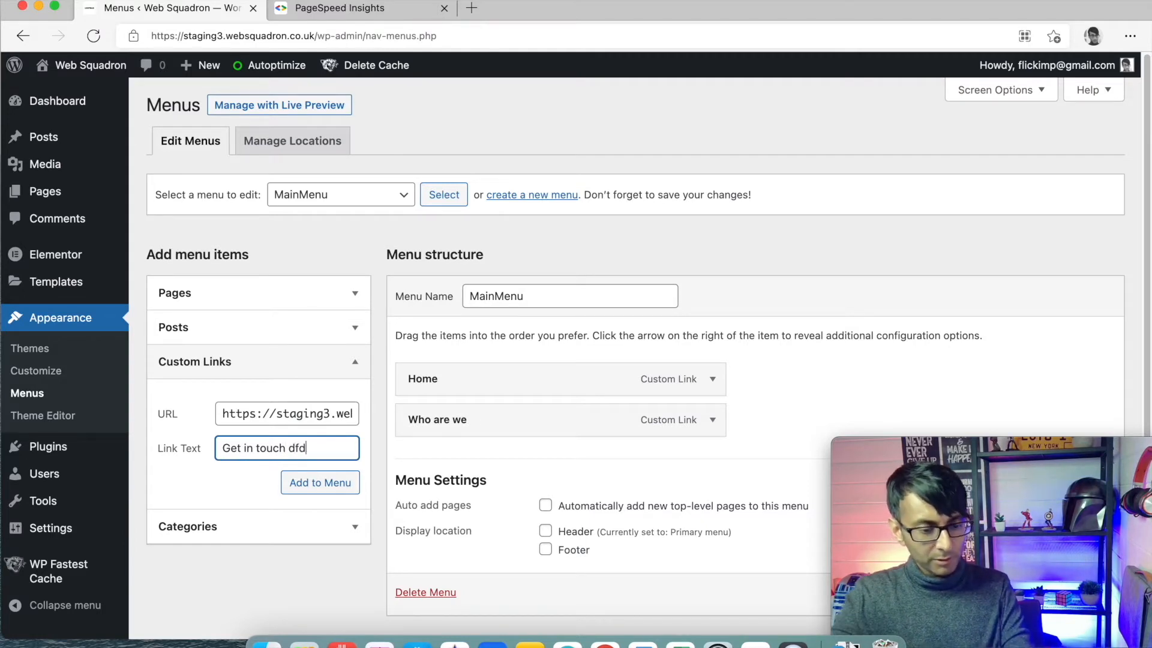
key("Backspace")
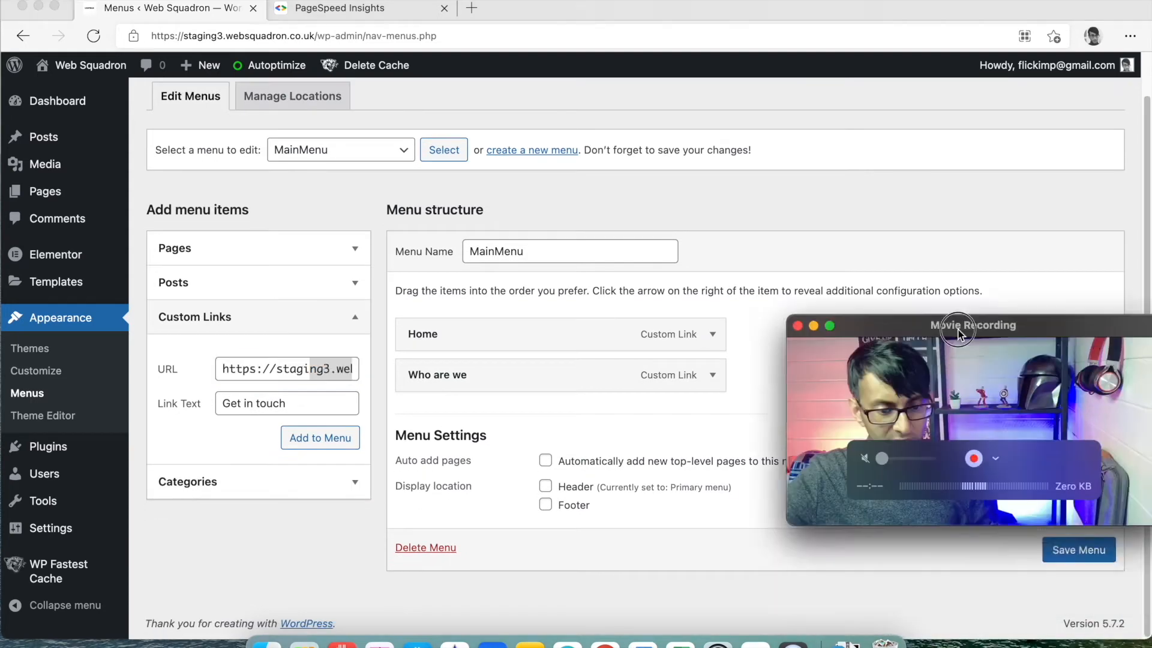
left_click(321, 436)
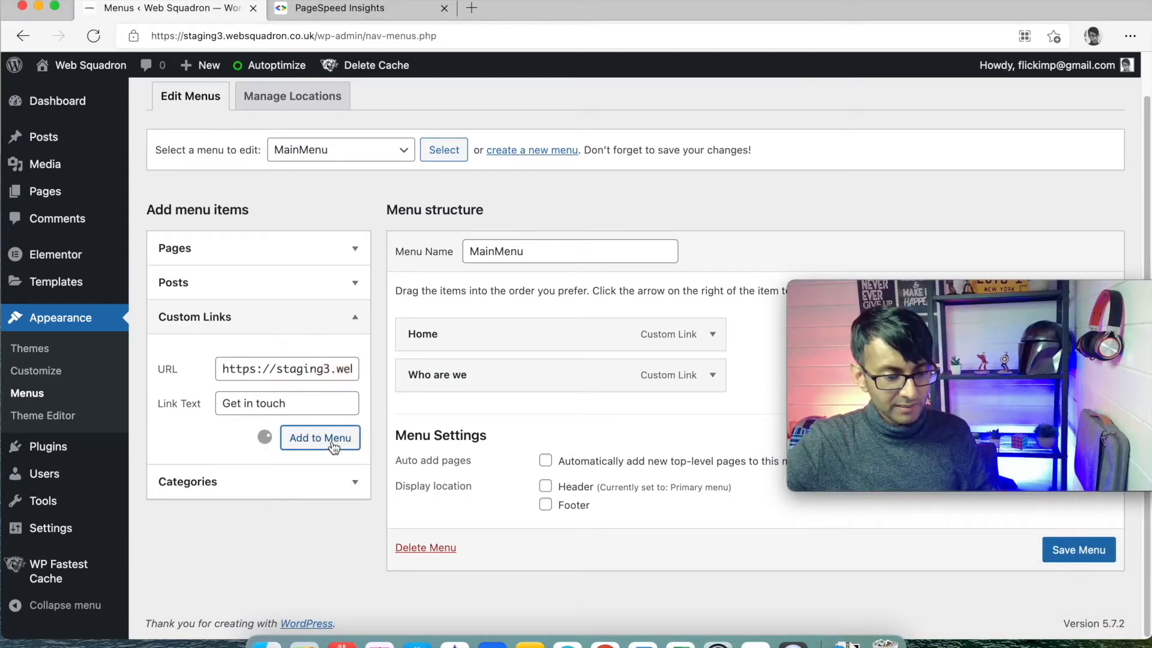
- Add the Get in touch link and save MainMenu with its three custom links
left_click(320, 438)
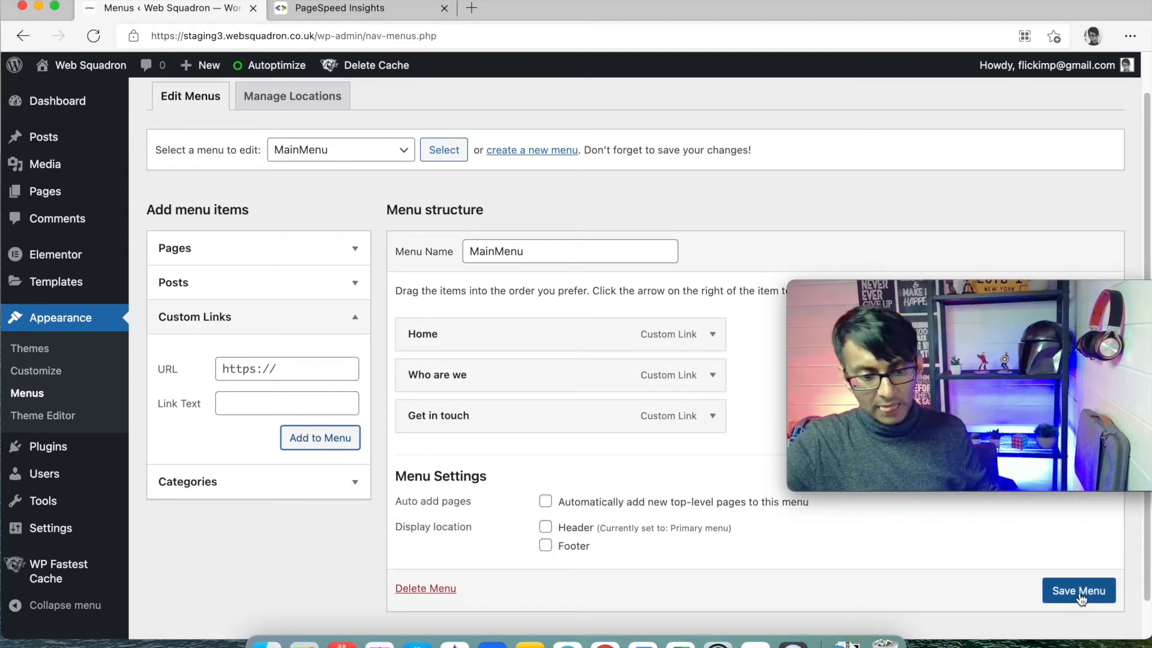
scroll("down", 3)
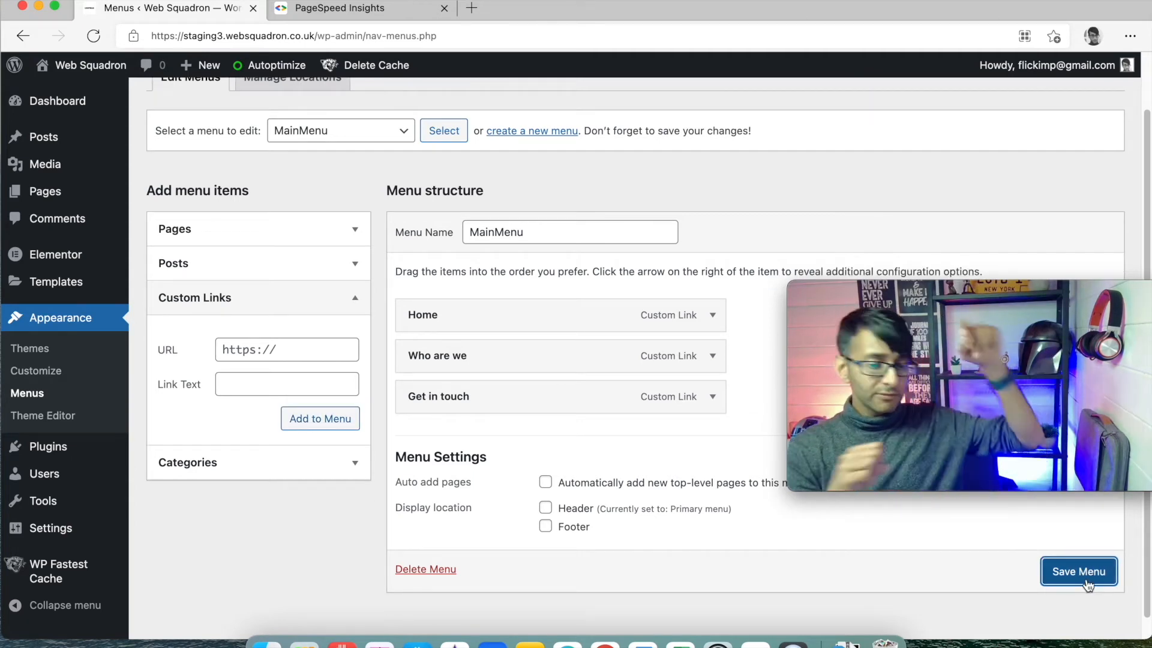
left_click(1080, 571)
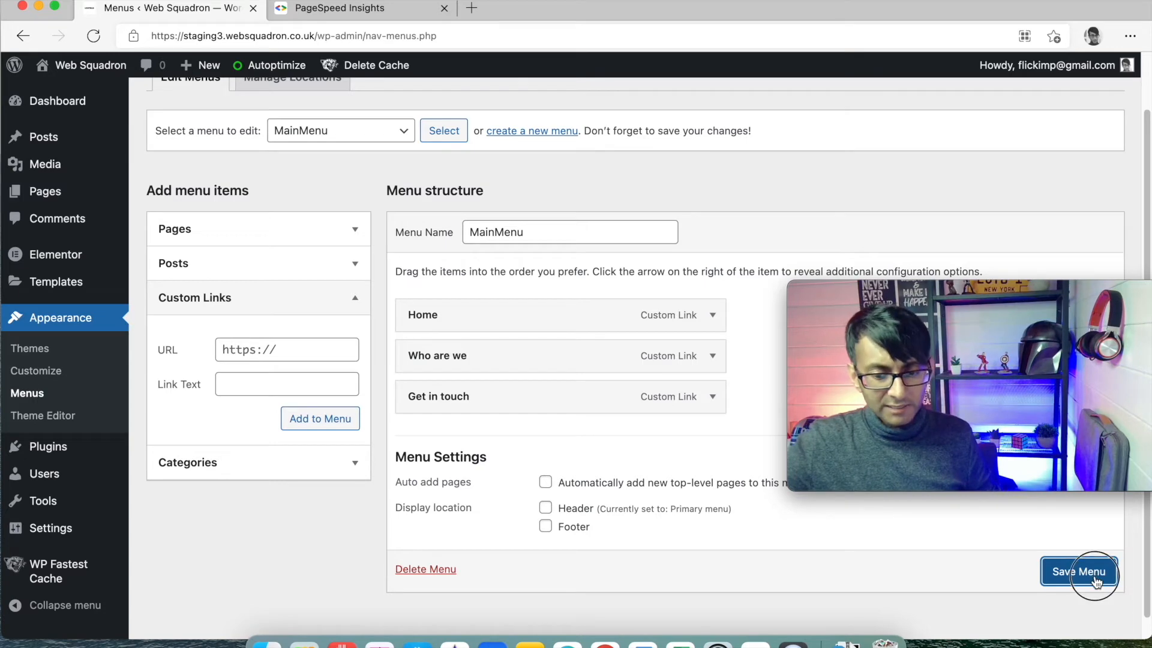
left_click(1079, 571)
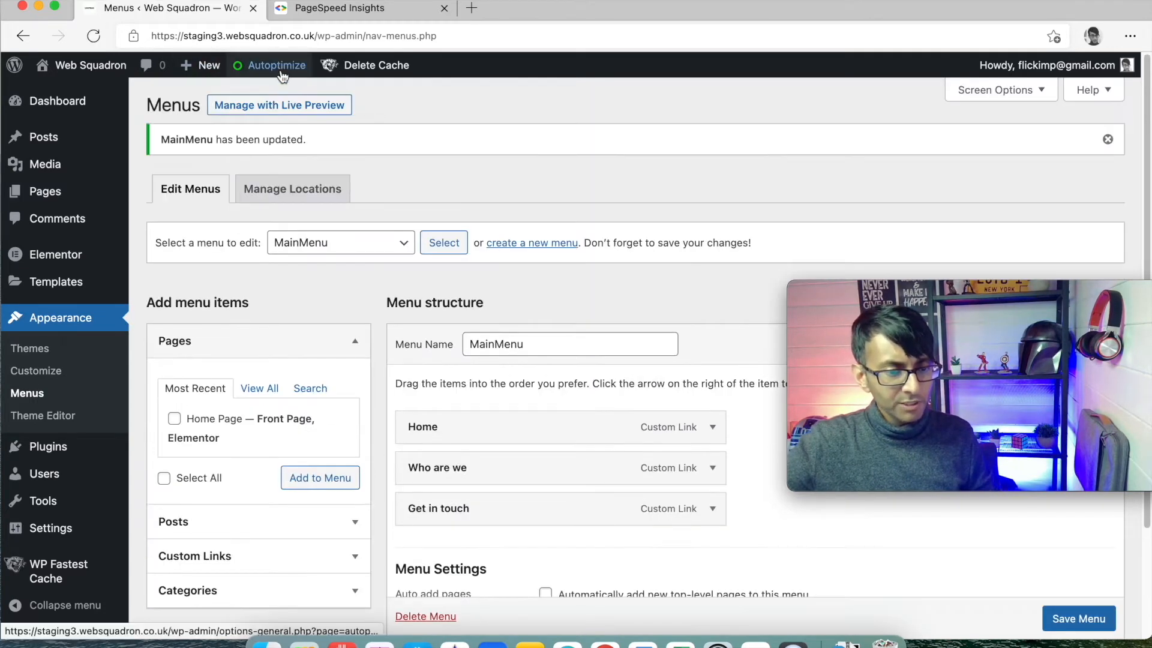
left_click(377, 65)
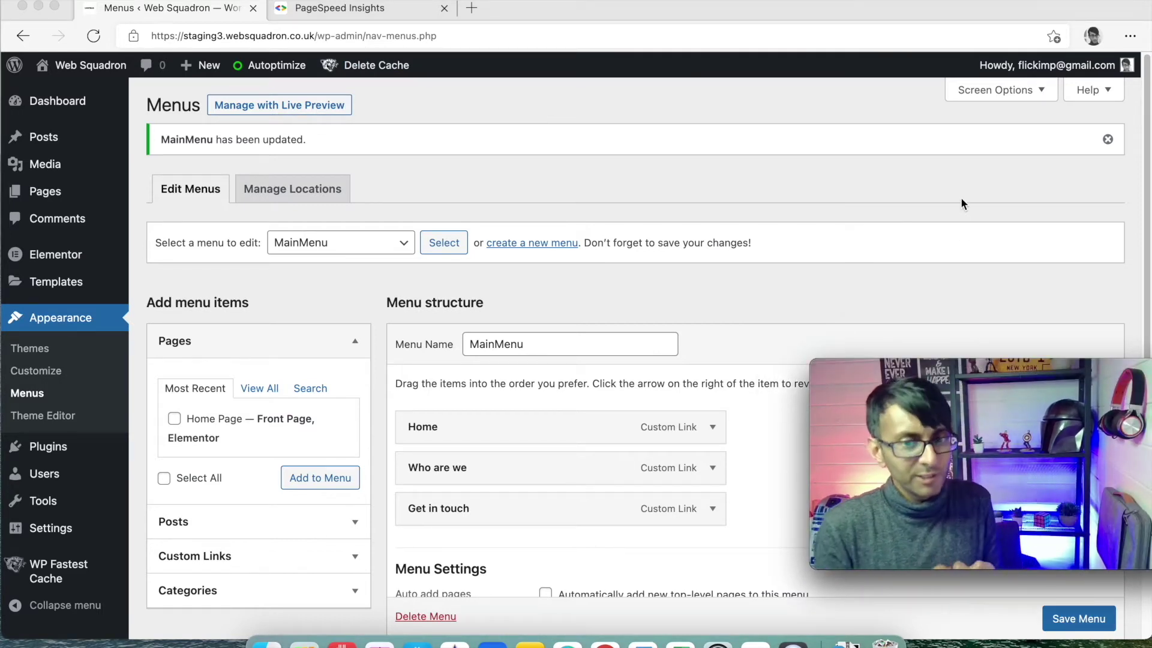
mouse_move(58, 200)
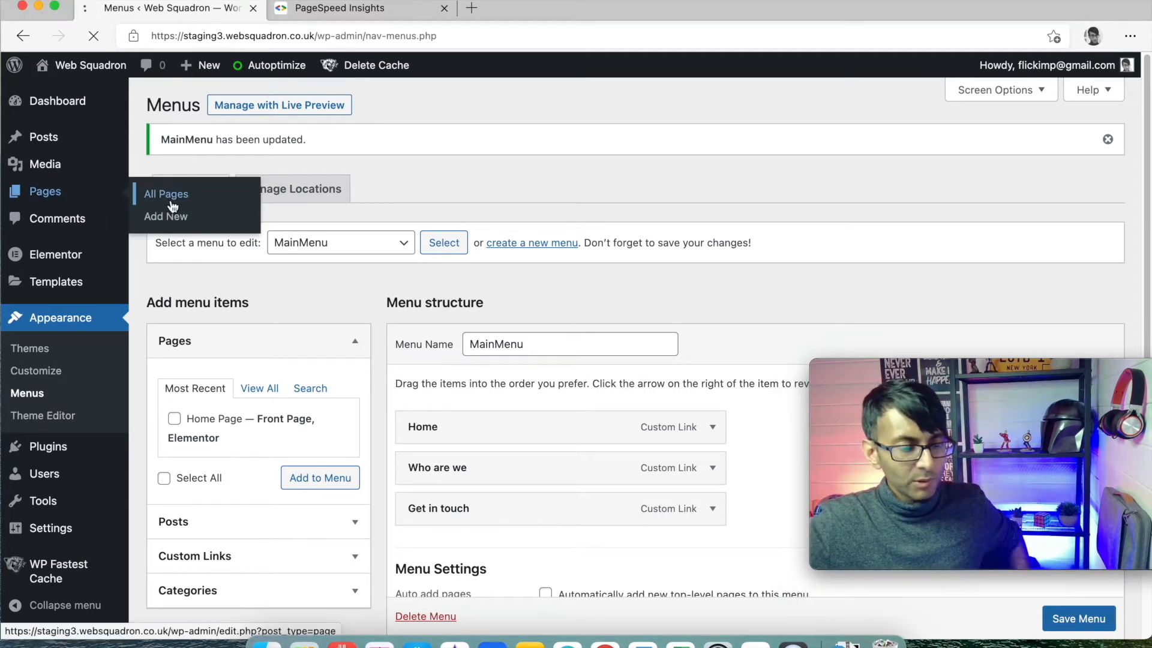
- Reopen the Home Page in Elementor from All Pages and scroll to check the new header menu
left_click(166, 193)
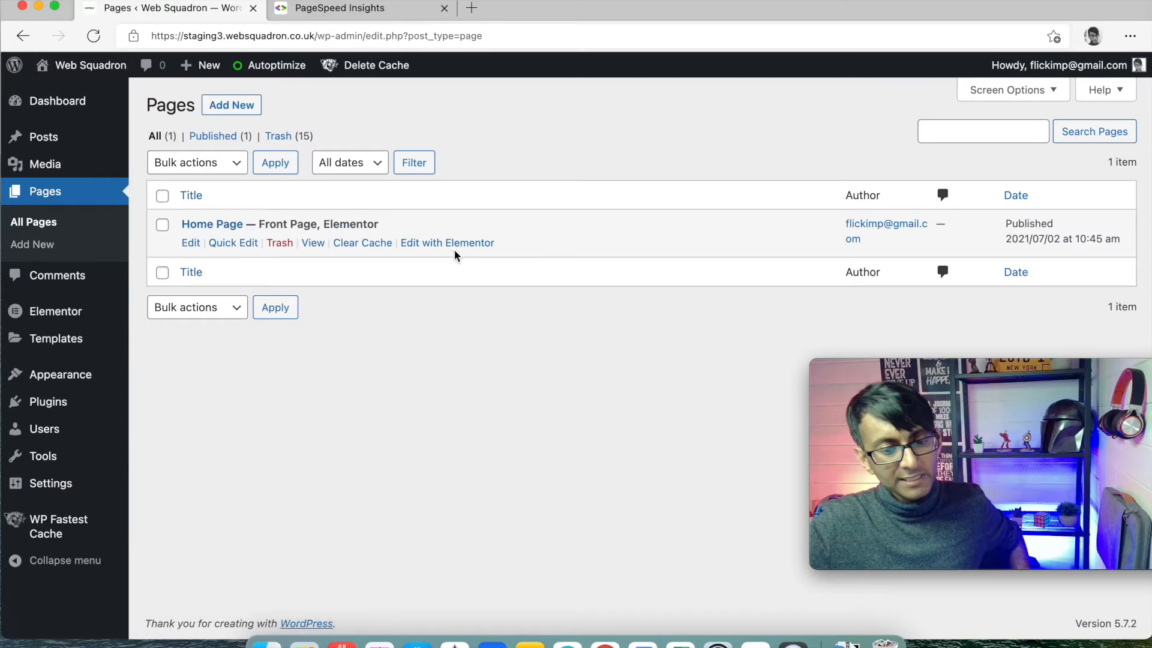
left_click(447, 243)
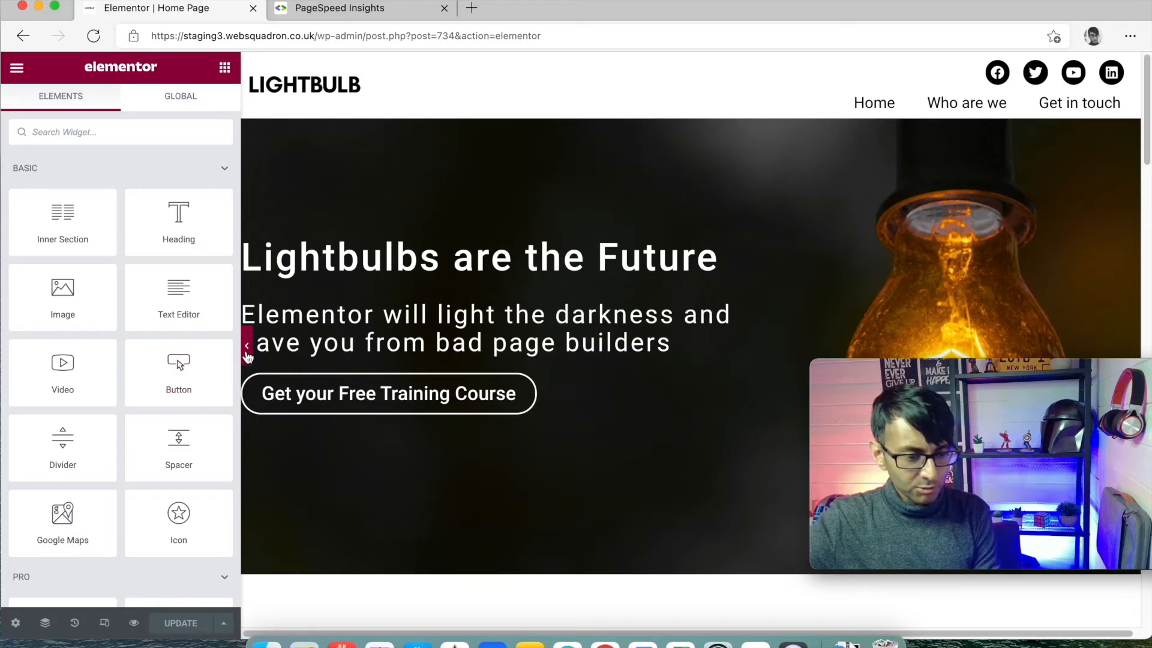
scroll("down", 3)
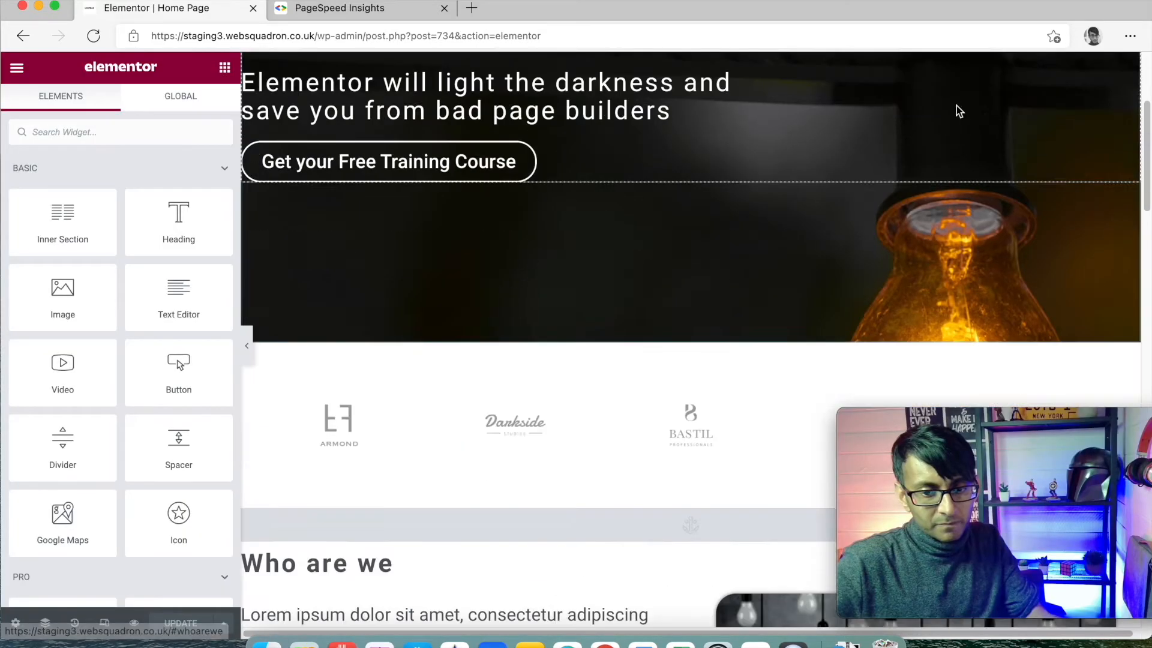
scroll("down", 3)
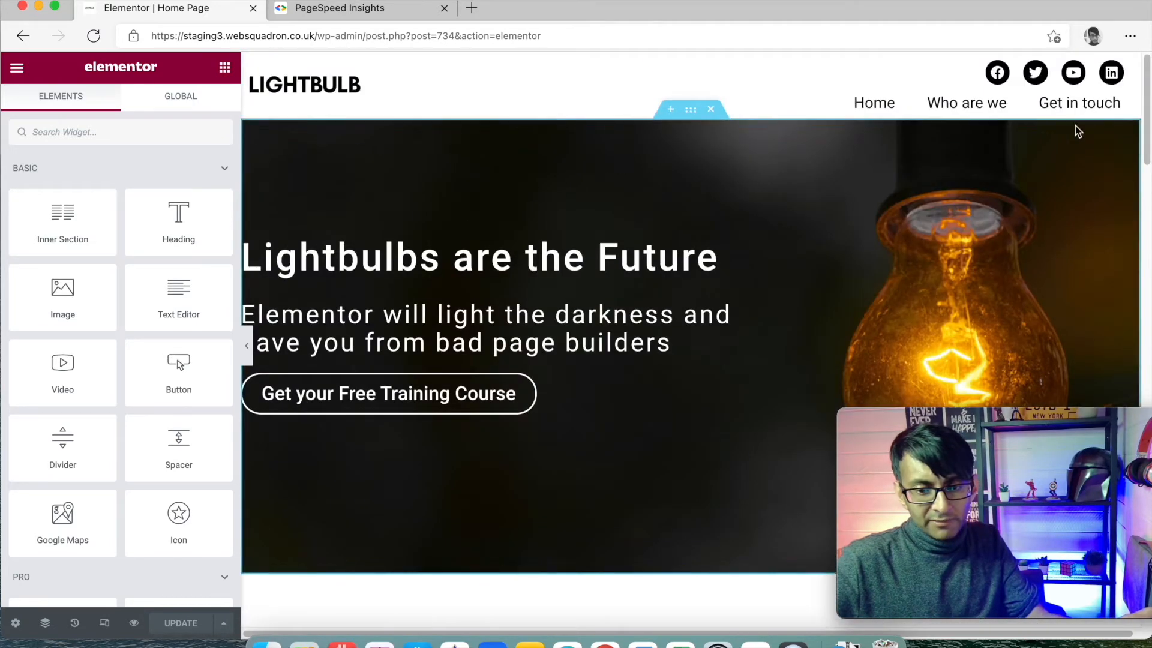
scroll("down", 3)
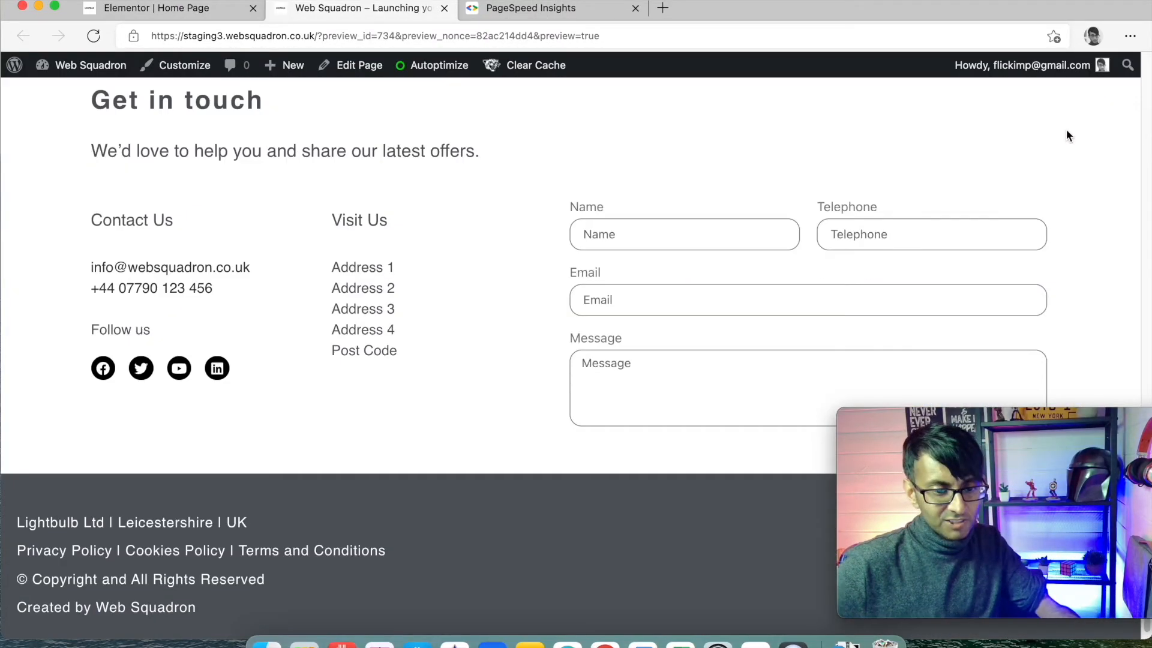
scroll("up", 3)
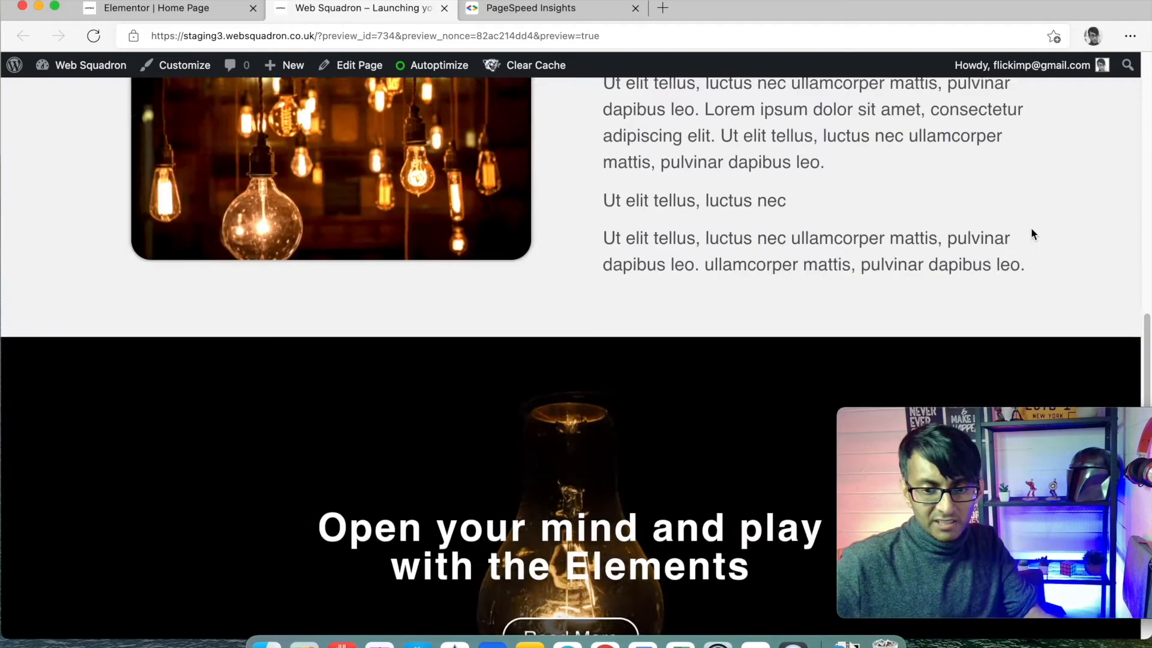
scroll("up", 3)
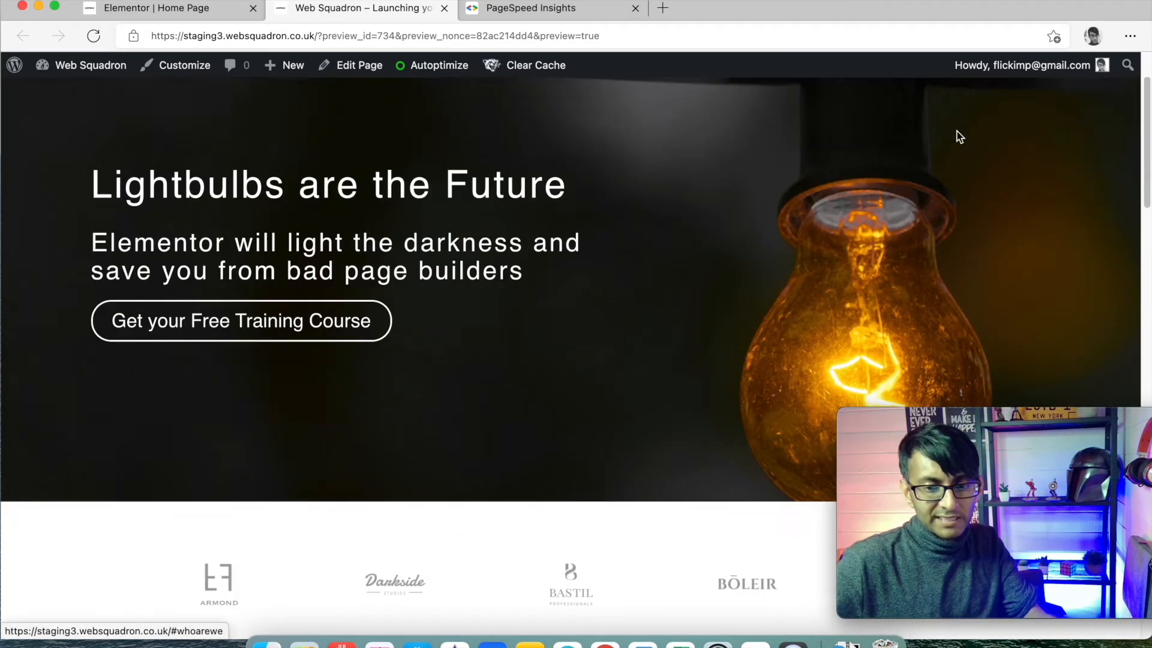
scroll("down", 3)
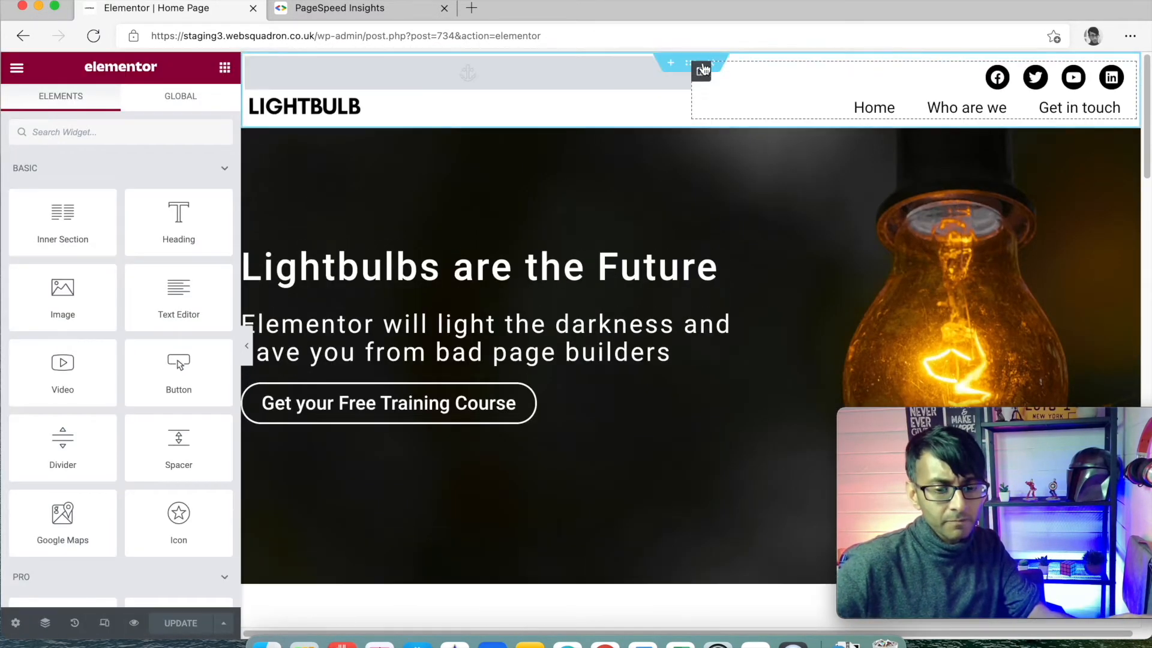
- Make the header section sticky to the top on desktop, tablet and mobile via Motion Effects
left_click(691, 62)
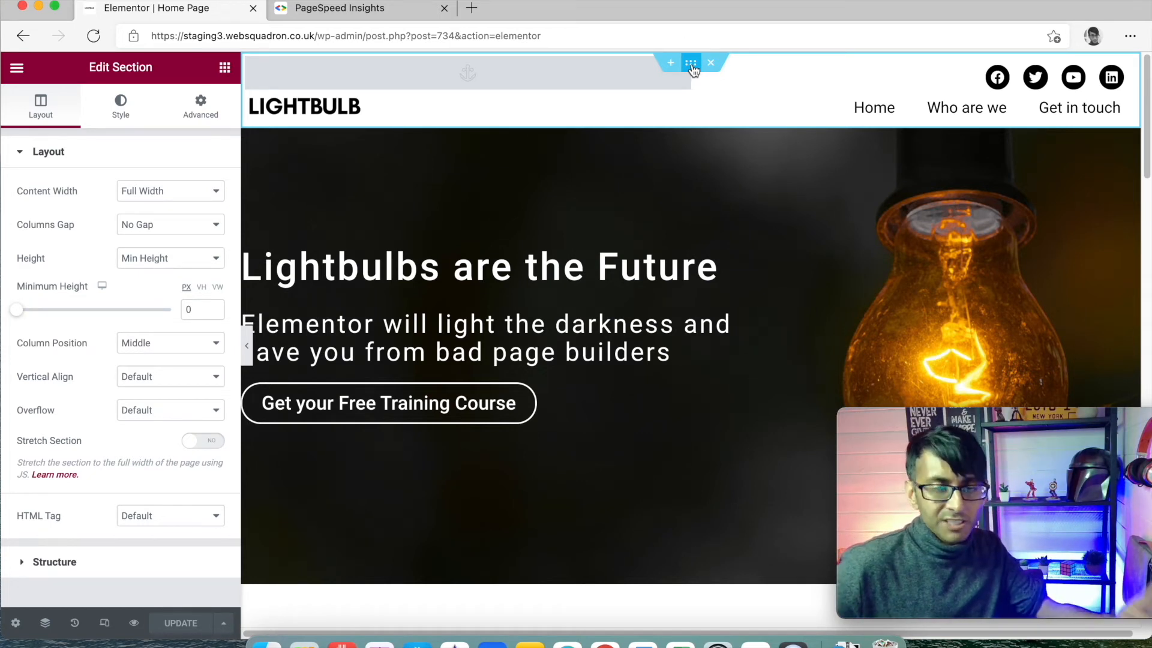
left_click(199, 107)
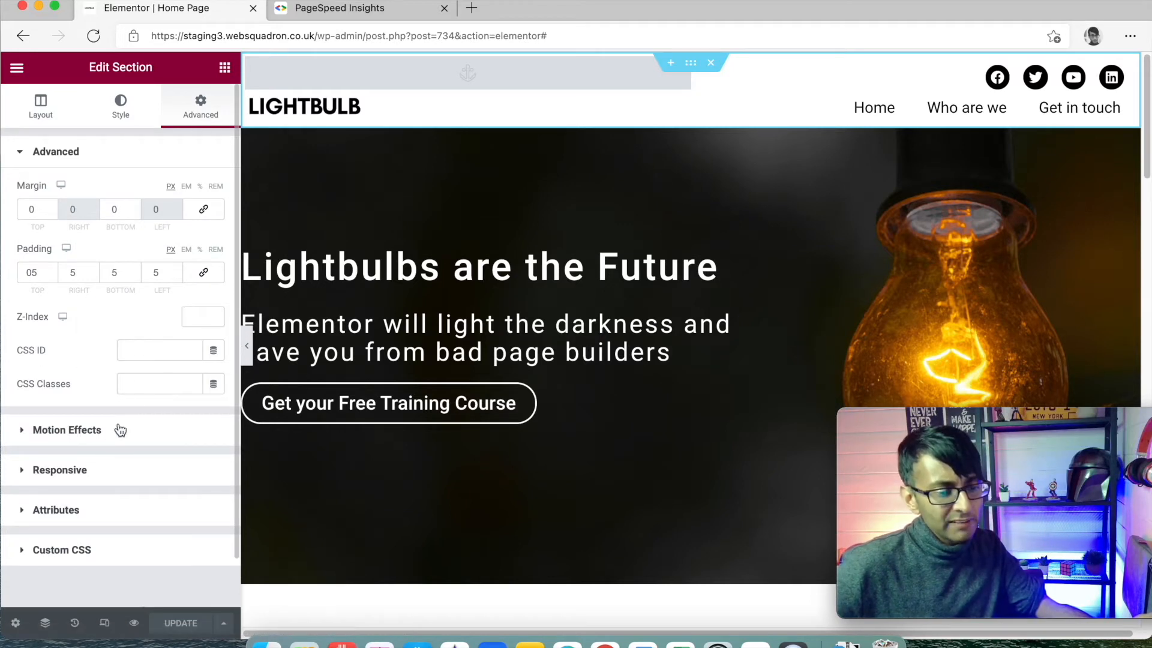
left_click(67, 430)
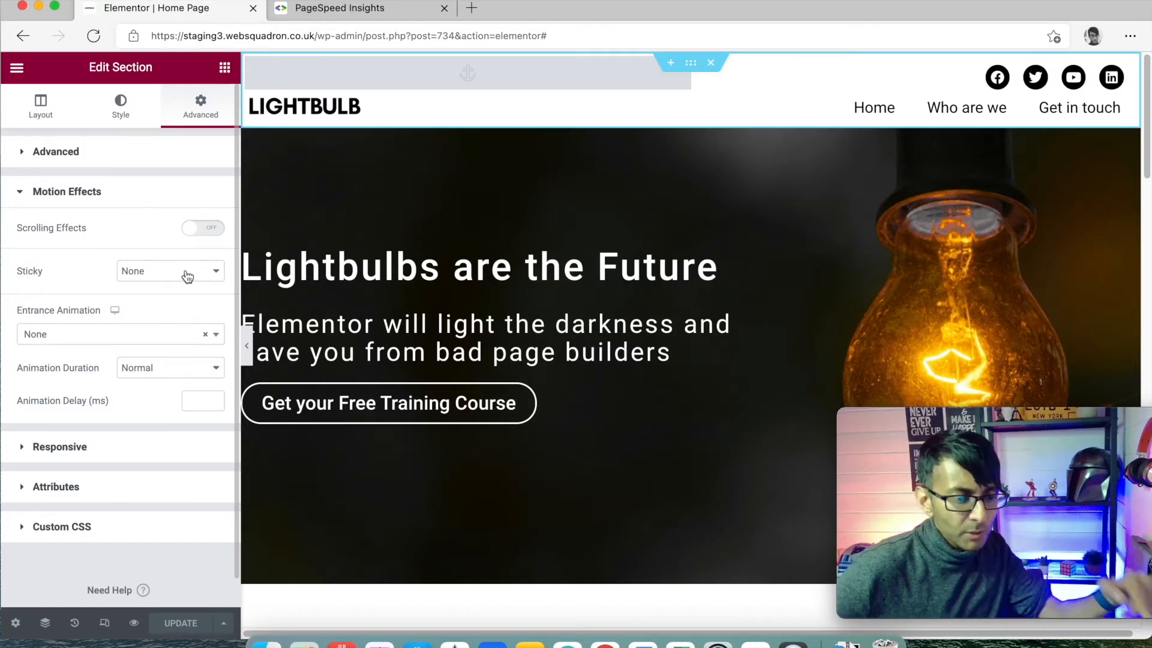
left_click(170, 271)
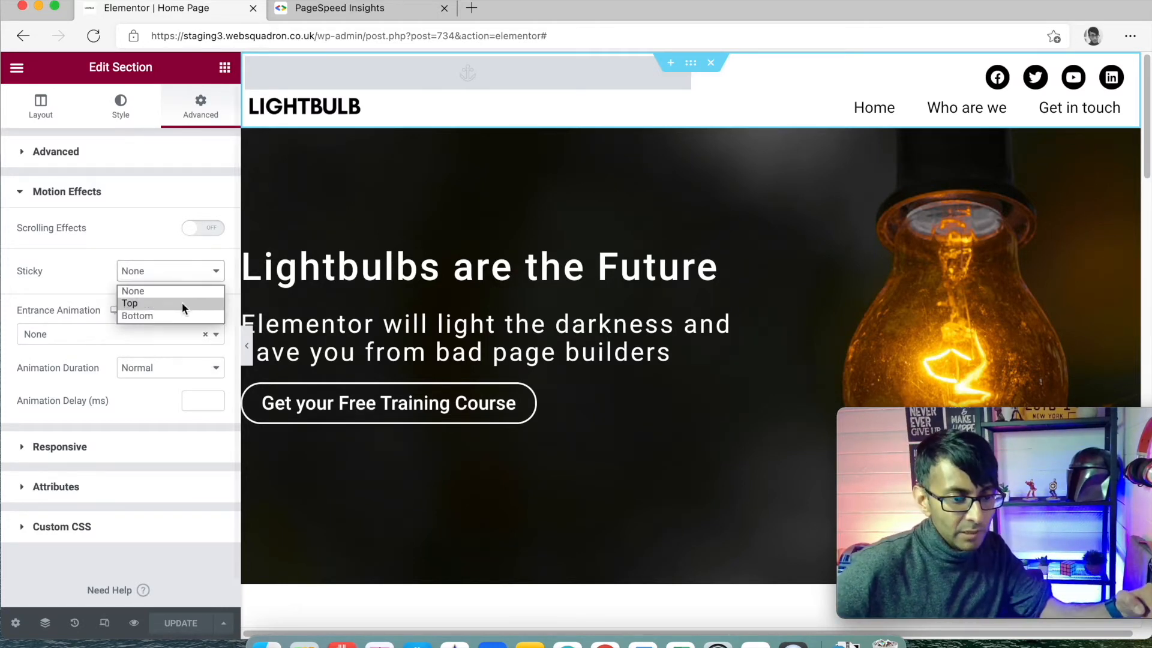
left_click(130, 302)
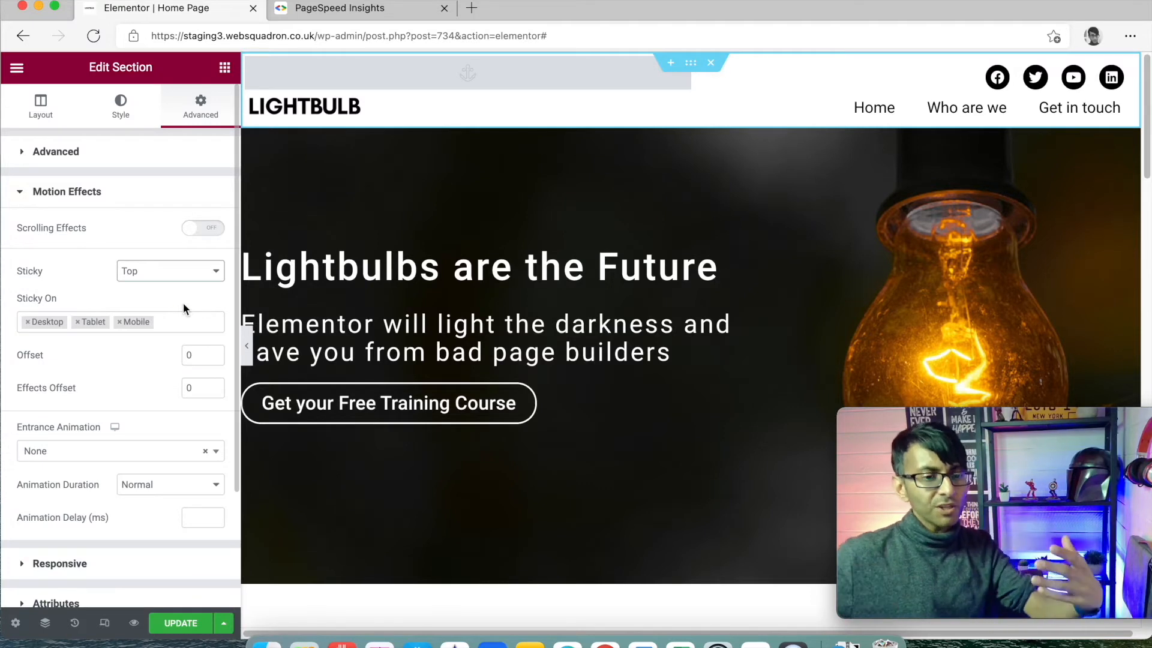
left_click(180, 623)
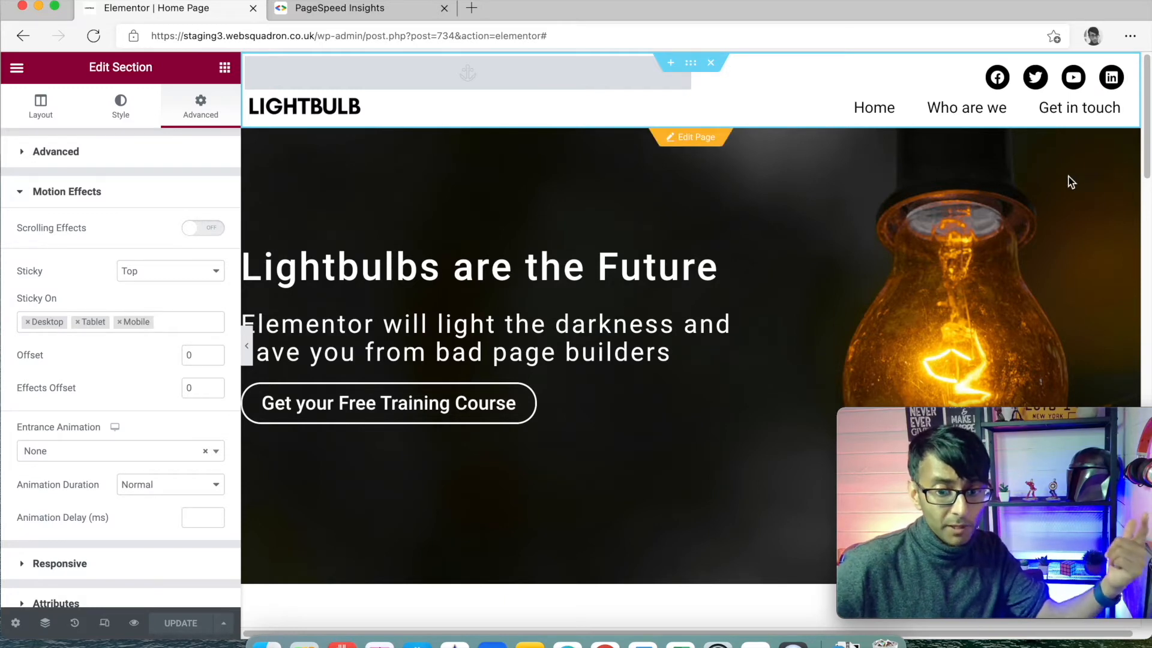
scroll("down", 3)
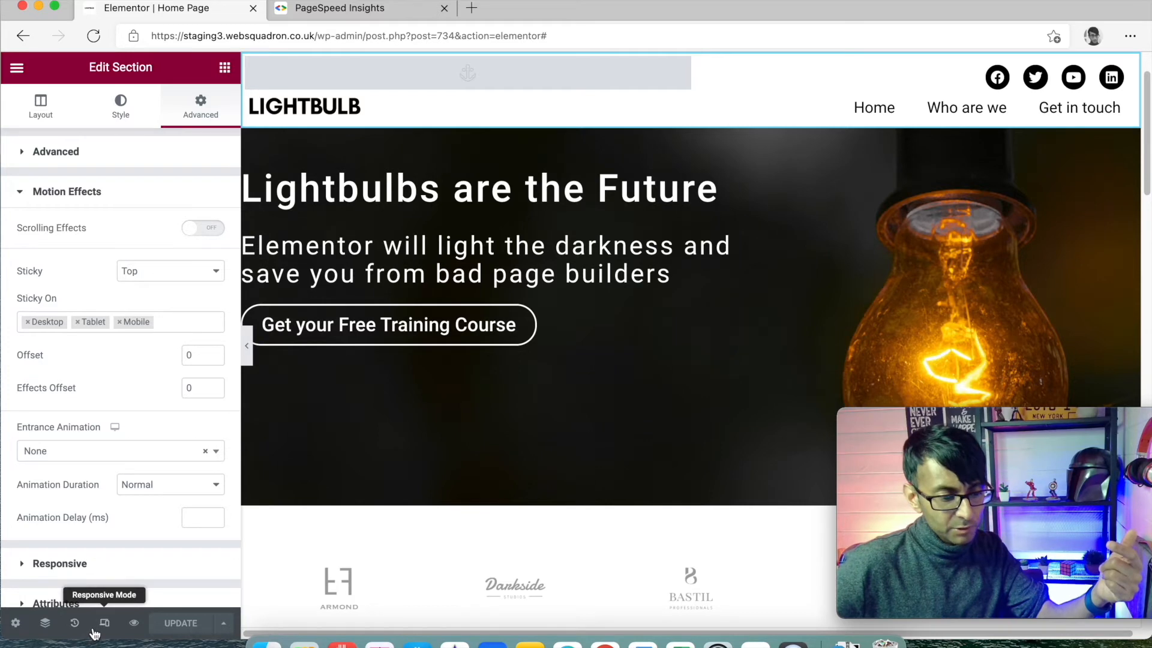
left_click(103, 624)
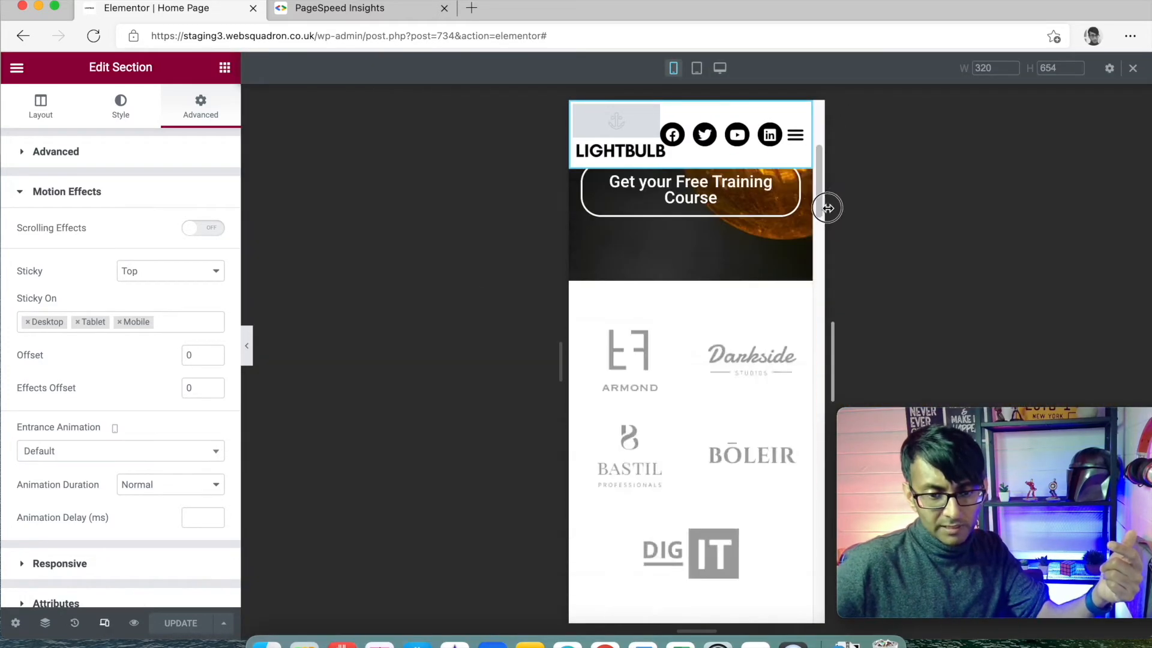
left_click_drag(828, 208, 865, 209)
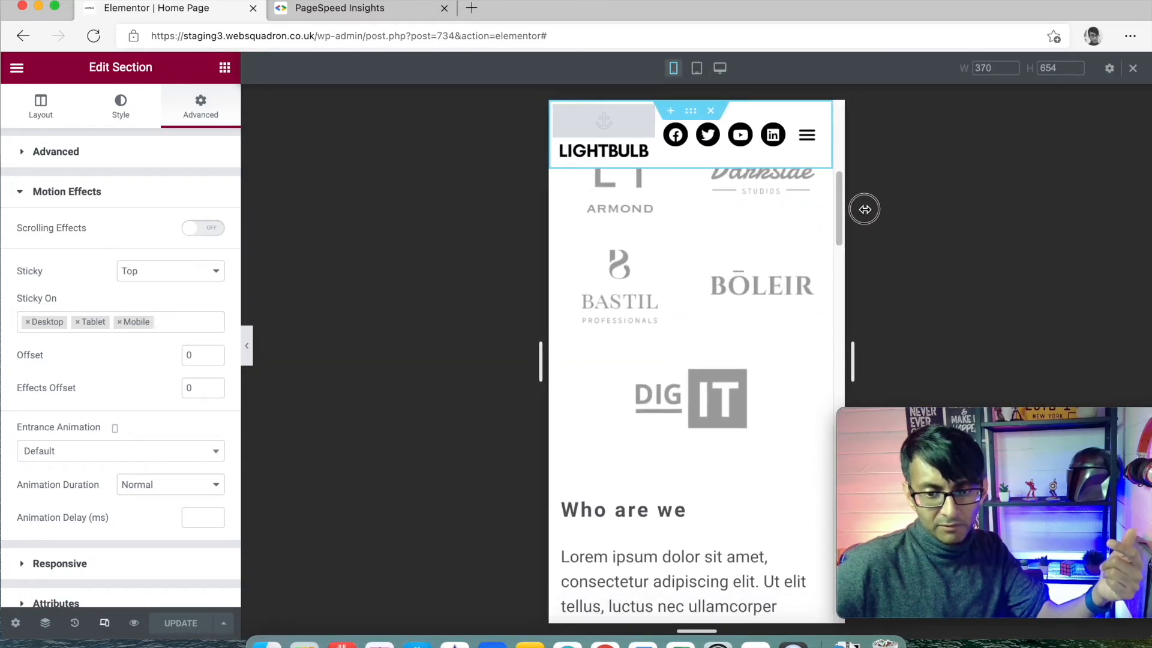
scroll("down", 3)
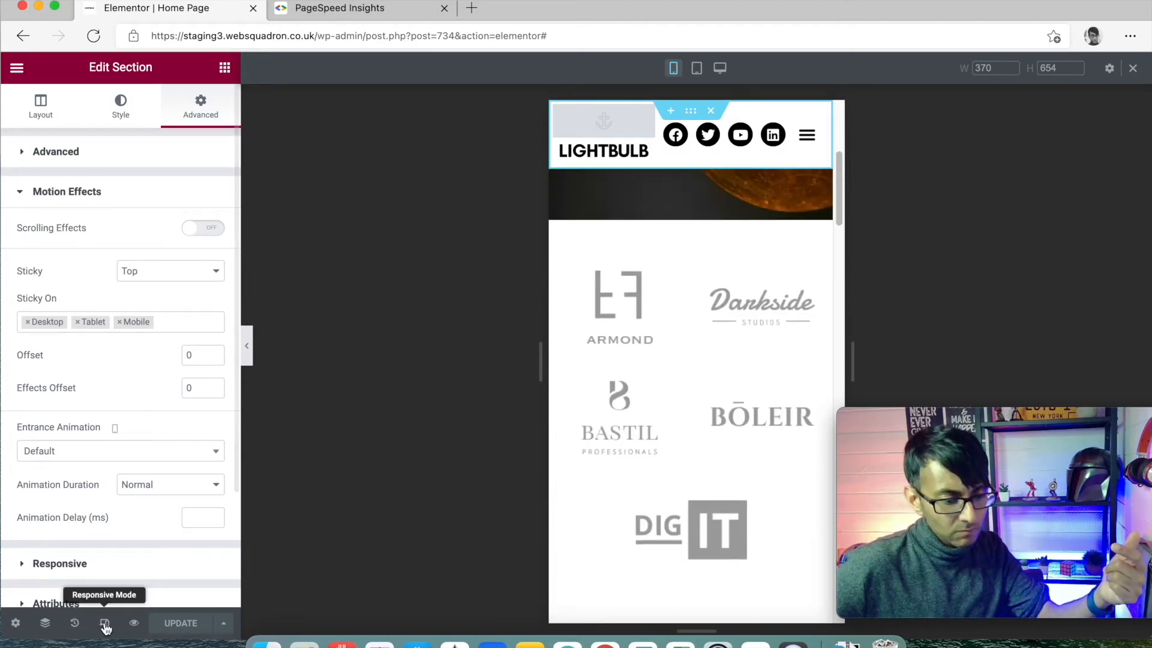
left_click(135, 624)
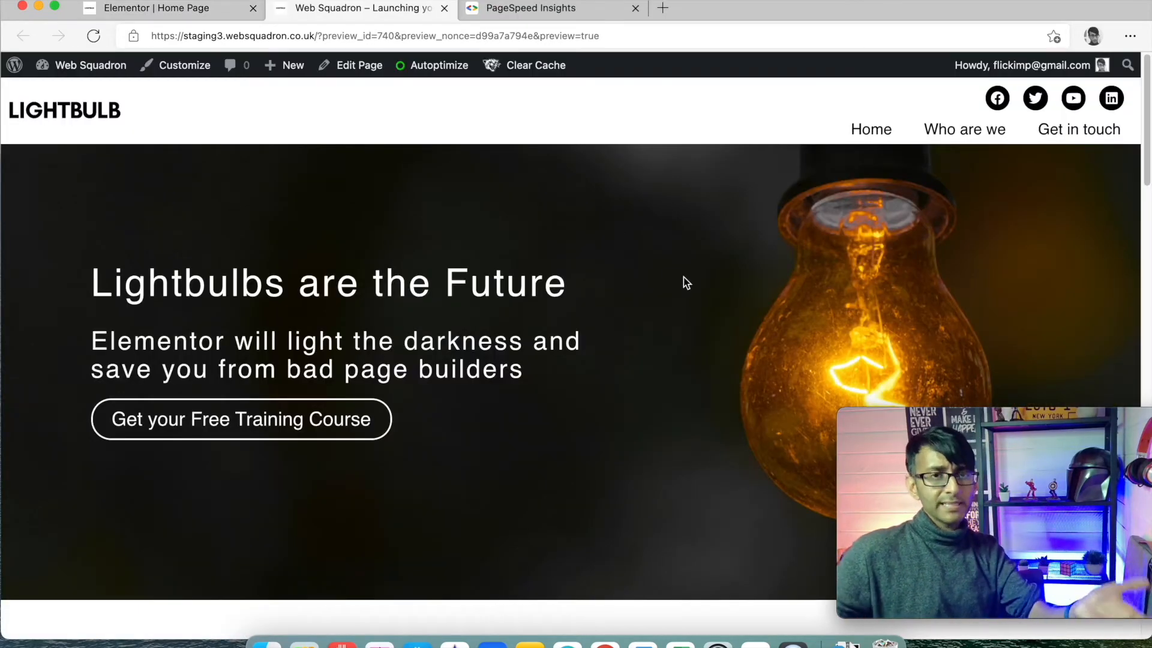
- Scroll the preview to watch the header stay pinned, then return to the editor
scroll("down", 3)
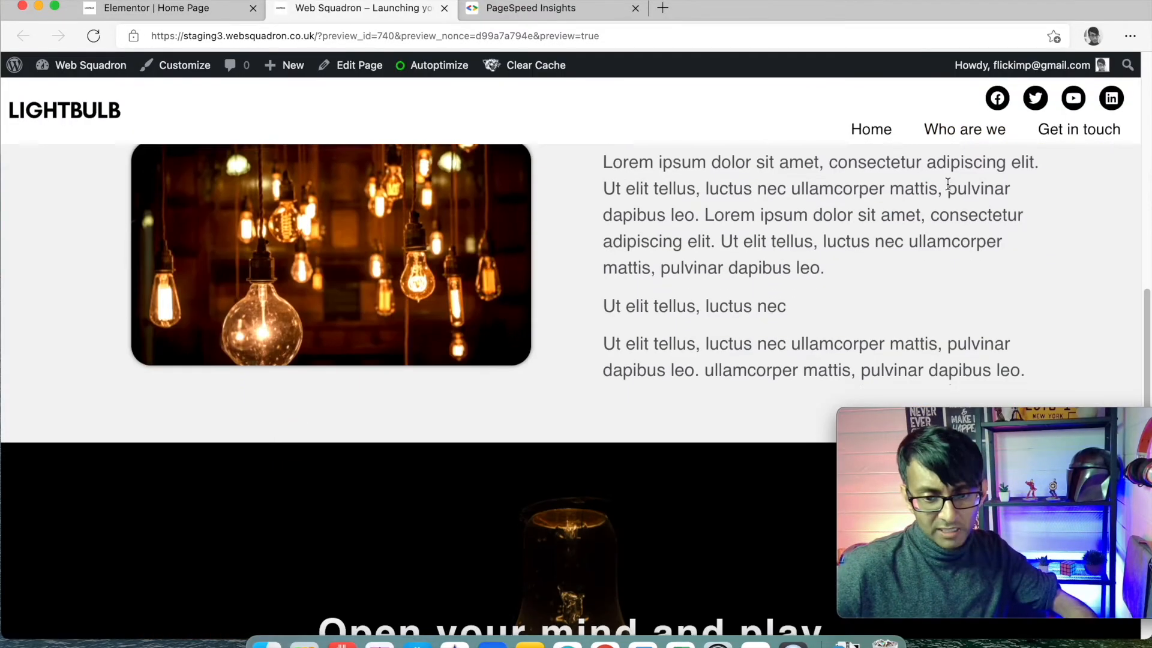
scroll("down", 3)
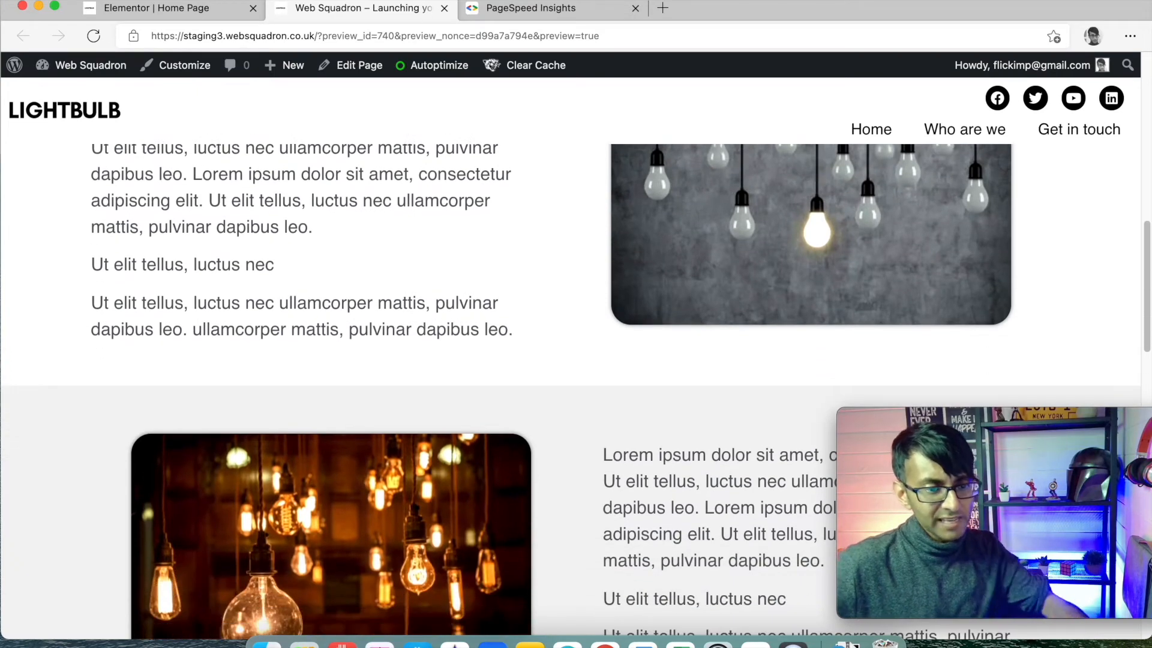
left_click(168, 7)
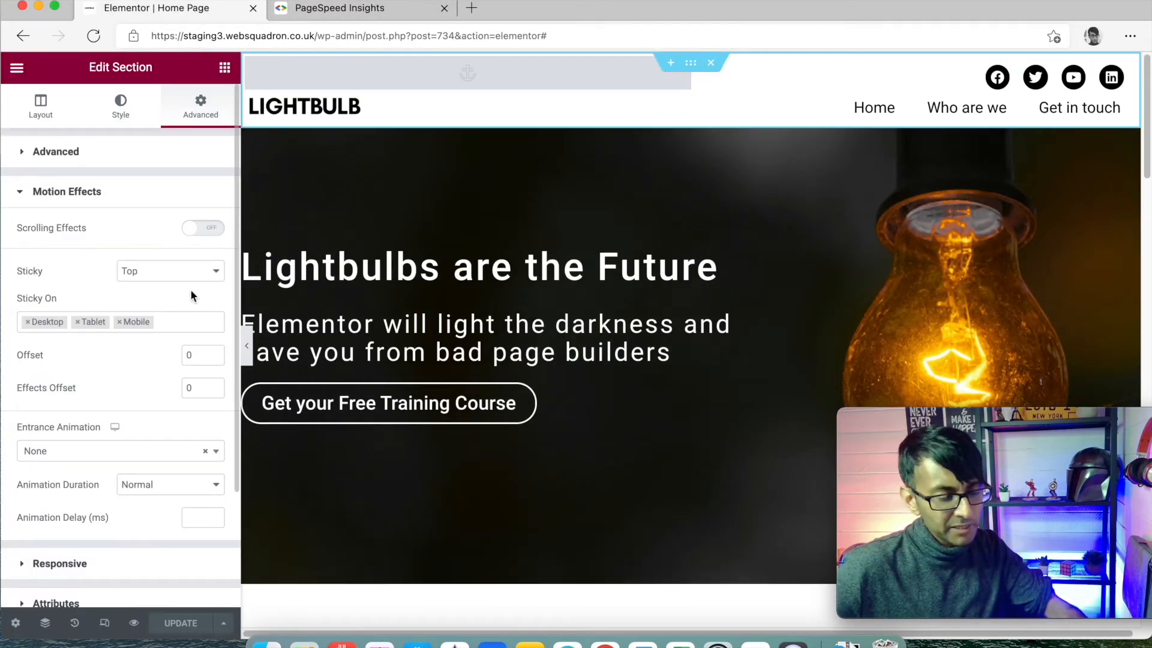
- Give the header section a box shadow with vertical offset 1 and blur 2
left_click(120, 106)
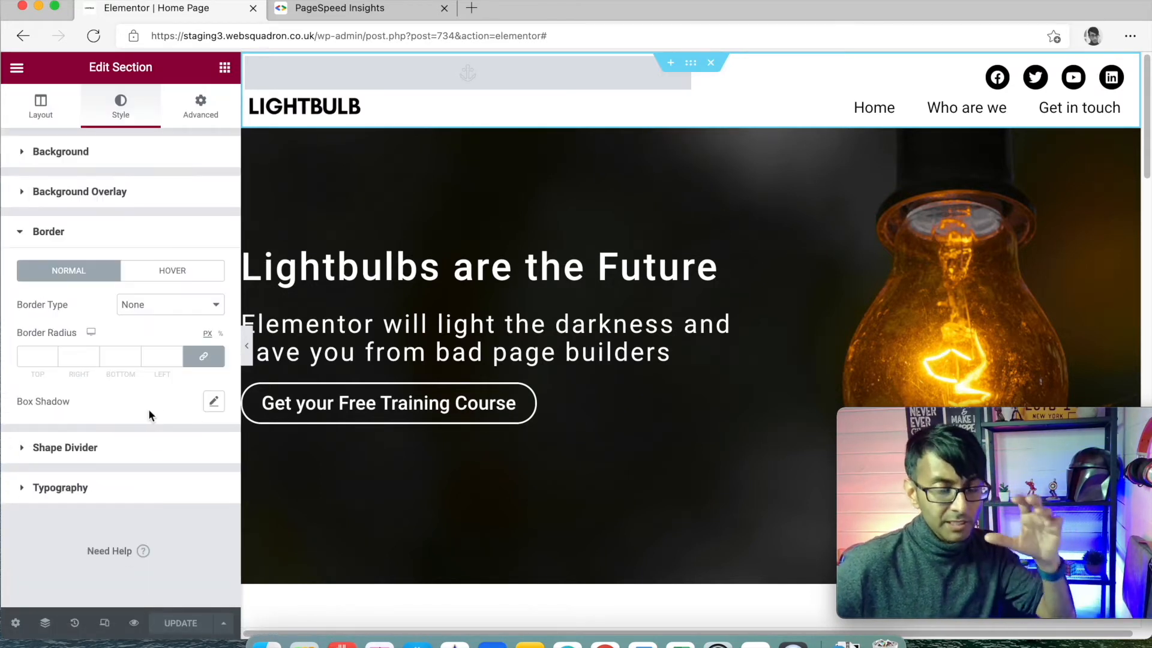
left_click(170, 305)
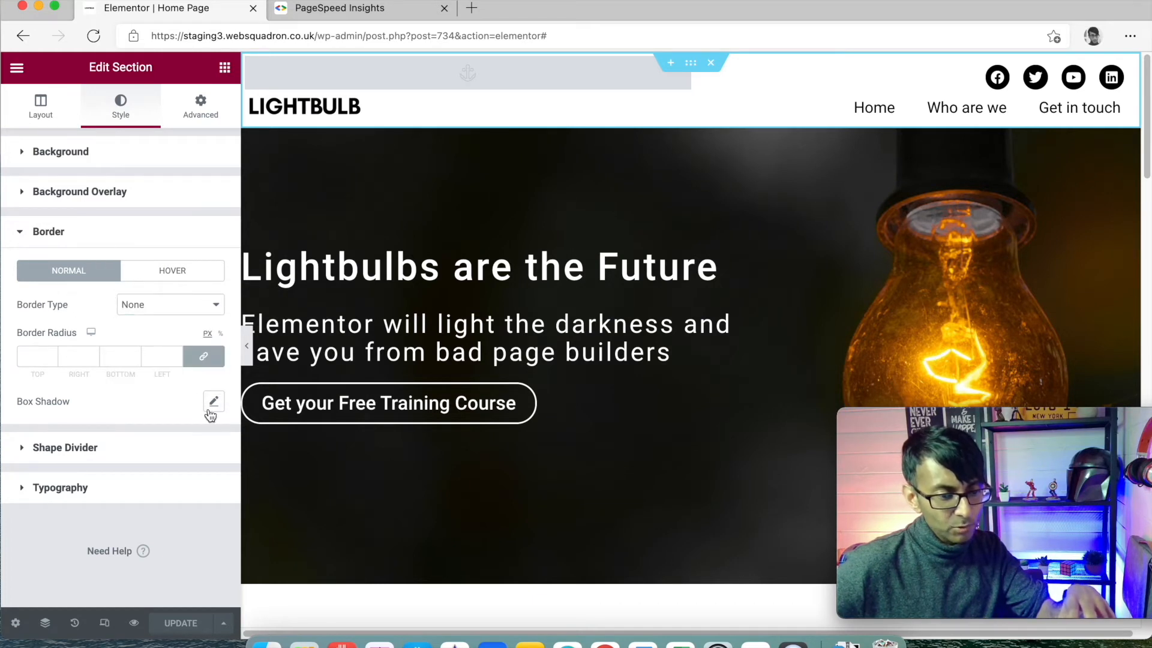
left_click(214, 400)
type("2")
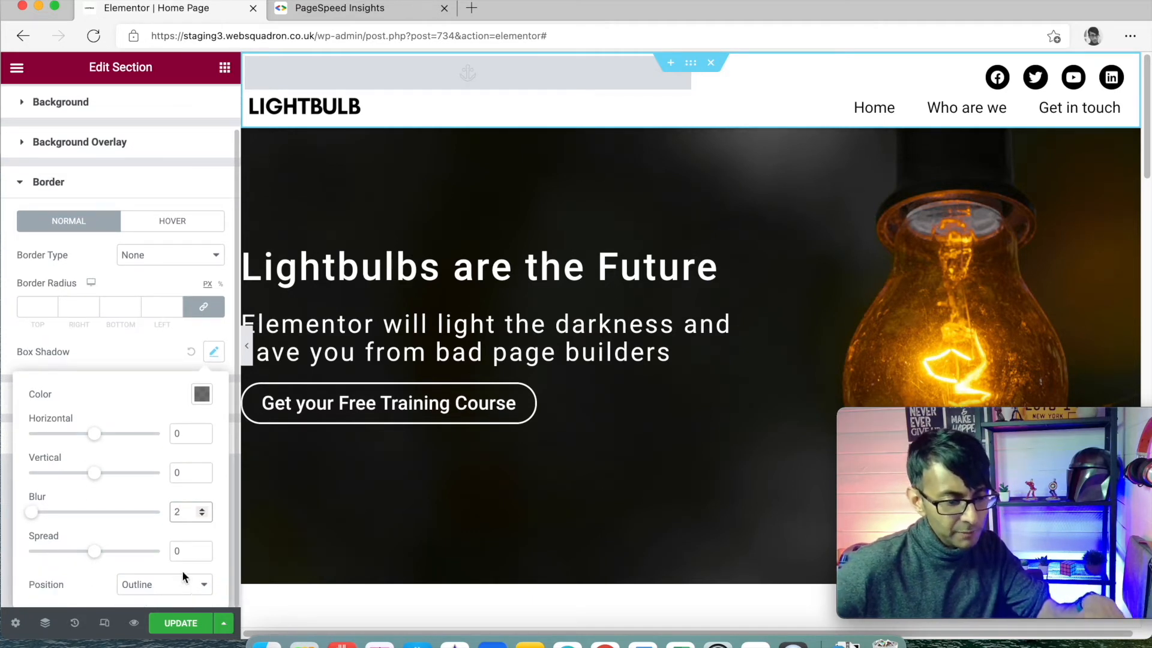
left_click(205, 468)
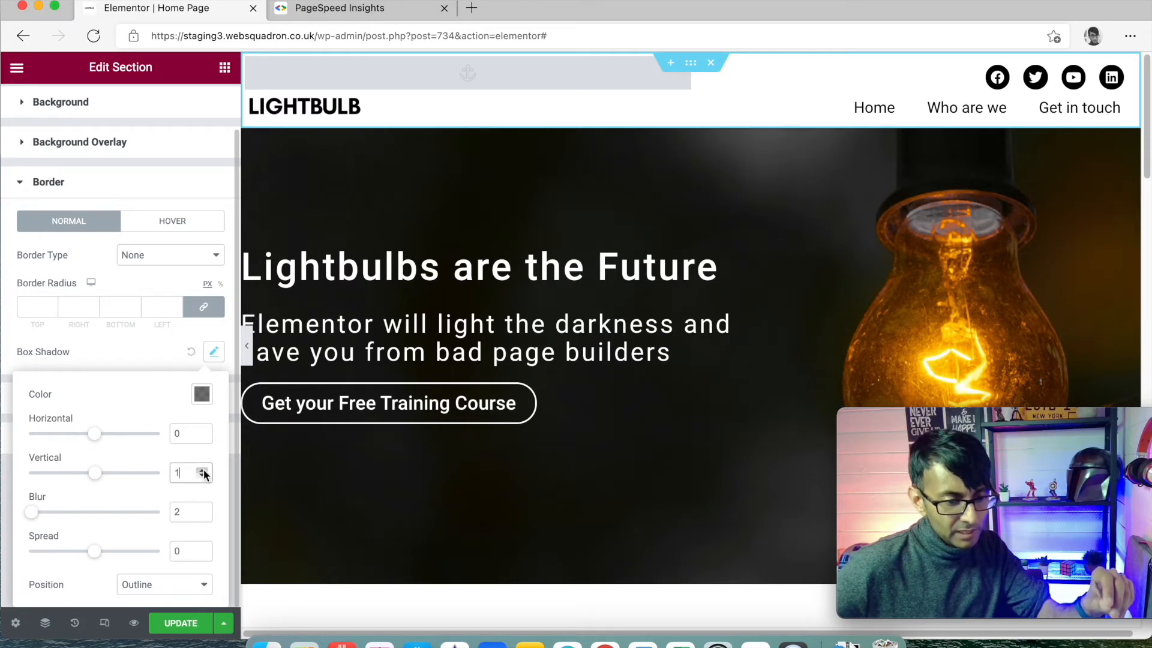
left_click(204, 470)
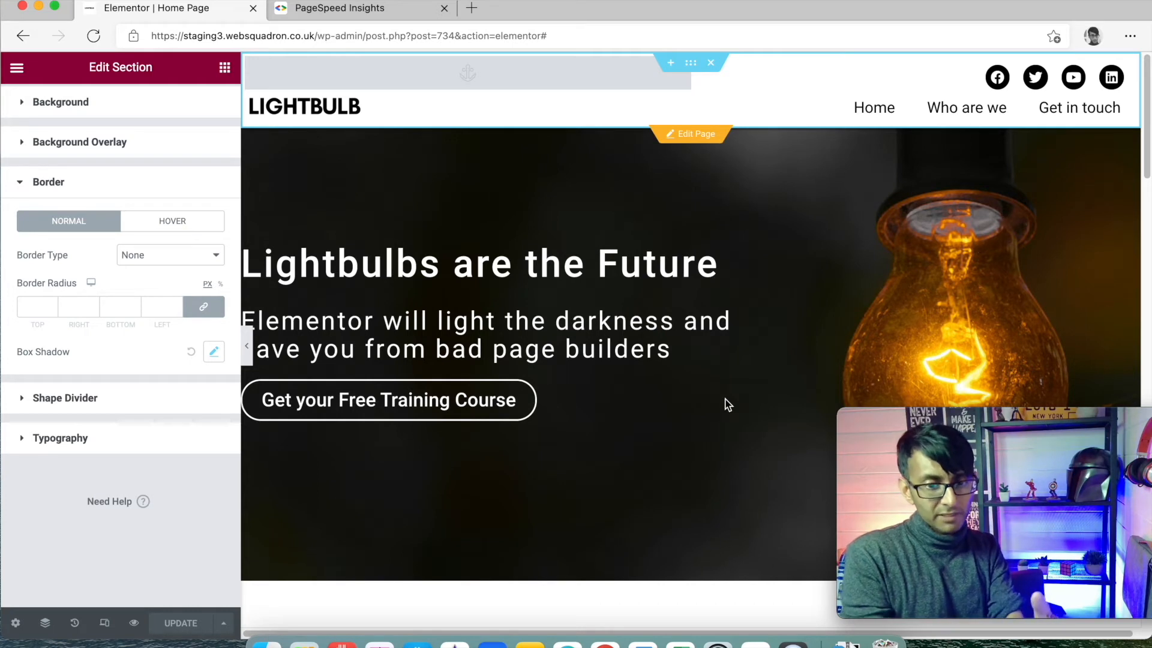
mouse_move(690, 403)
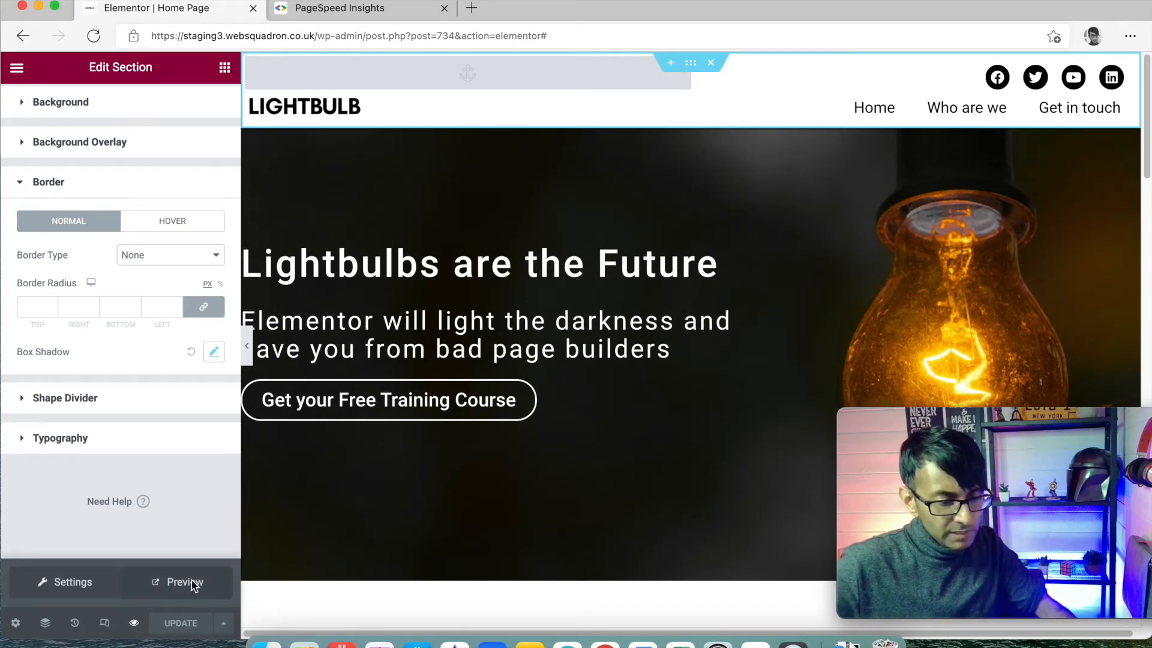
- Preview the page, scroll to check the shadowed sticky header, and test the Who are we link
left_click(185, 582)
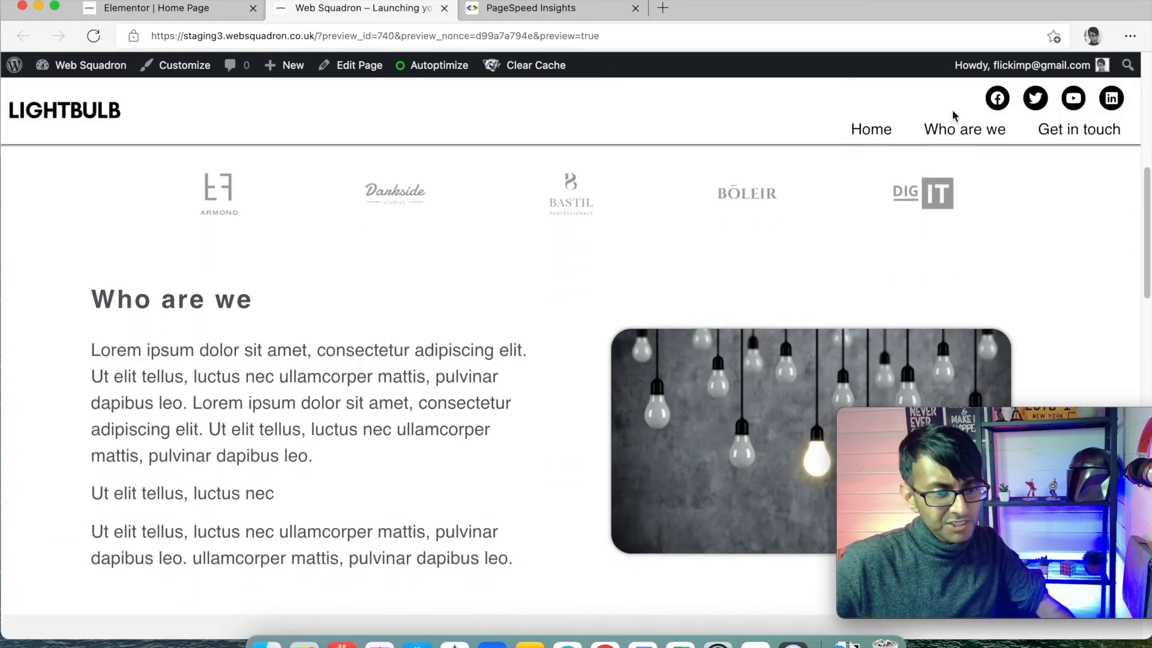
mouse_move(1050, 266)
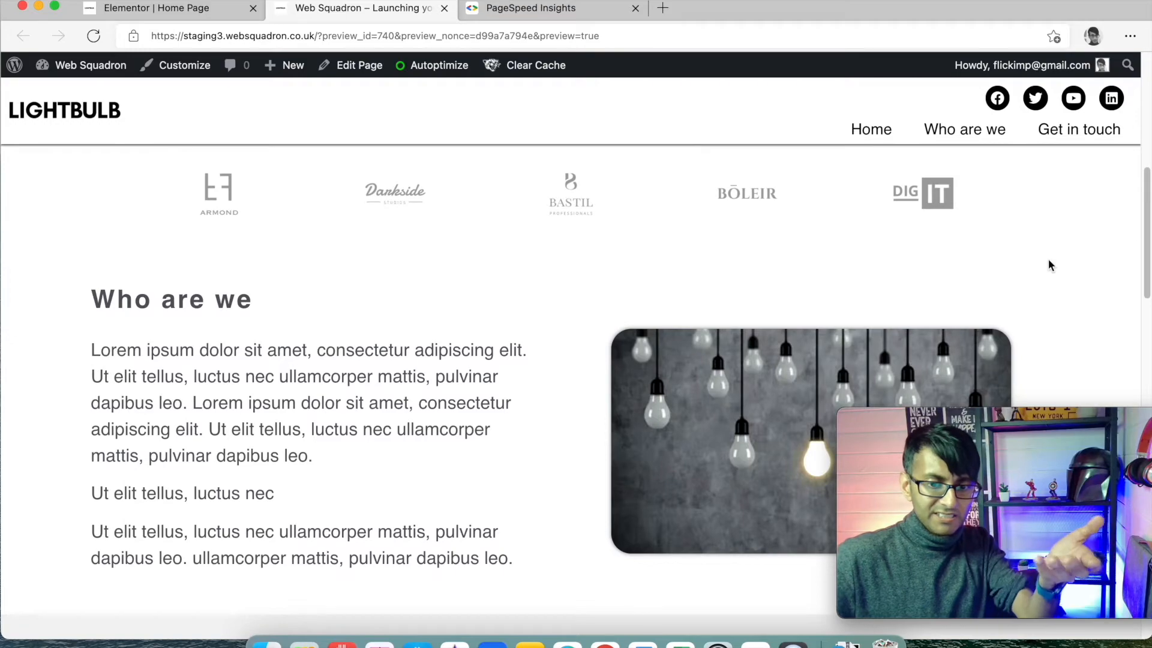
scroll("down", 3)
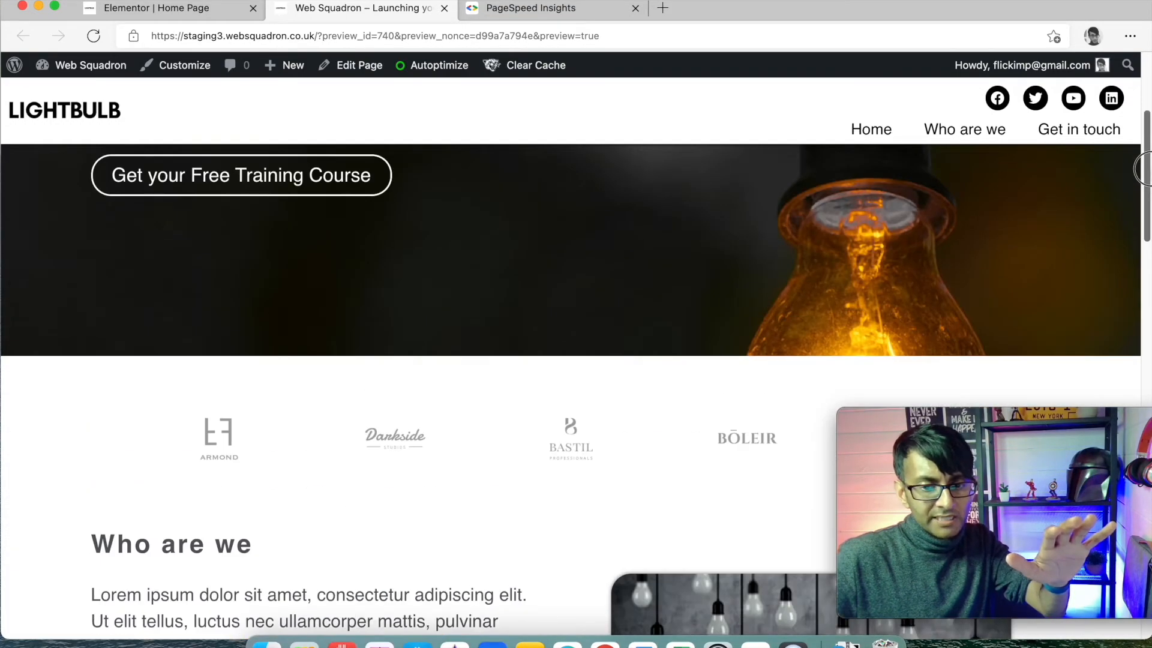
scroll("down", 3)
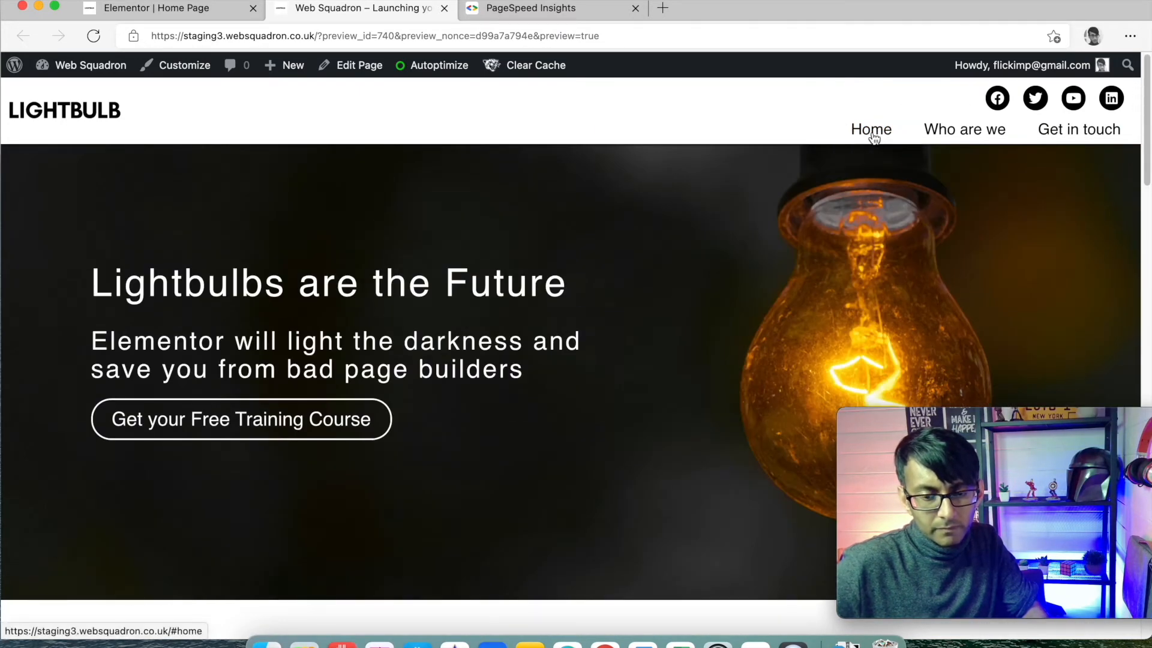
mouse_move(1098, 134)
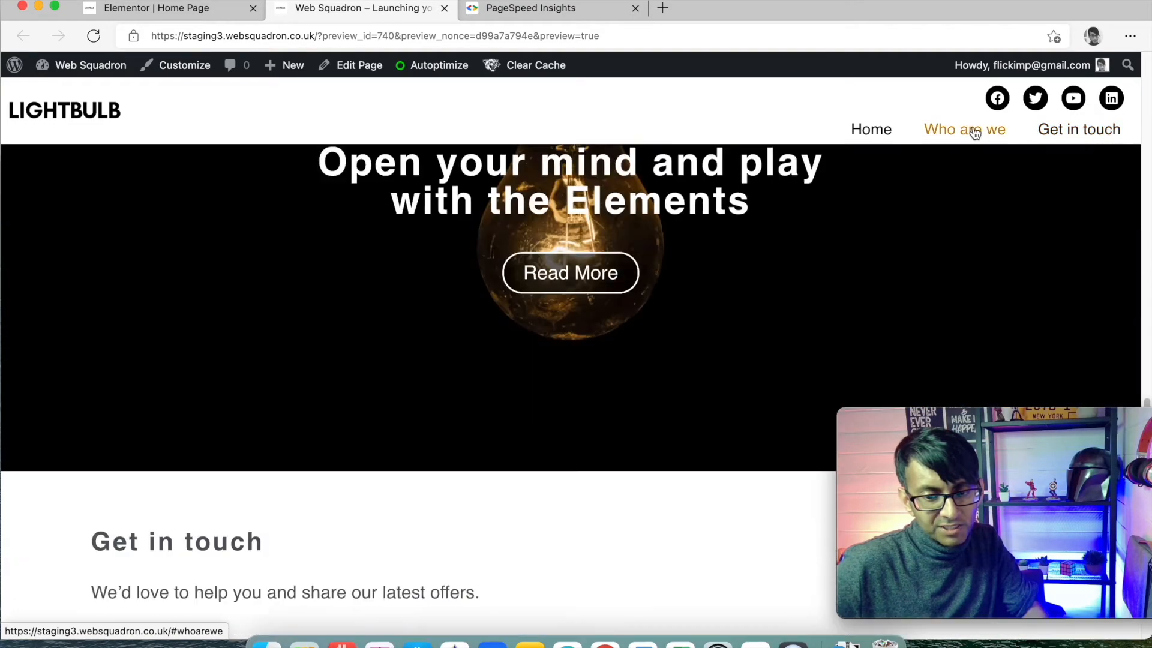
left_click(965, 130)
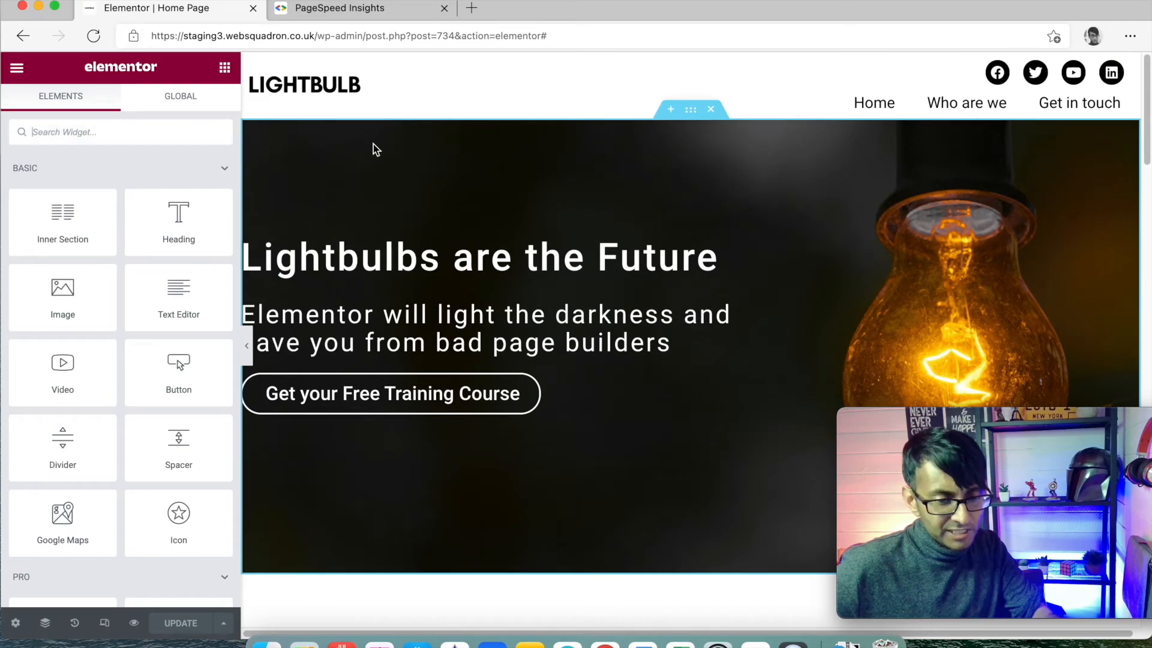
mouse_move(670, 108)
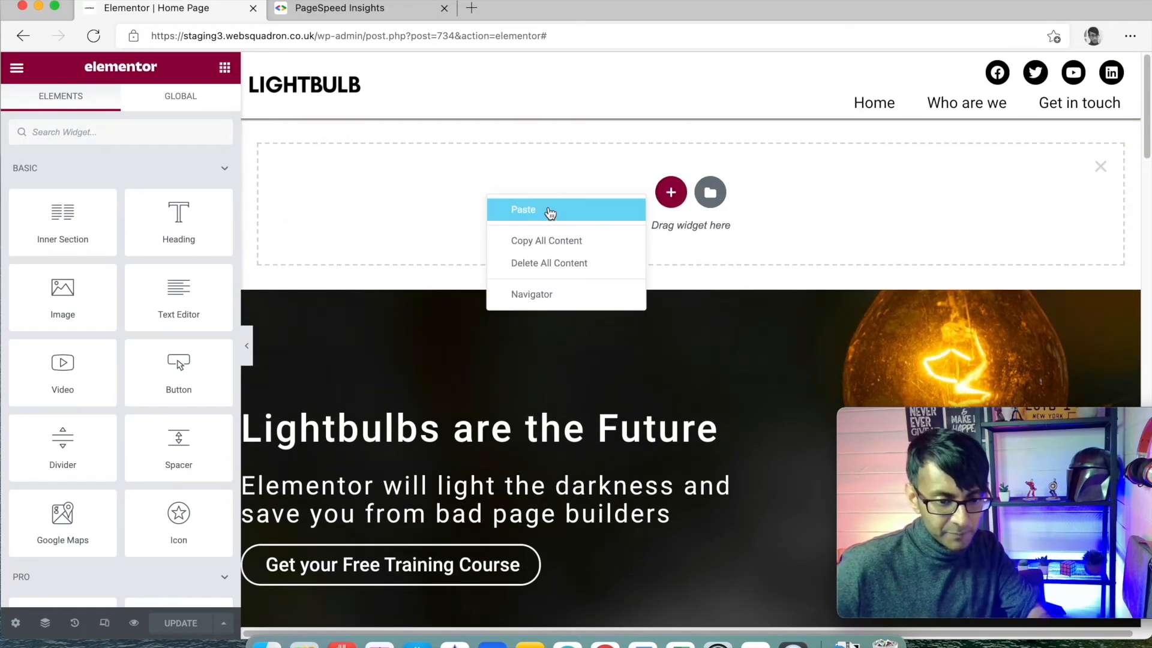
- Paste the copied home menu anchor into the new section above the hero
left_click(523, 209)
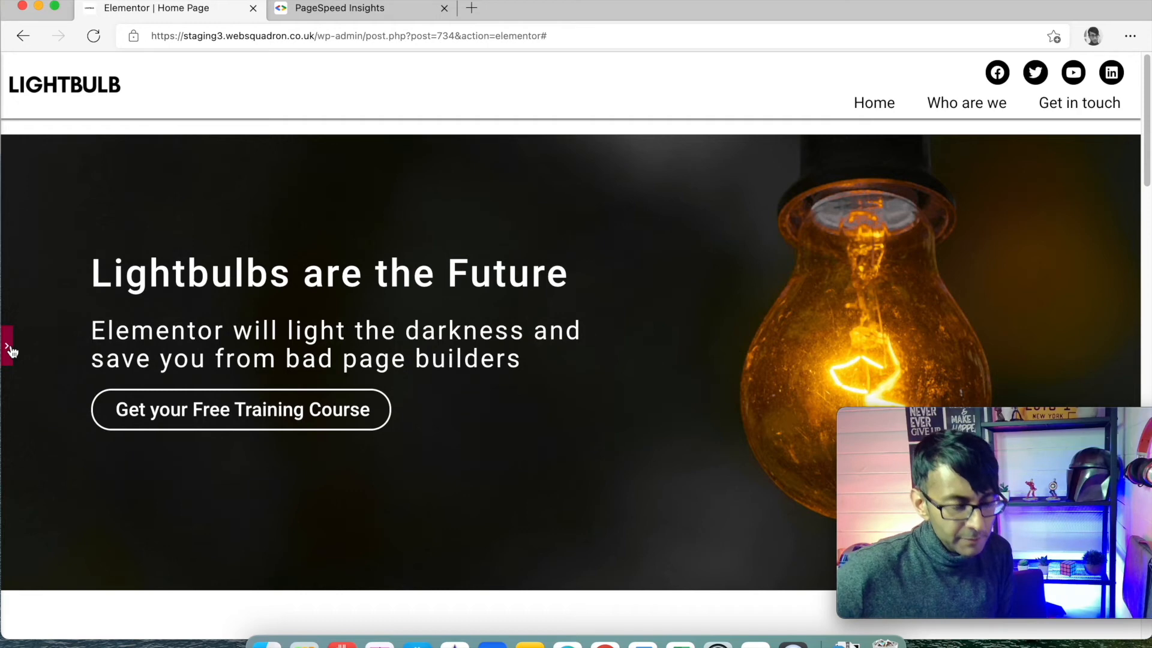
left_click(6, 348)
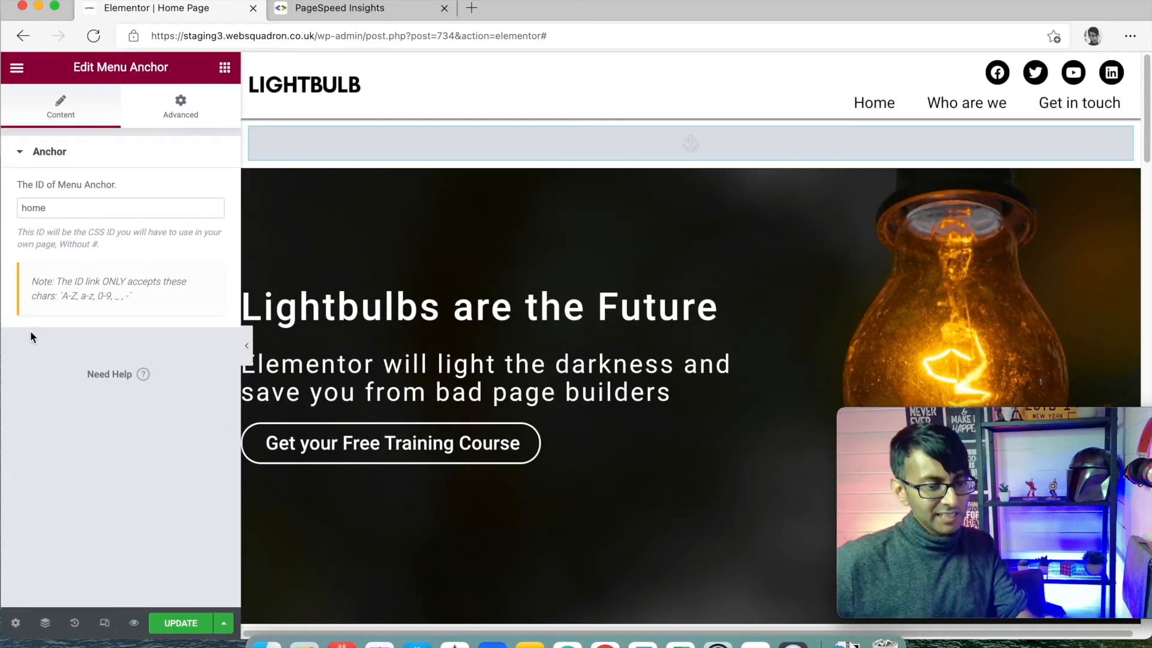
mouse_move(691, 120)
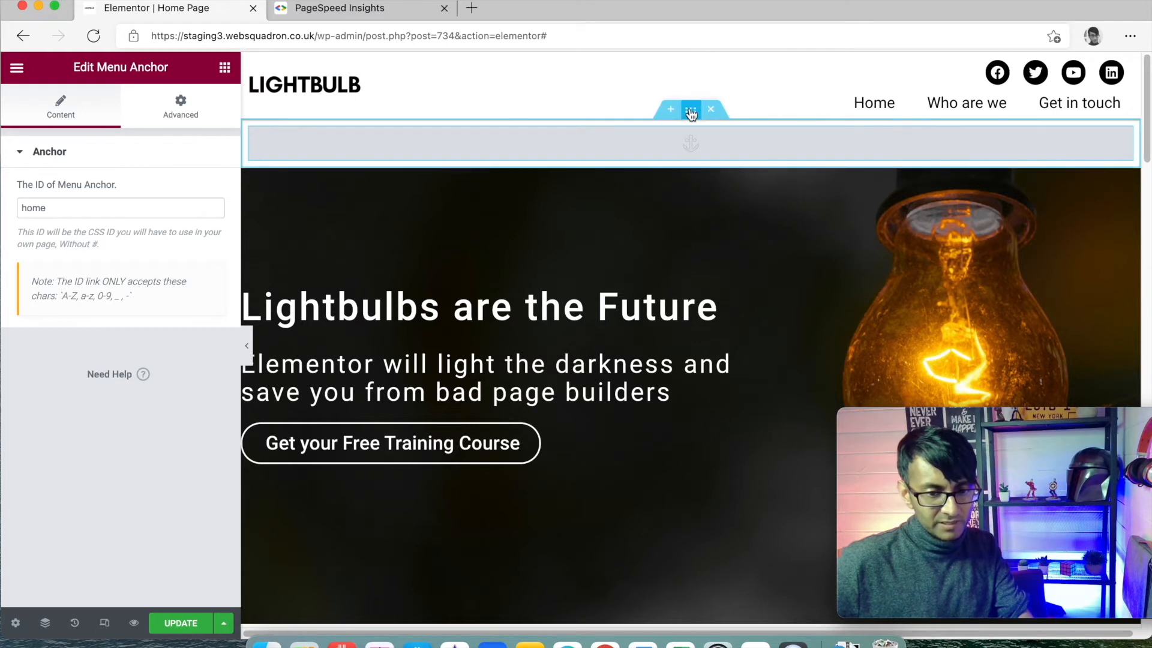
left_click(691, 109)
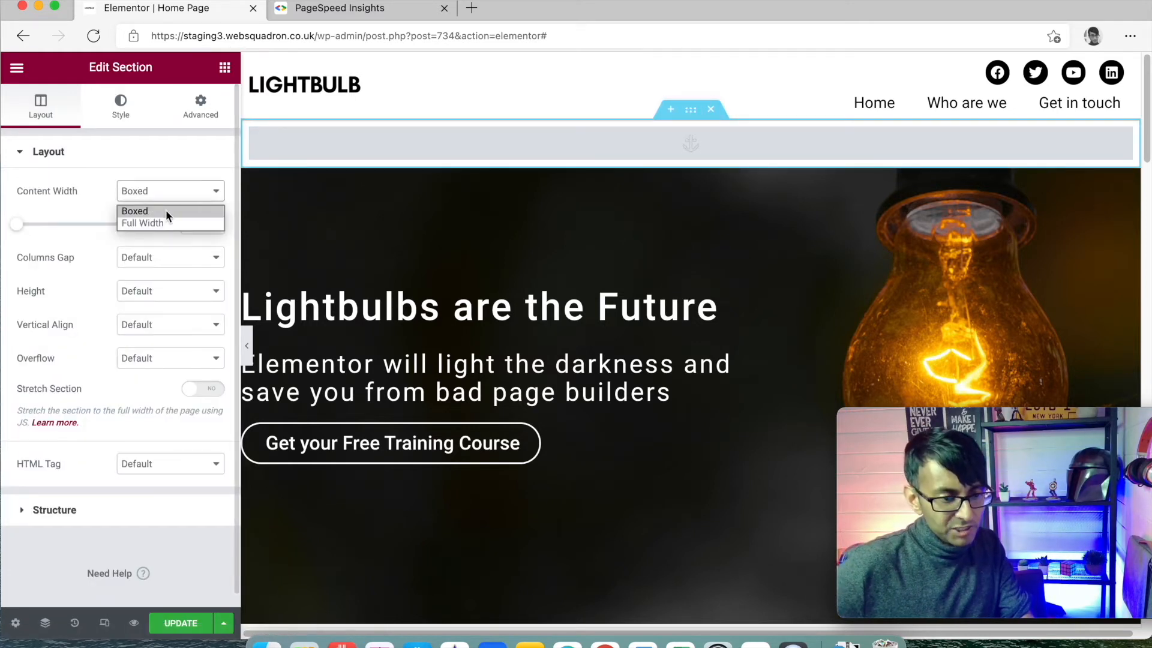
- Make the anchor section full width with minimum height 0 and update the page
left_click(141, 223)
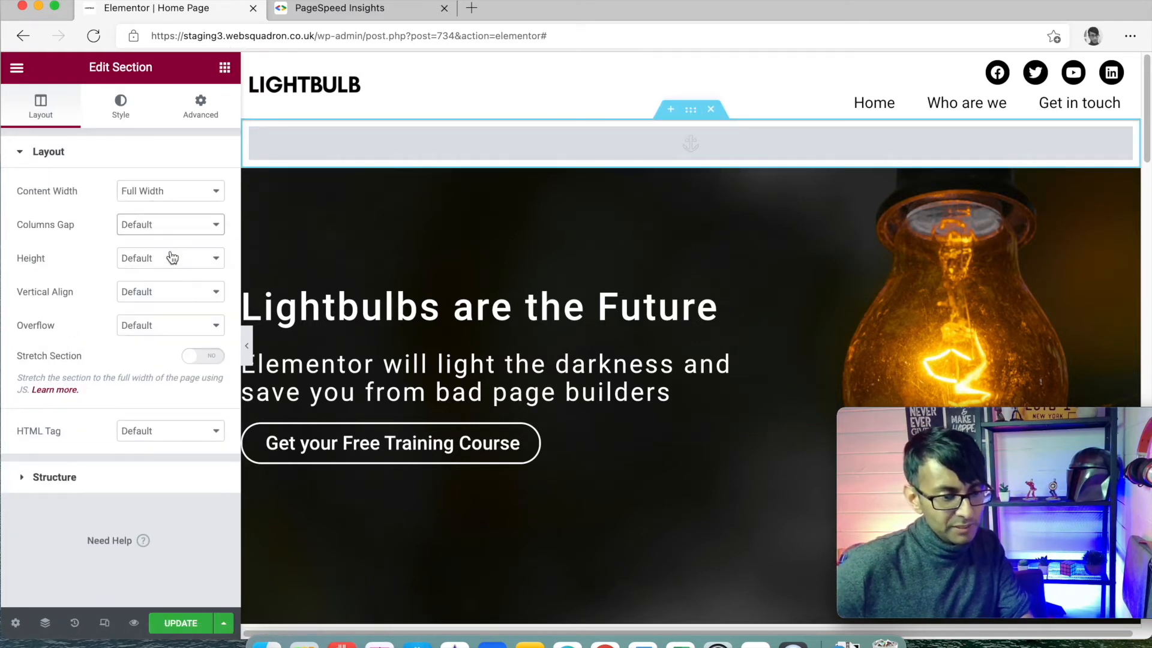
left_click(170, 258)
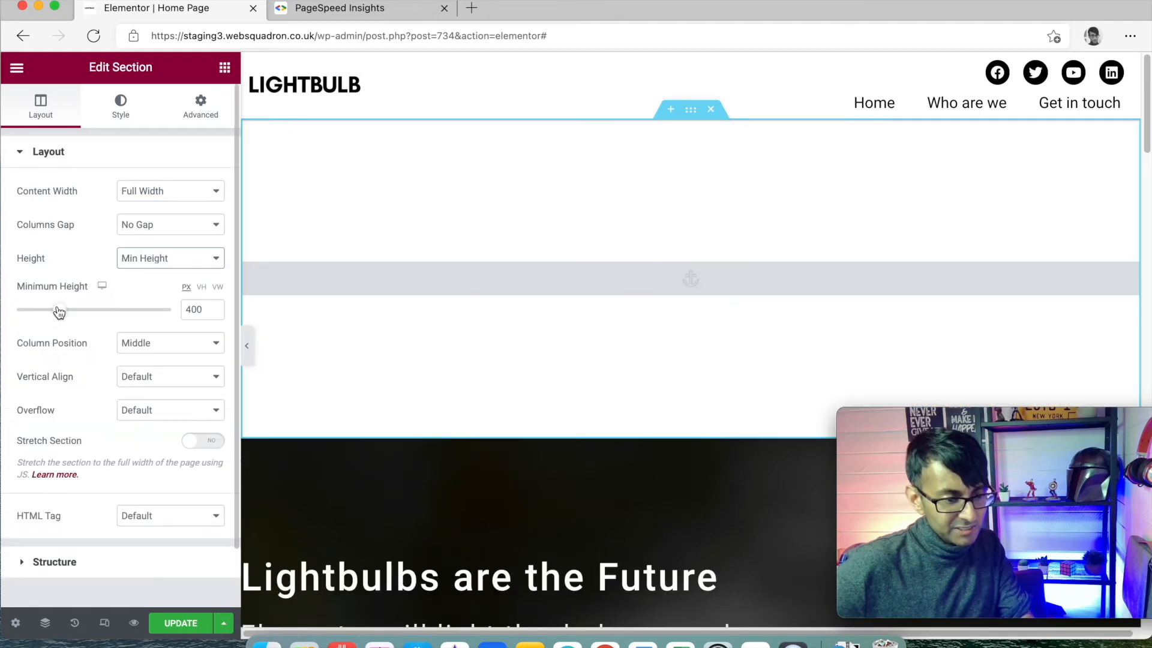
left_click_drag(66, 309, 15, 309)
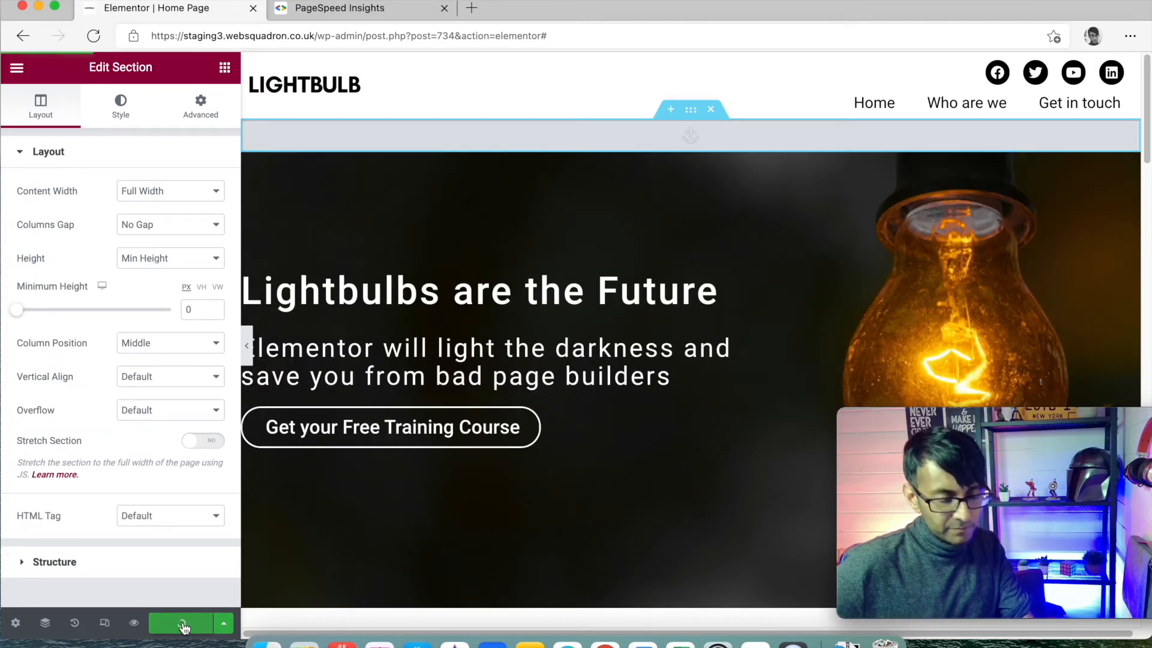
left_click(180, 624)
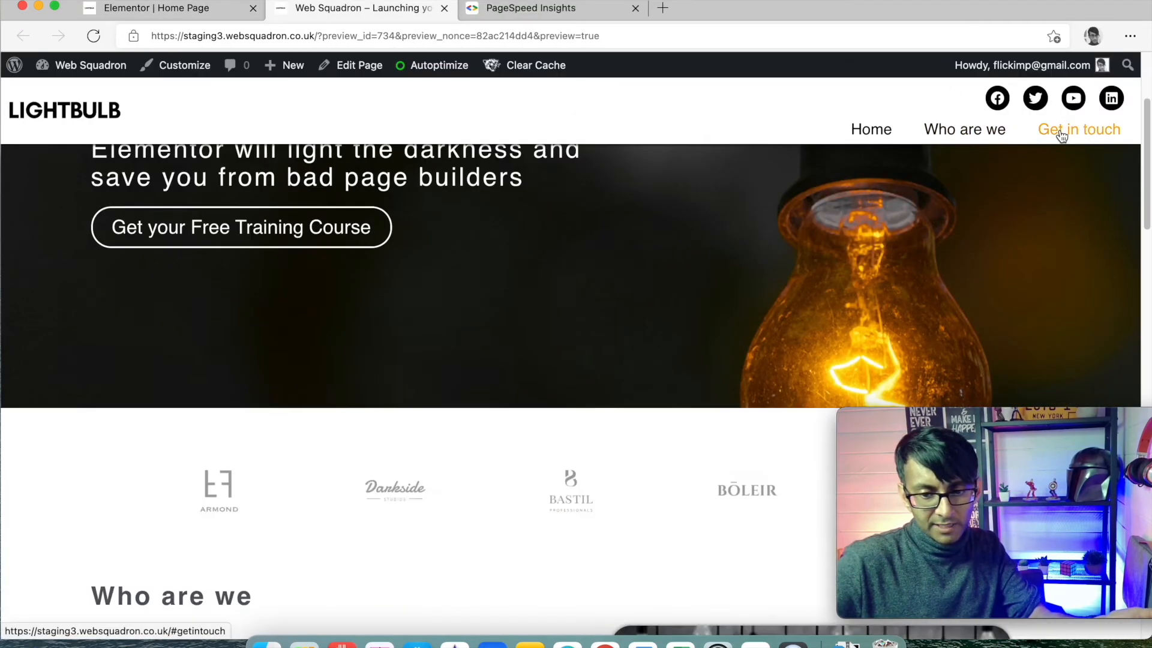
- In the preview, scroll down then use the Home link to jump back to the top hero
scroll("down", 3)
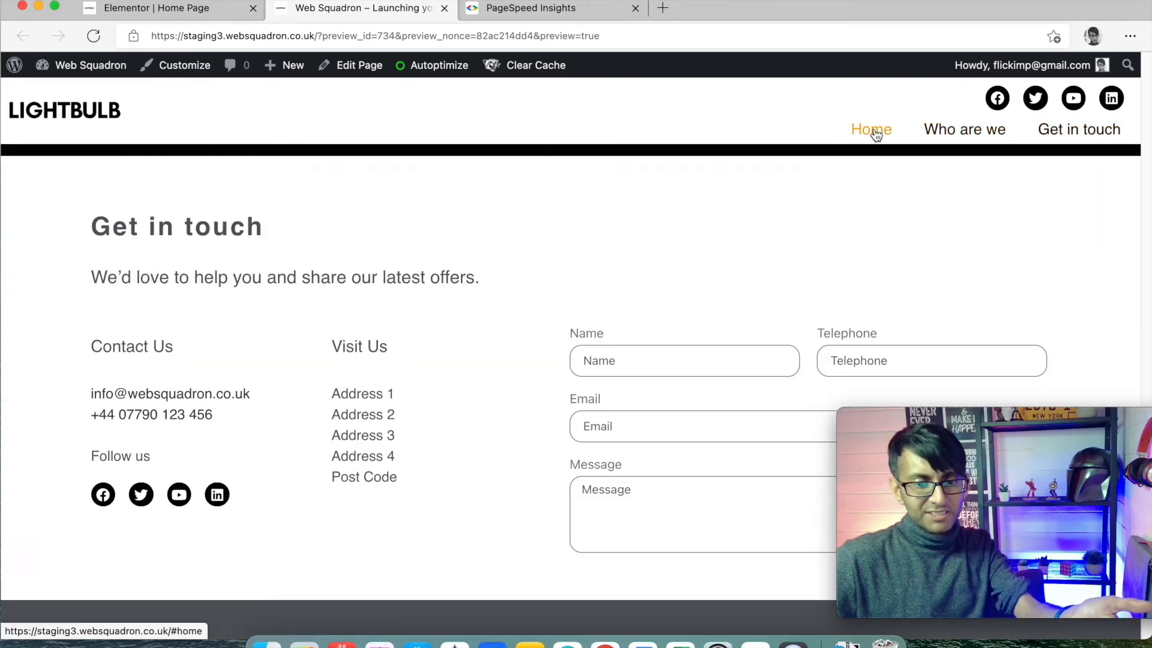
left_click(872, 130)
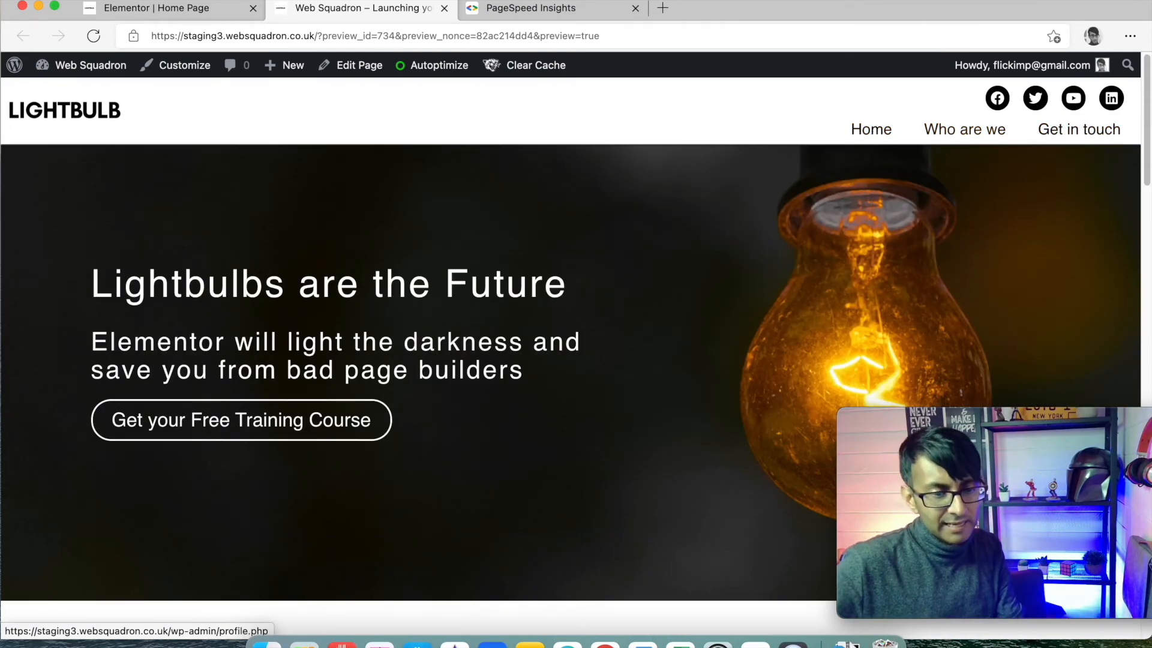
scroll("down", 3)
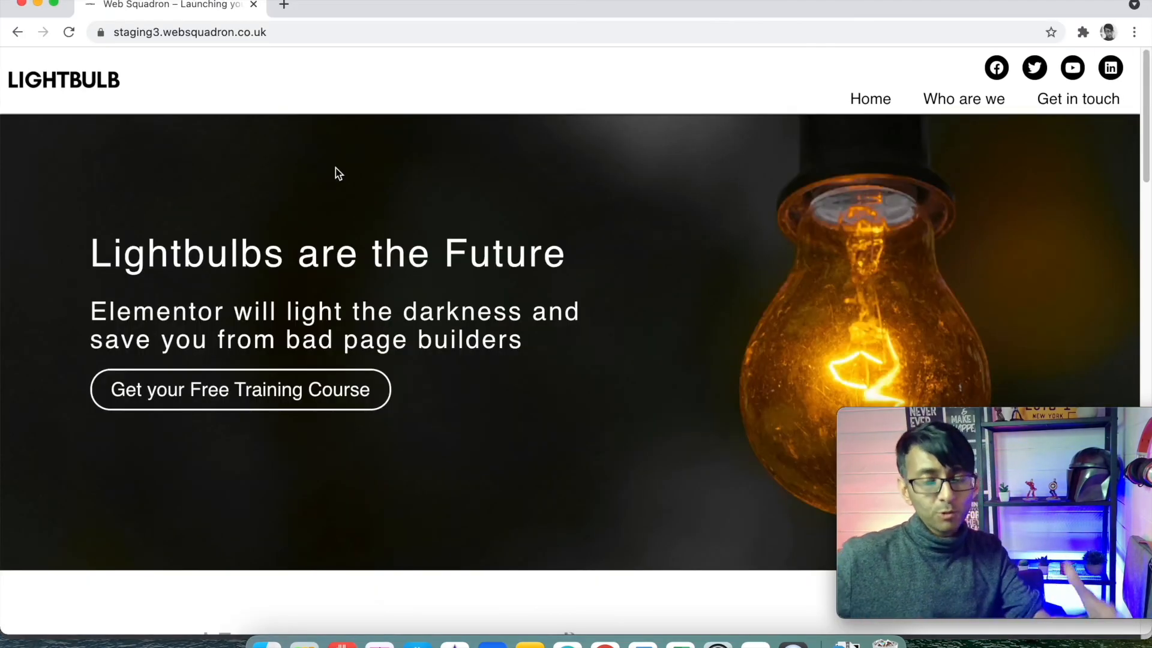
- Start a GoFullPage full-page screenshot of the live Lightbulb site from the extensions list
left_click(1082, 32)
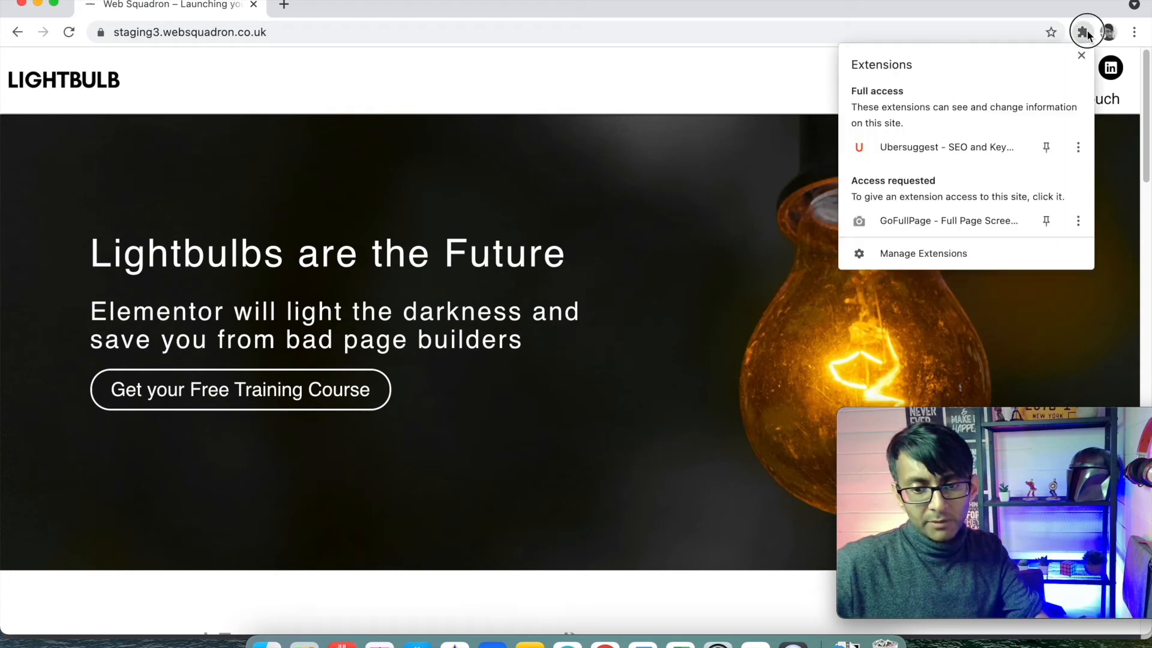
mouse_move(936, 223)
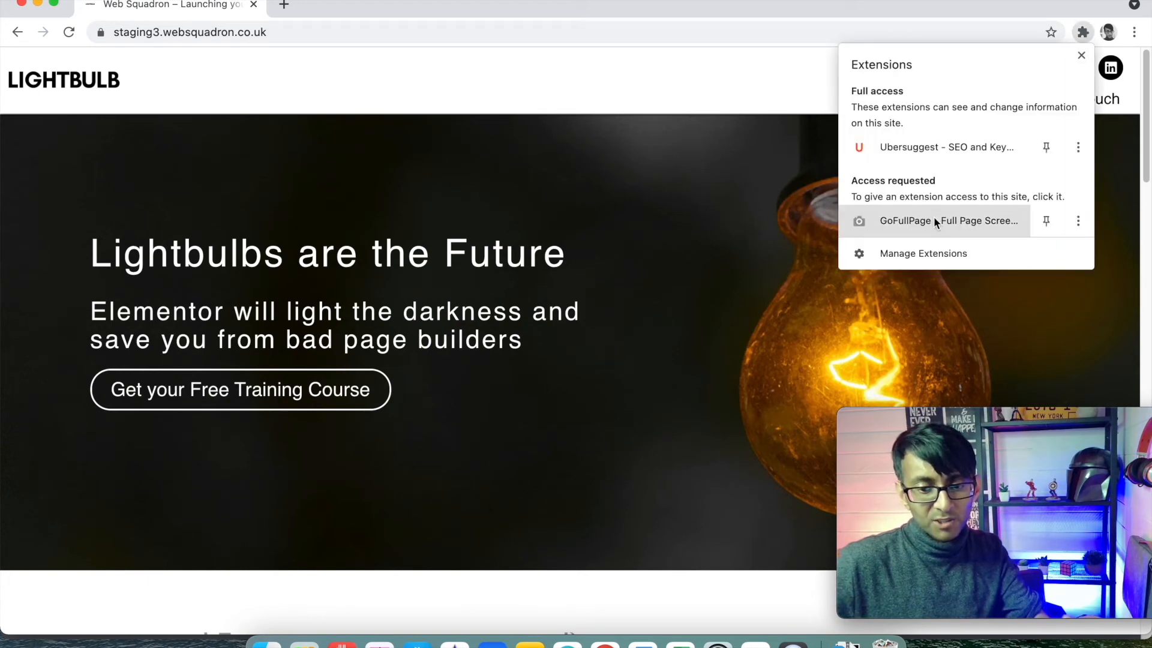
left_click(936, 220)
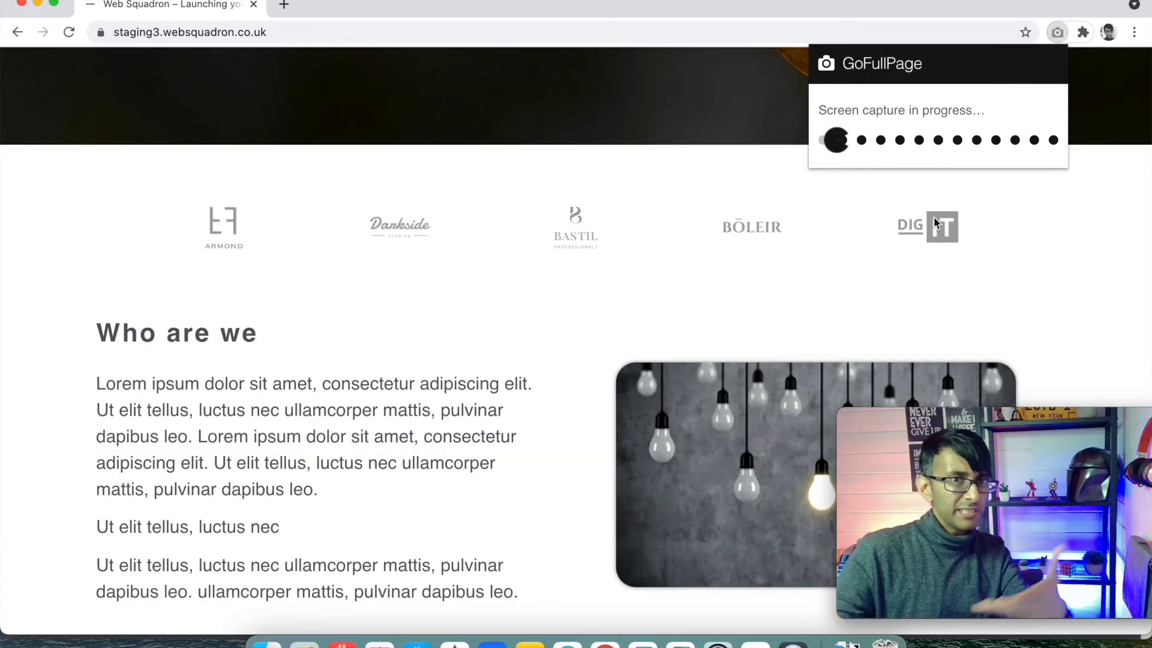
scroll("down", 3)
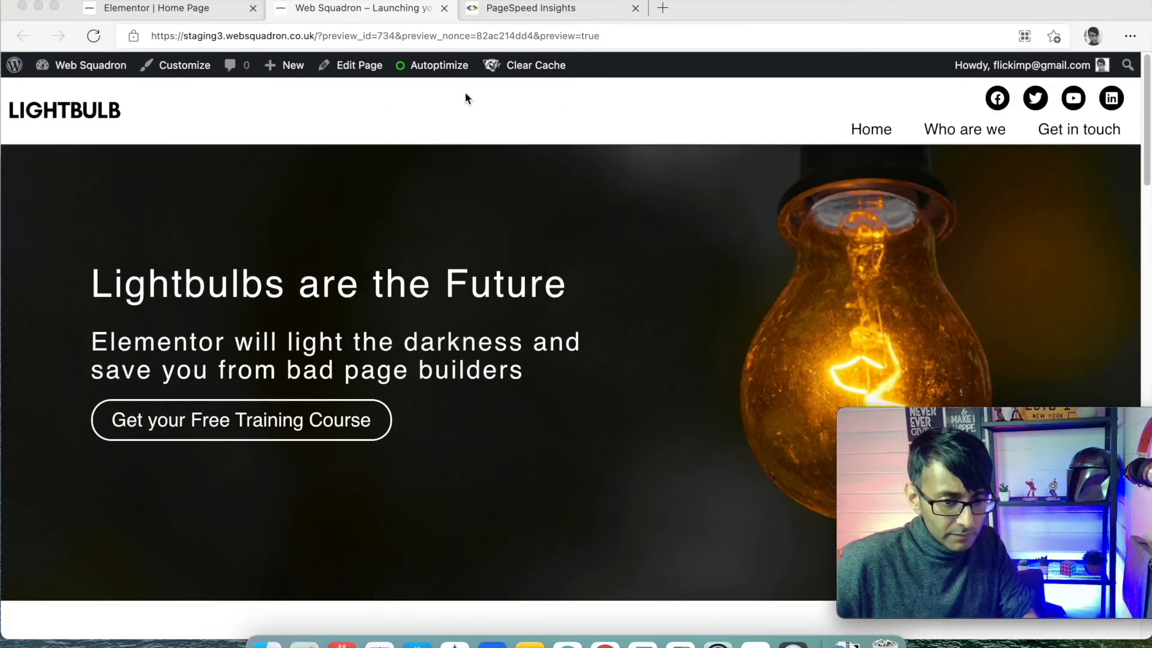
- Delete the Autoptimize cache and the site cache including minified CSS and JS
left_click(440, 65)
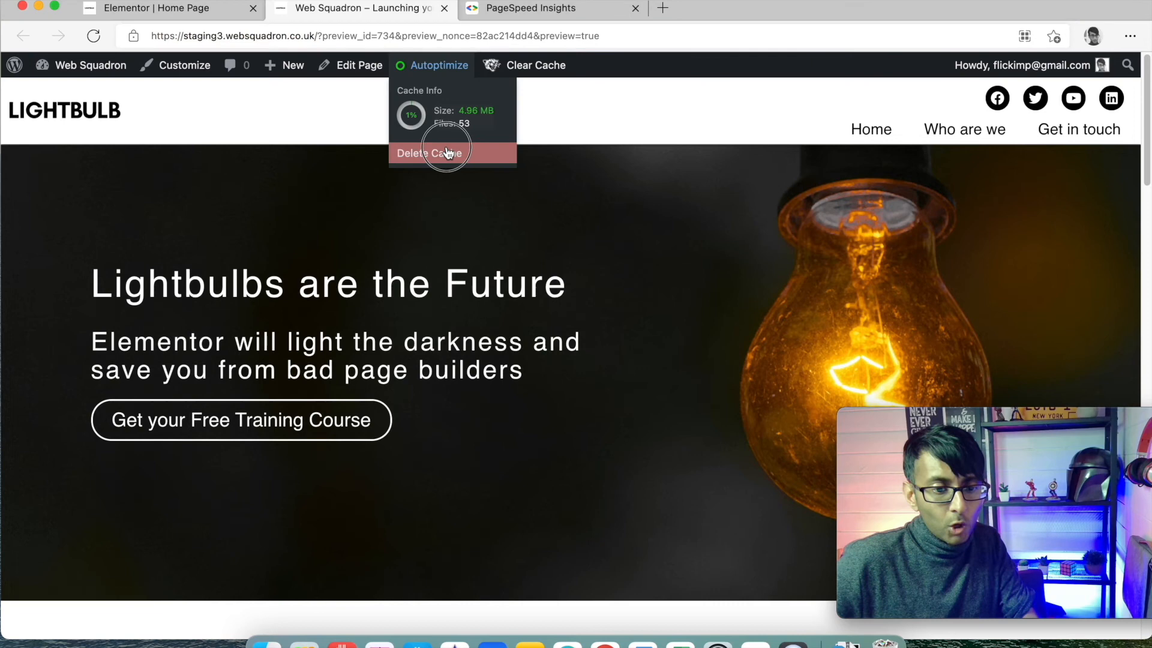
left_click(535, 64)
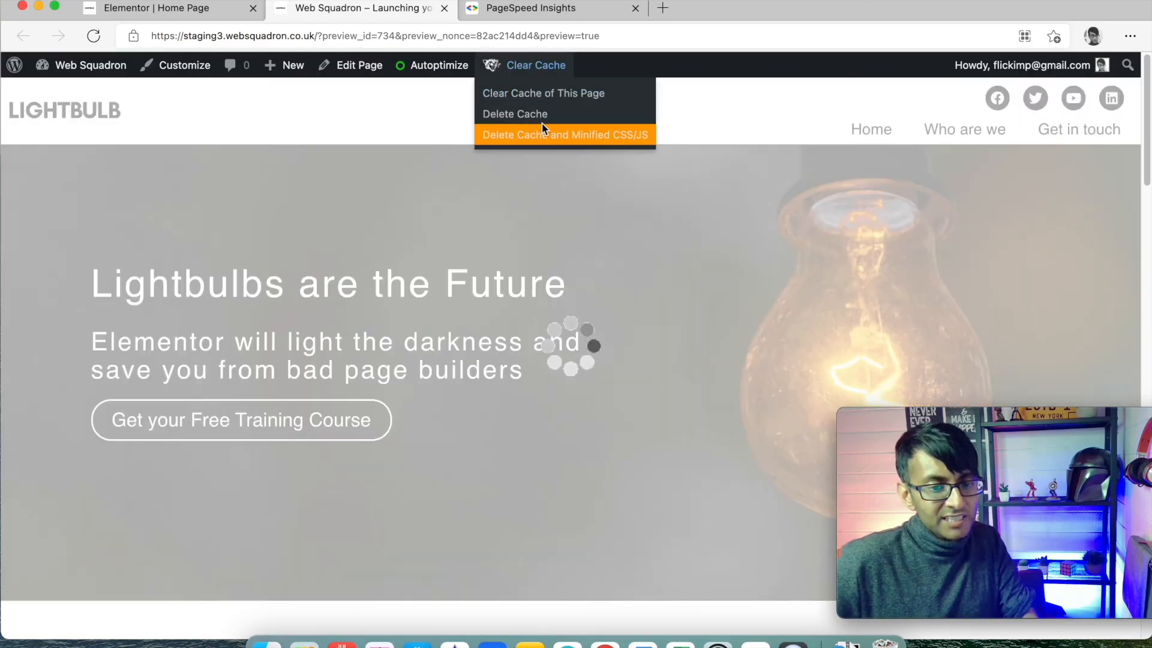
left_click(564, 134)
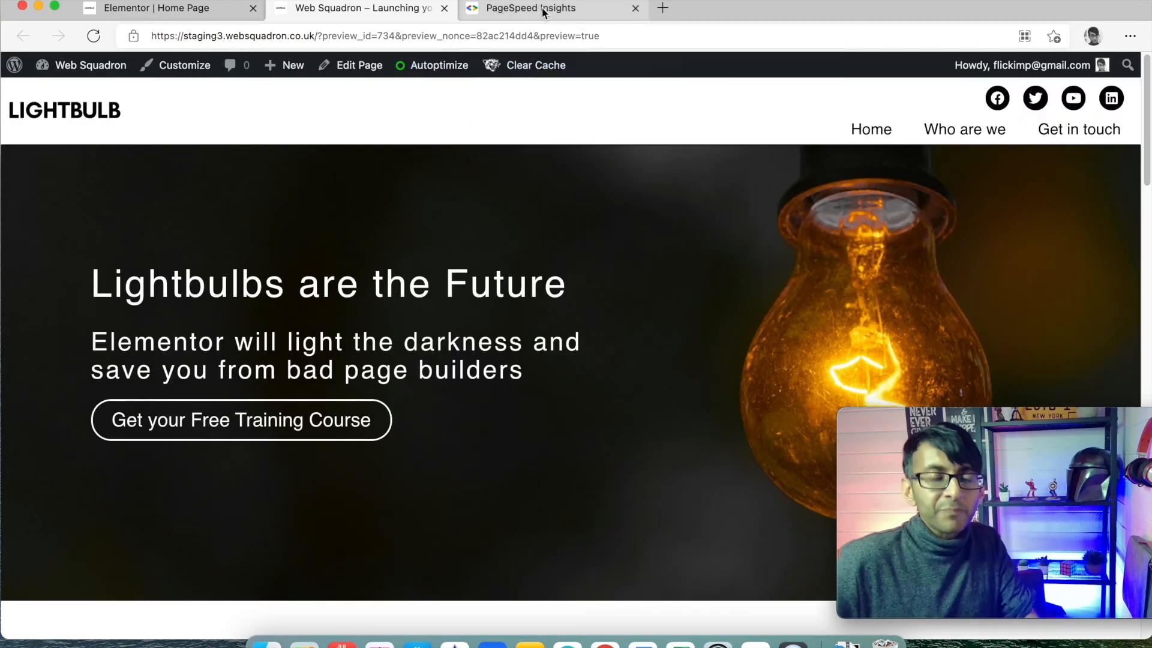
mouse_move(542, 11)
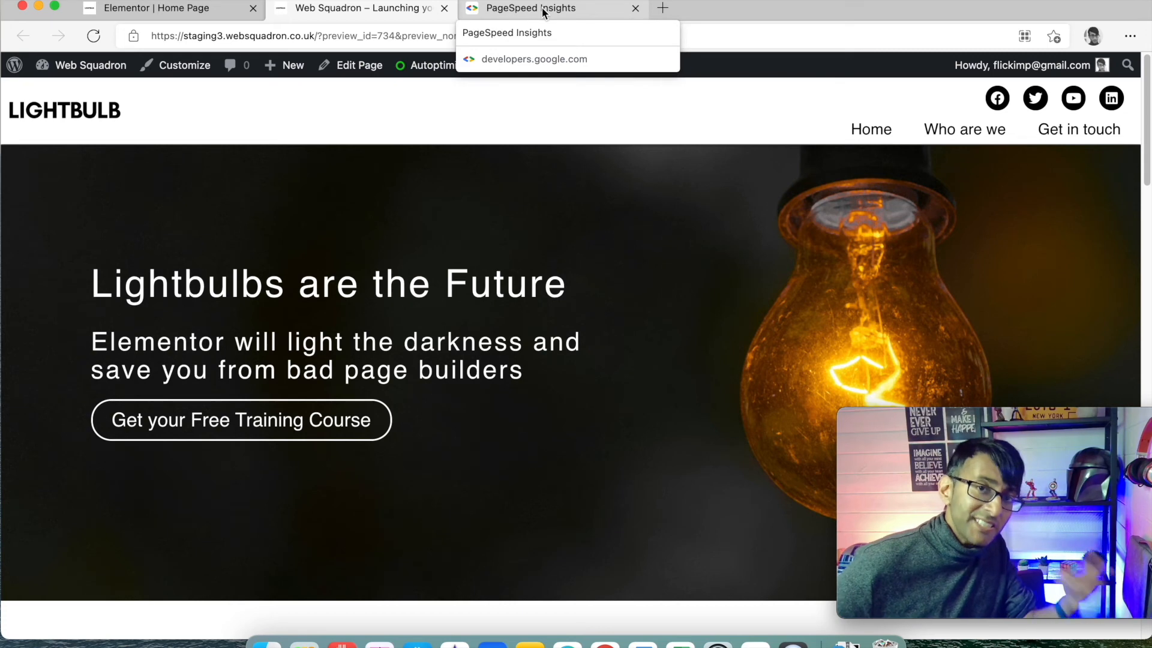
- Review the PageSpeed Insights mobile report scoring 92 and its lab data
left_click(809, 144)
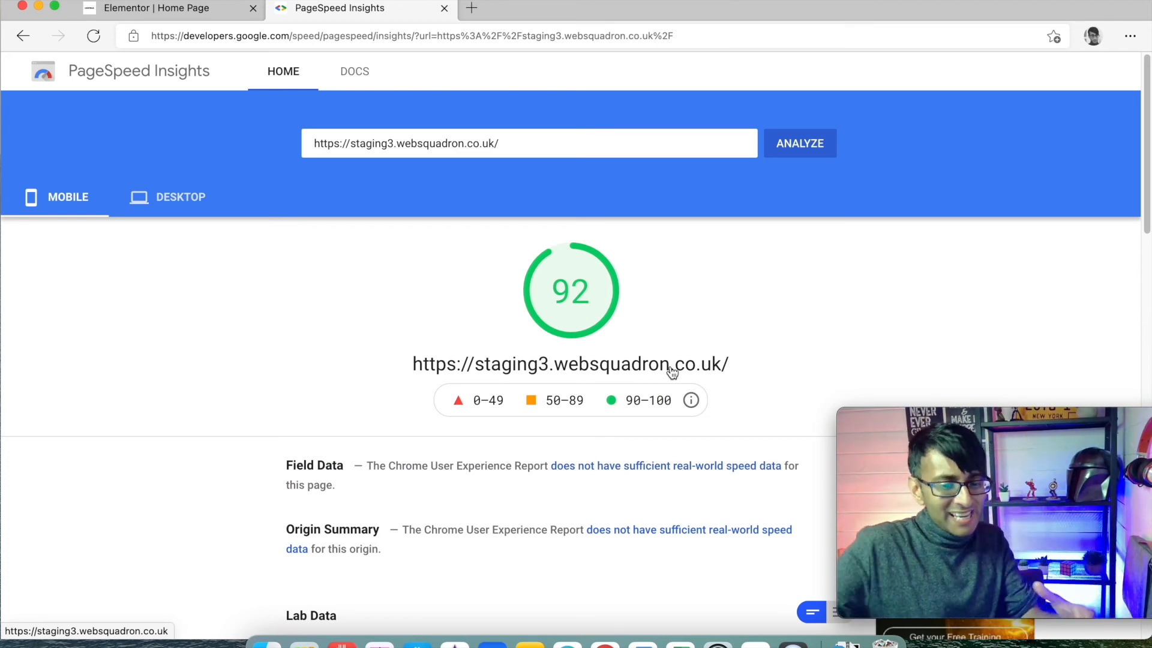
scroll("down", 3)
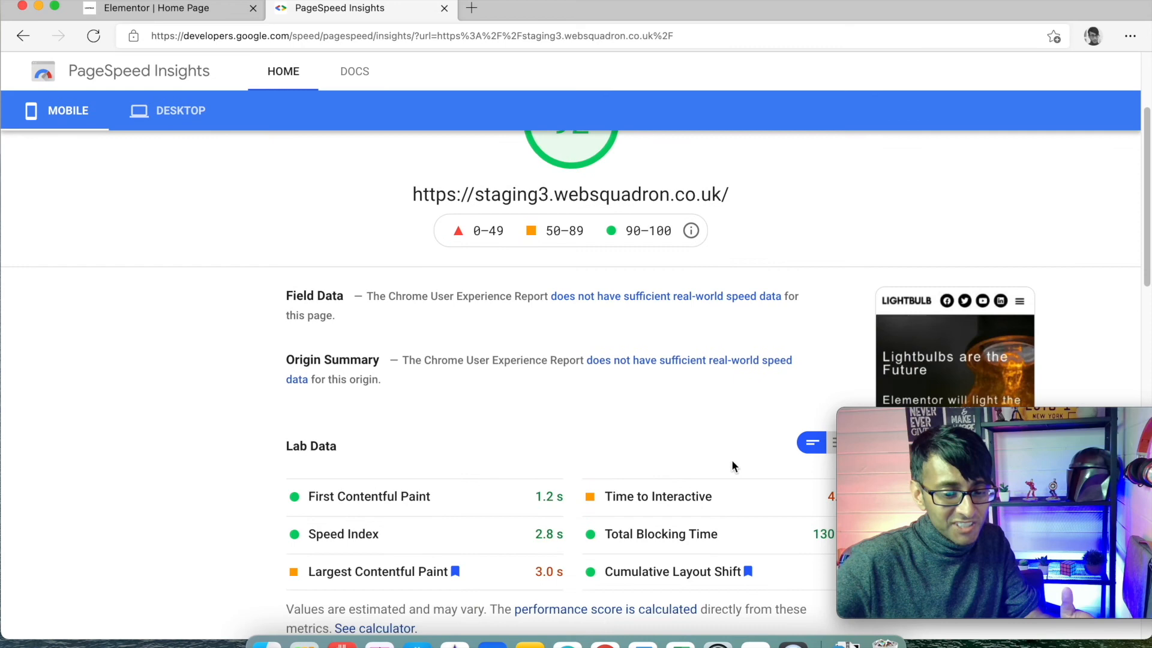
scroll("down", 3)
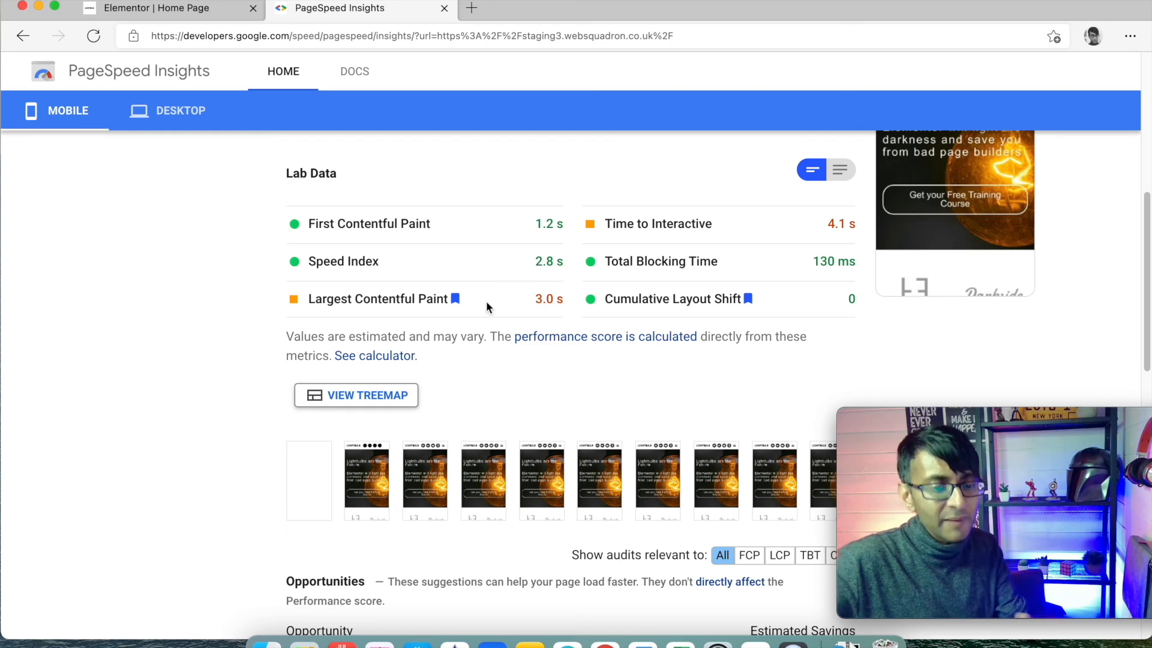
mouse_move(488, 489)
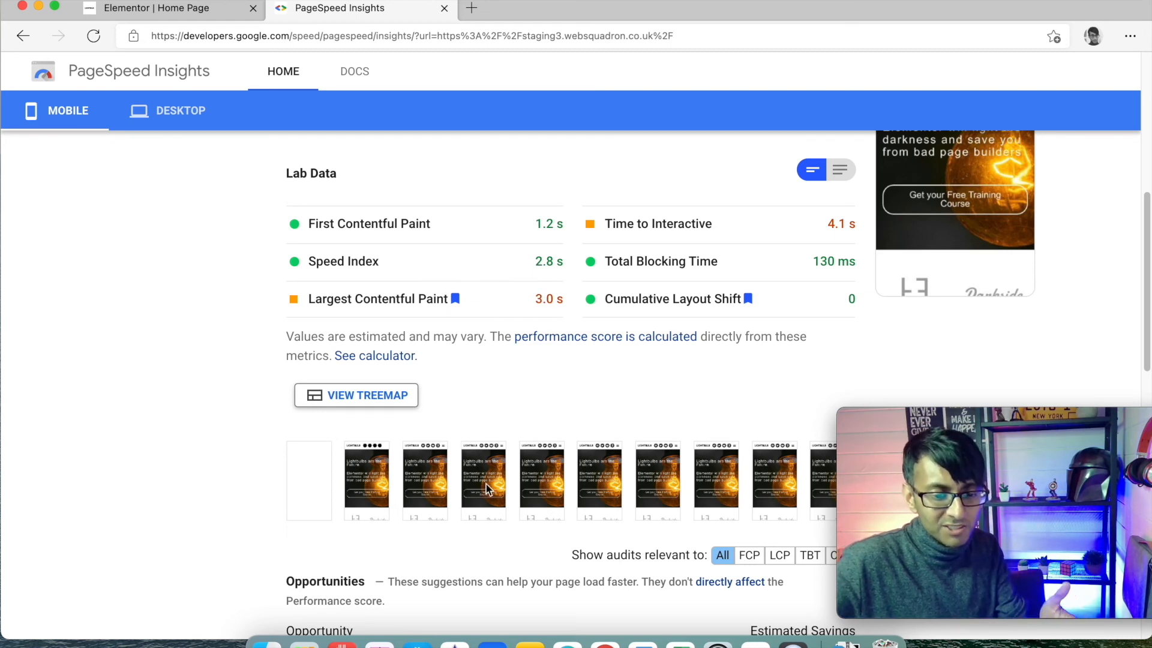
mouse_move(562, 359)
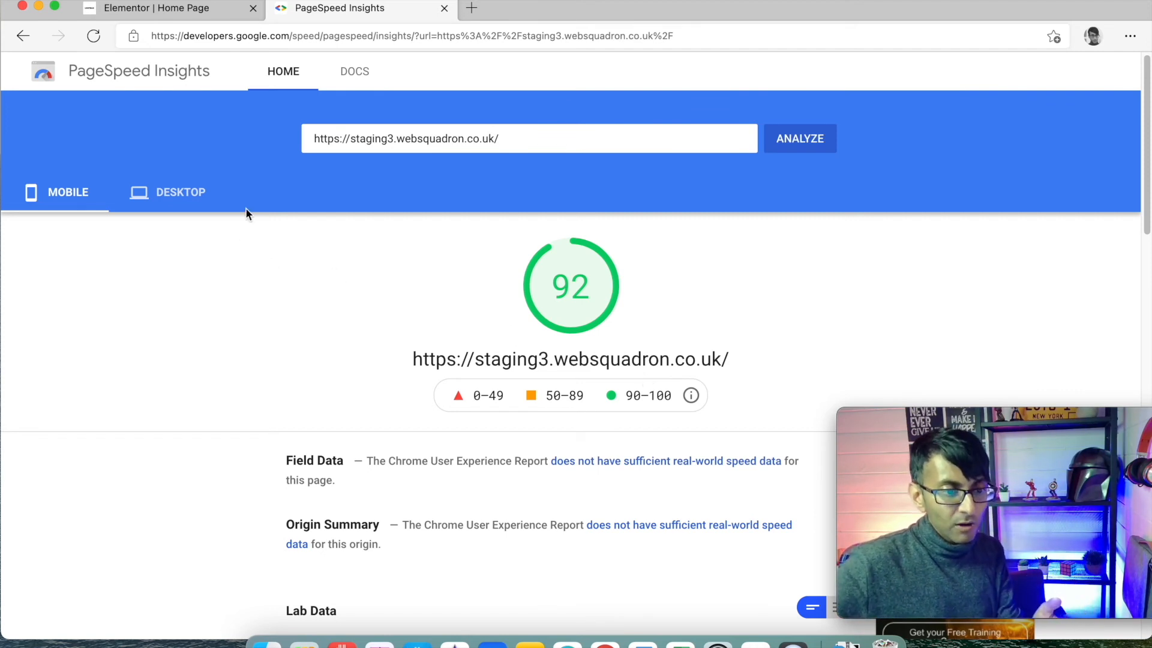
- Check the desktop report scoring 99 and its metrics, then return to the mobile report
left_click(180, 192)
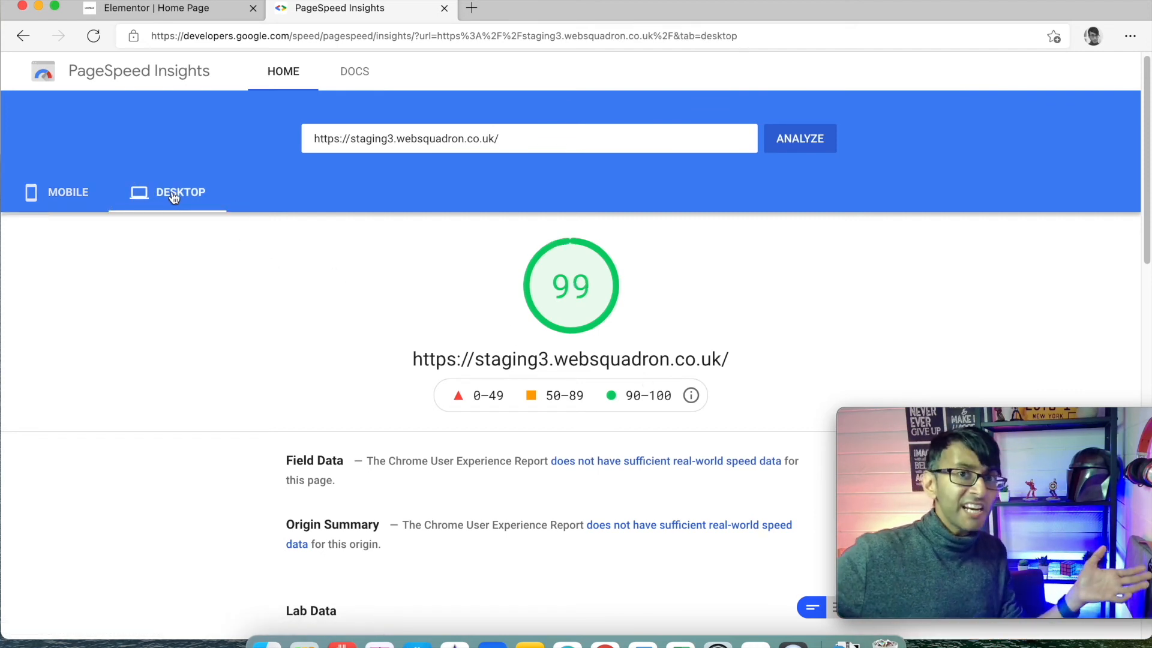
mouse_move(118, 208)
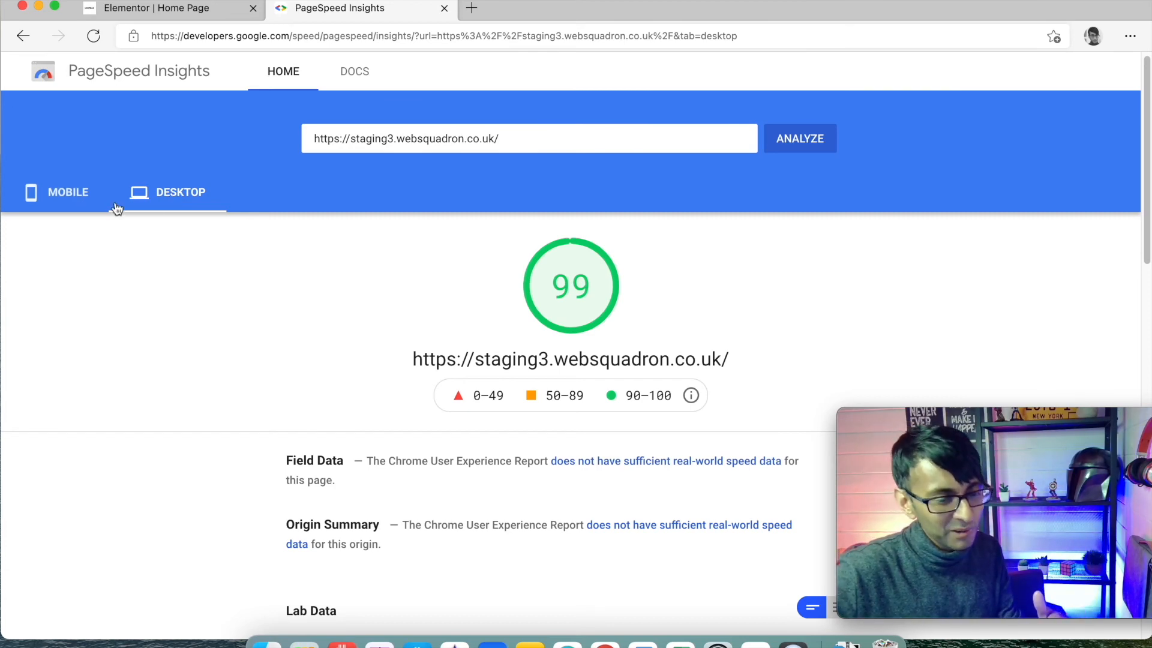
scroll("down", 3)
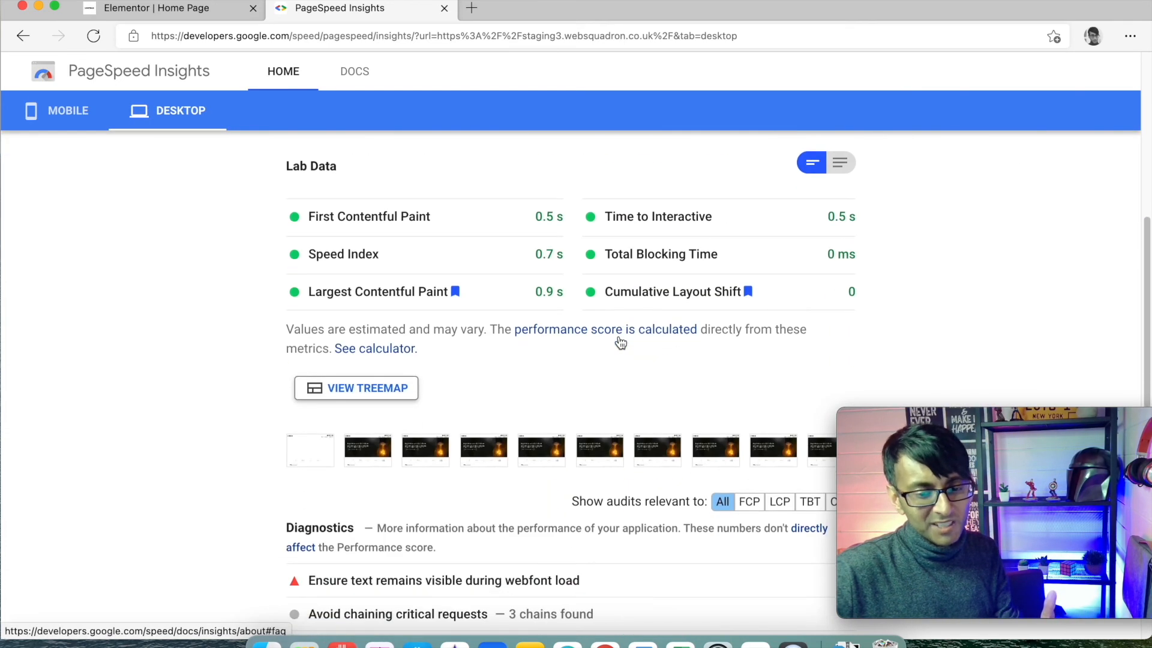
scroll("down", 3)
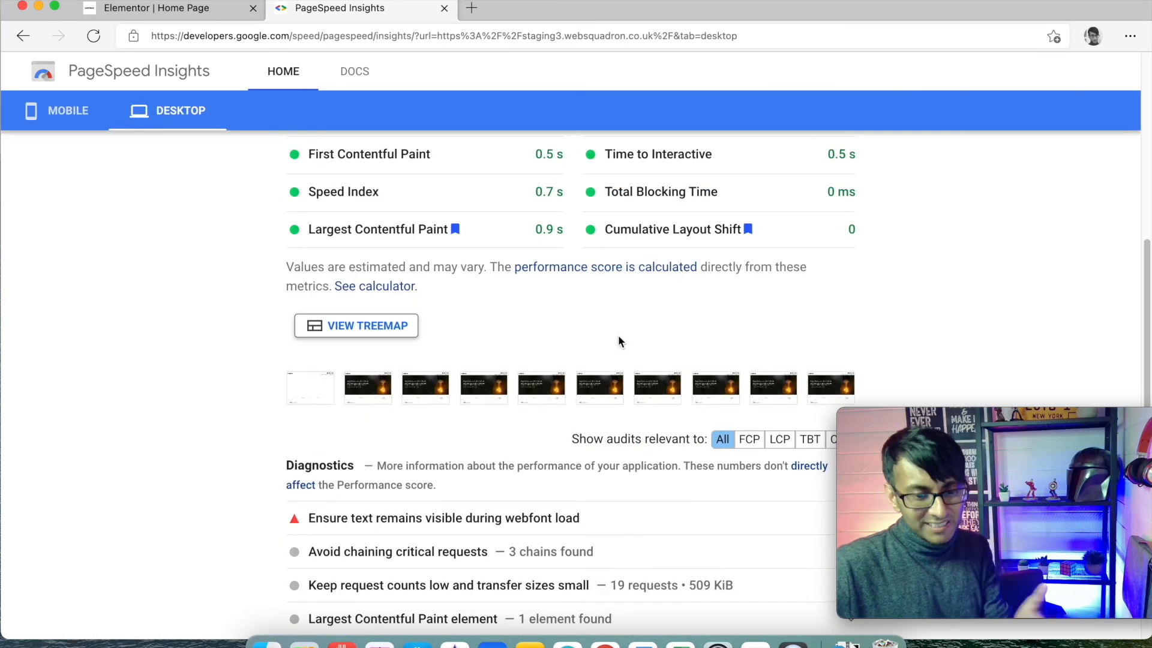
left_click(66, 111)
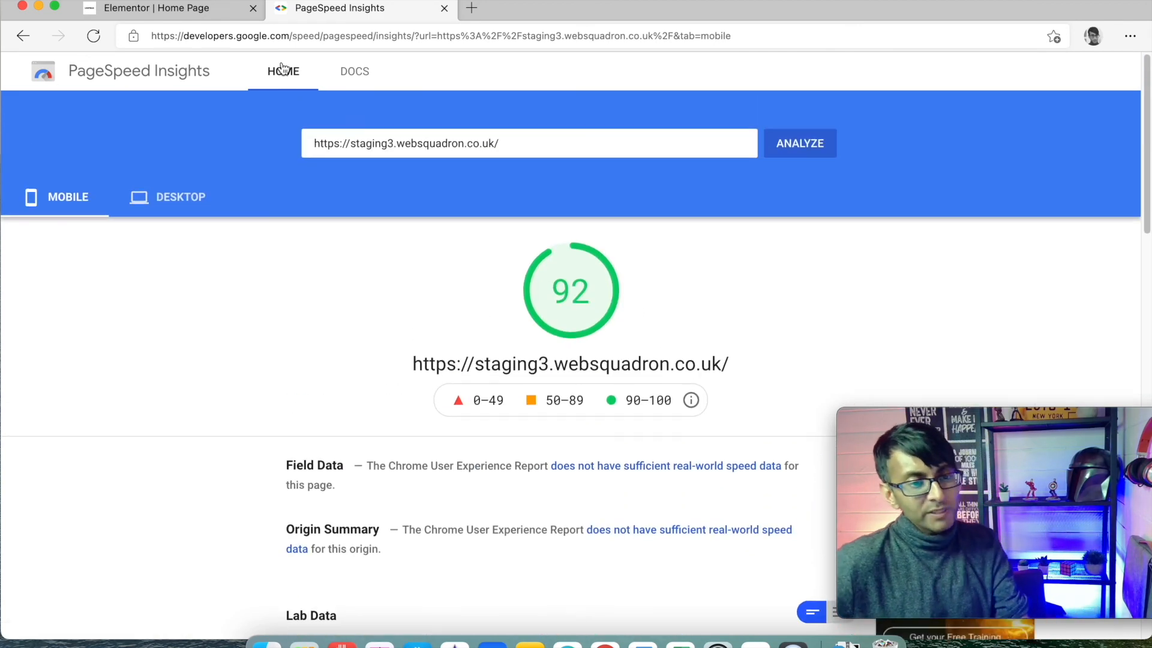
left_click(174, 8)
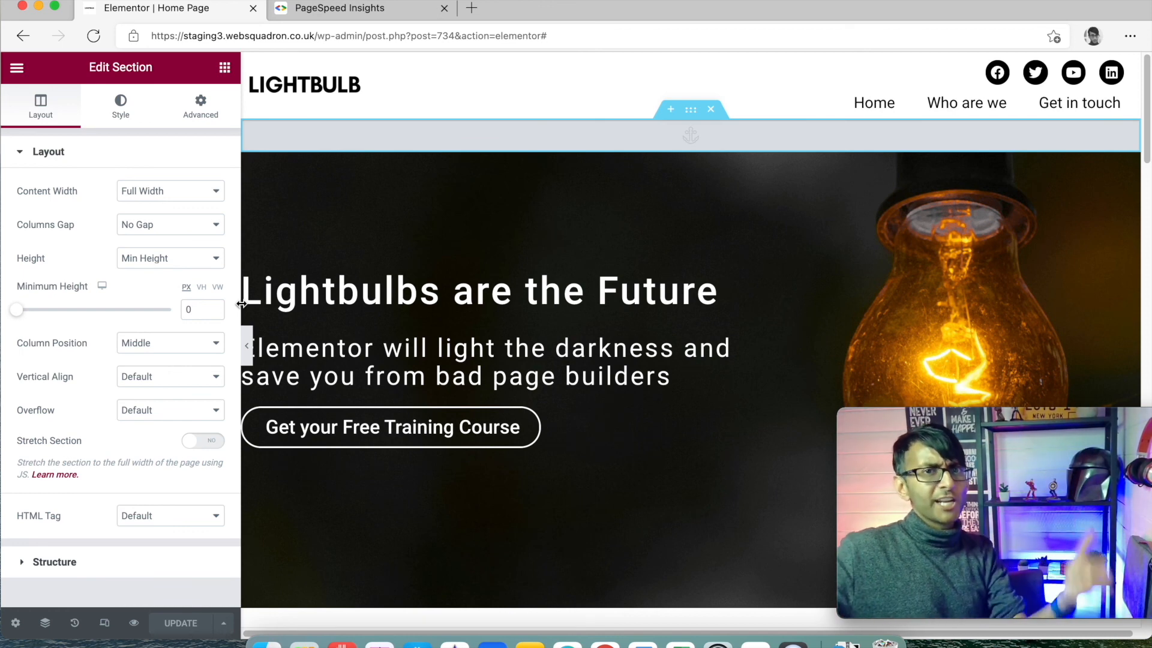
mouse_move(149, 258)
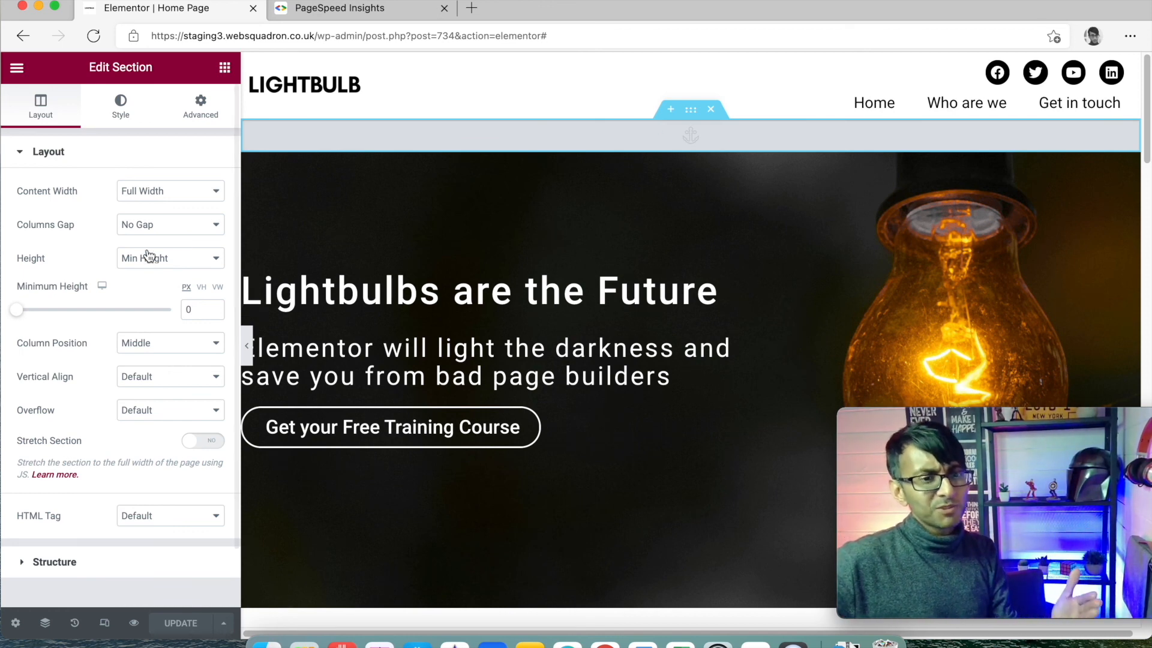
left_click(361, 8)
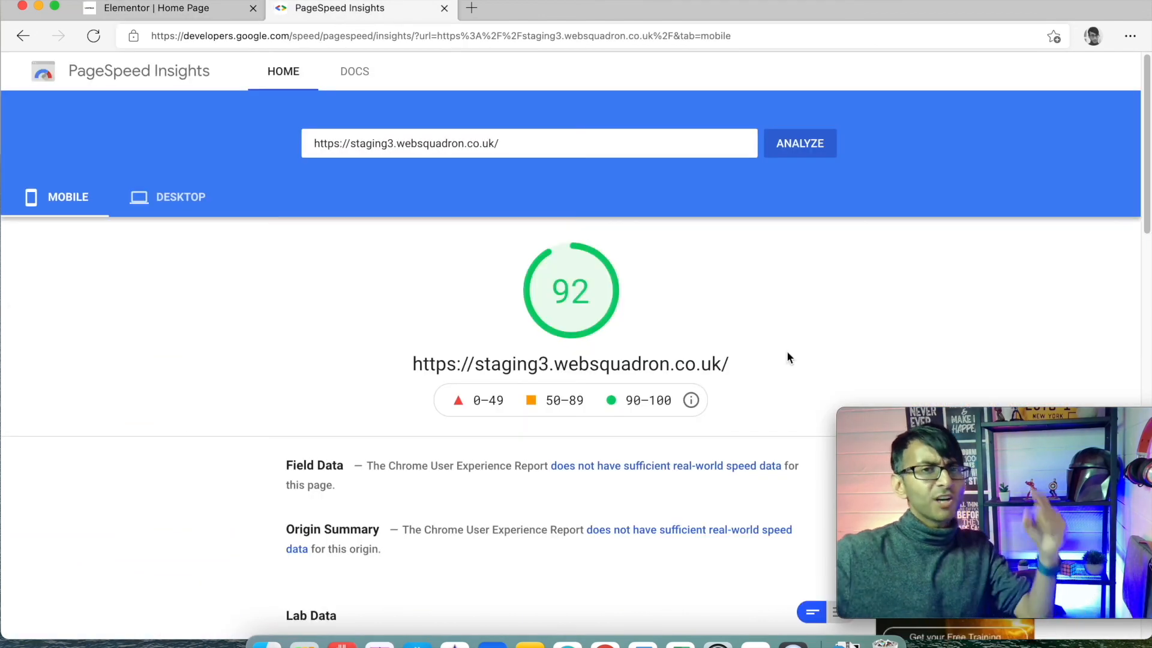